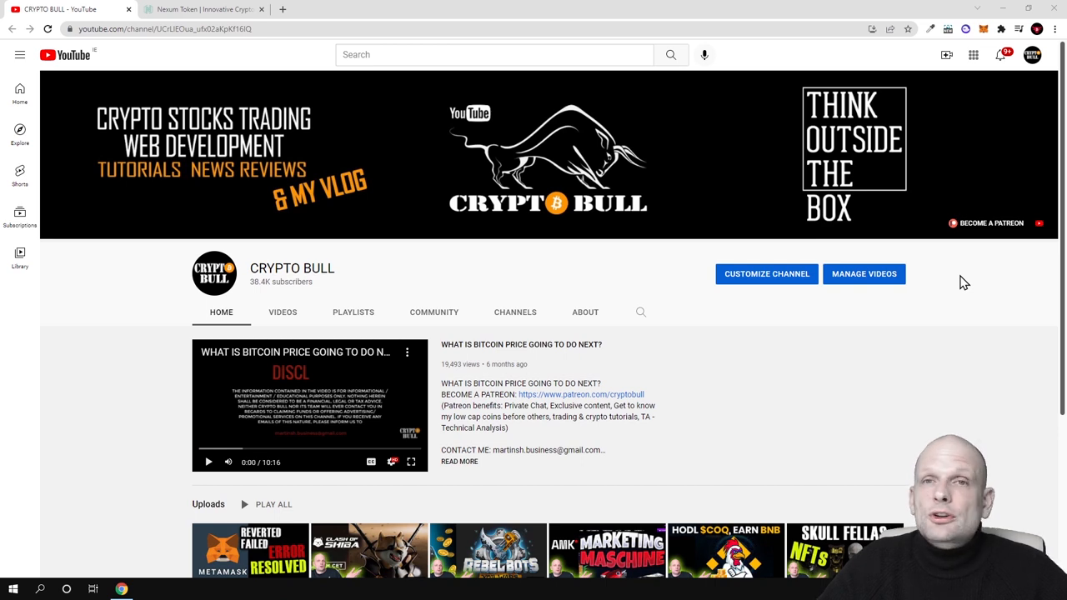
pyautogui.moveTo(541, 273)
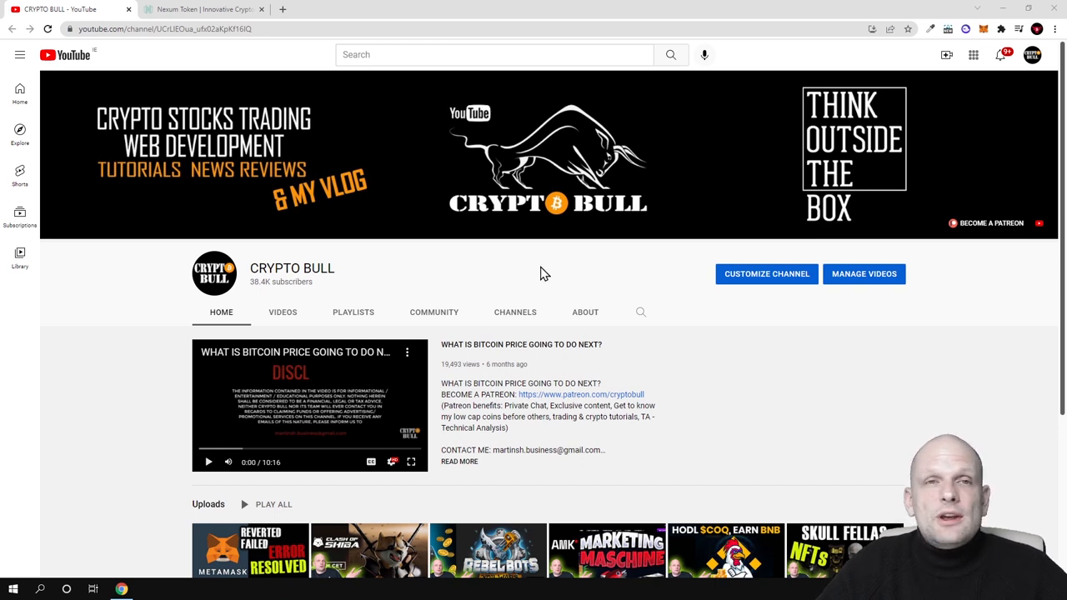
# - Switch to the Nexum Token homepage and scroll from the hero section down to the ICO countdown
pyautogui.click(200, 9)
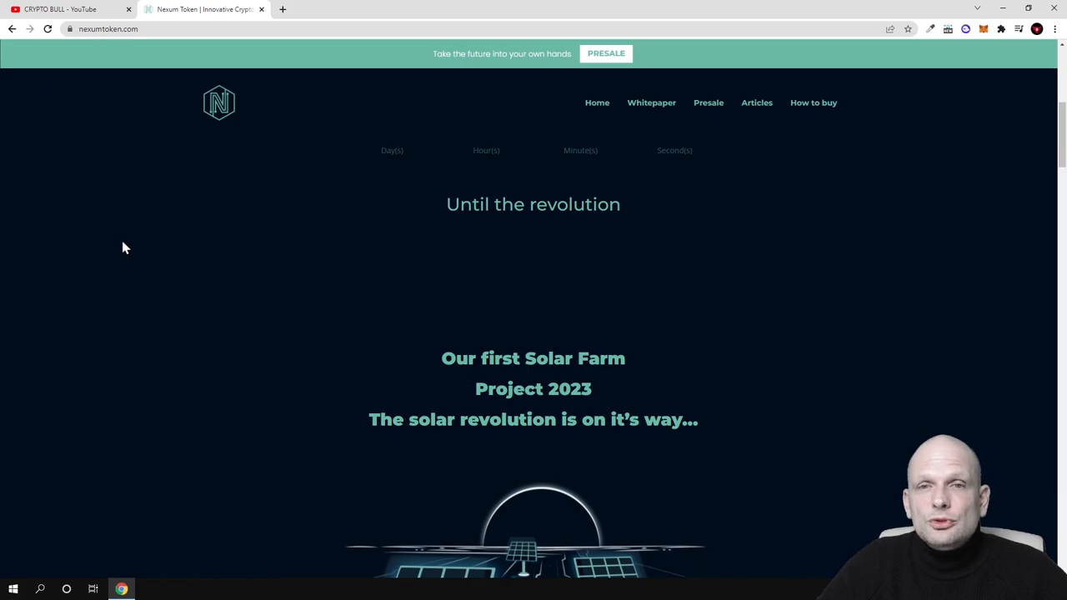
pyautogui.scroll(3)
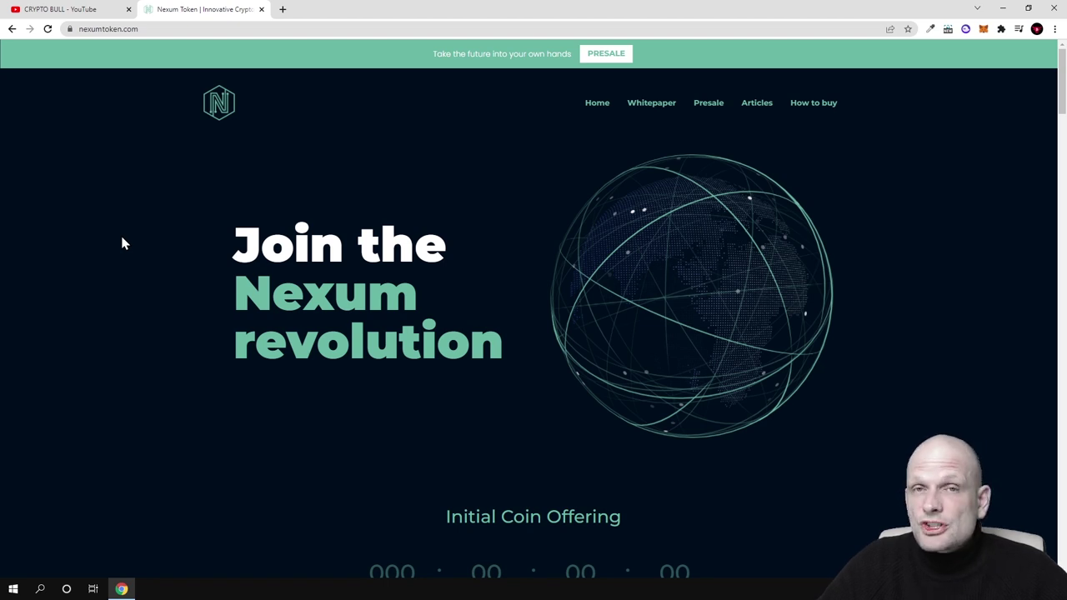
pyautogui.scroll(-3)
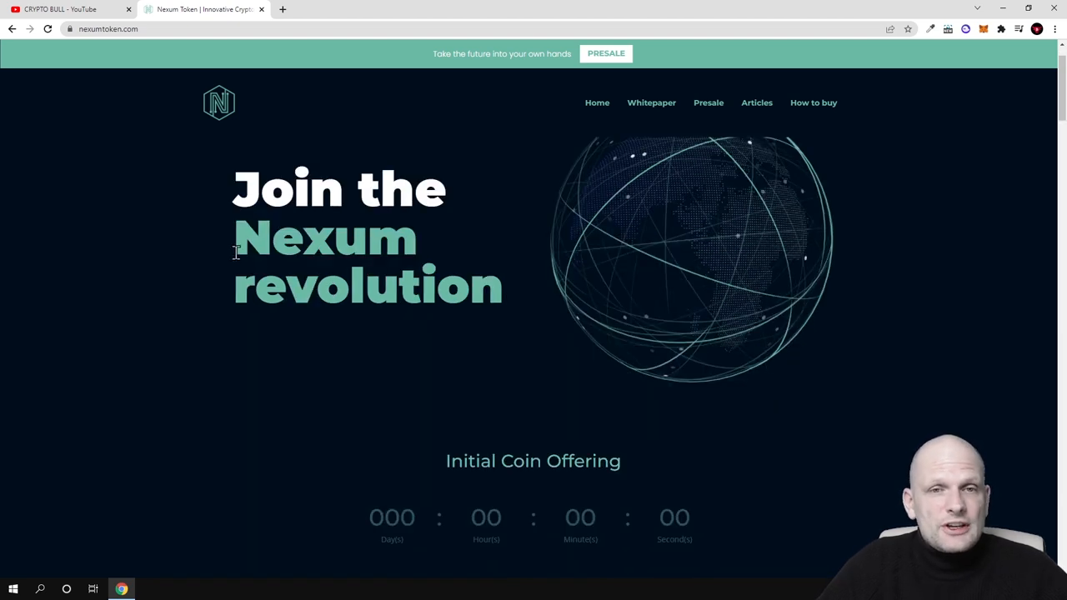
pyautogui.scroll(-3)
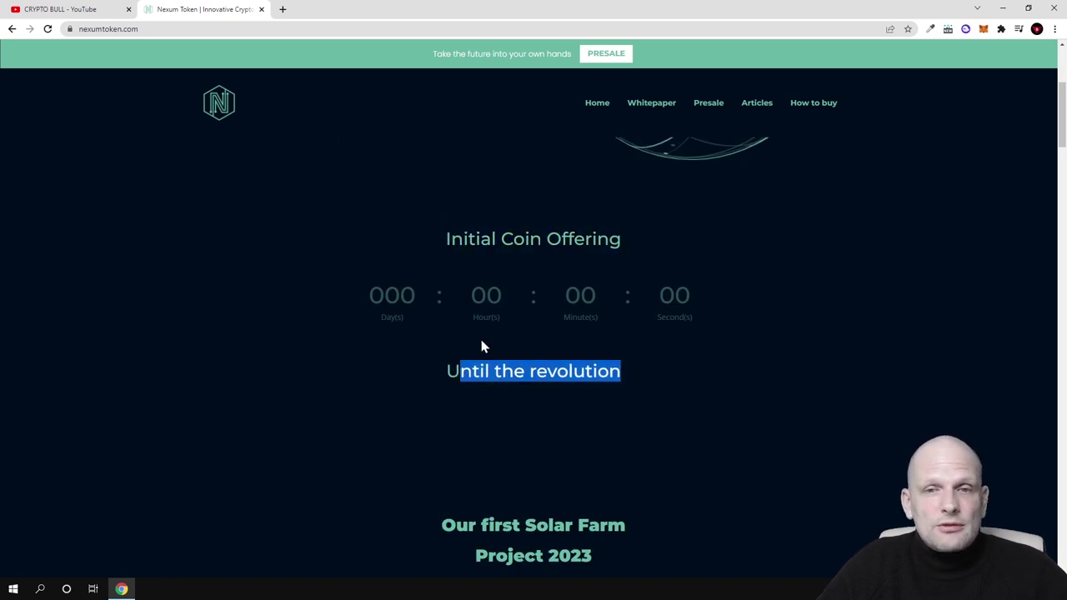
pyautogui.moveTo(606, 53)
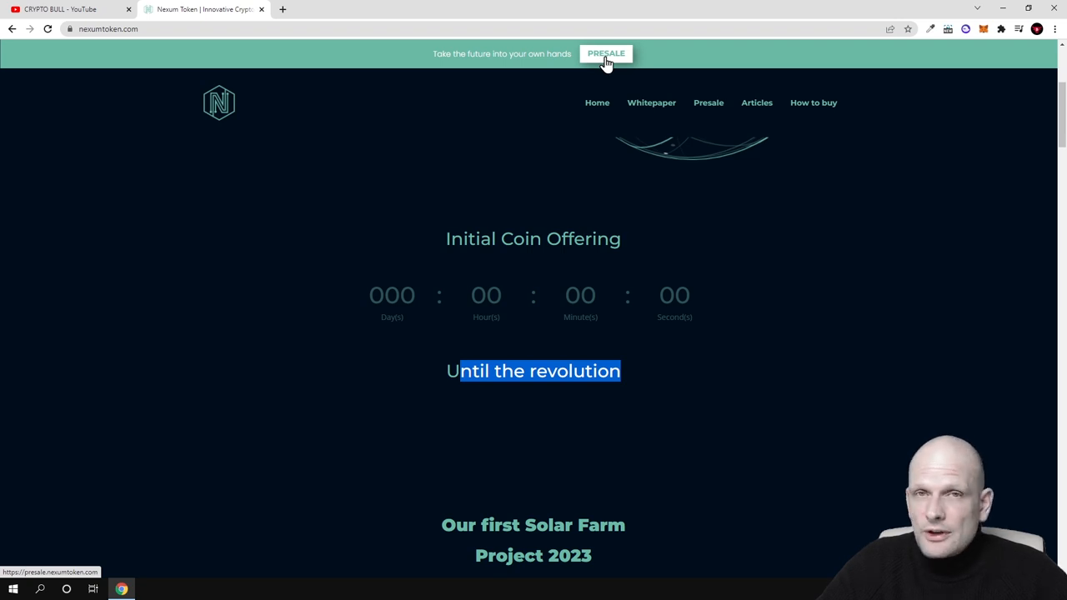
pyautogui.moveTo(608, 62)
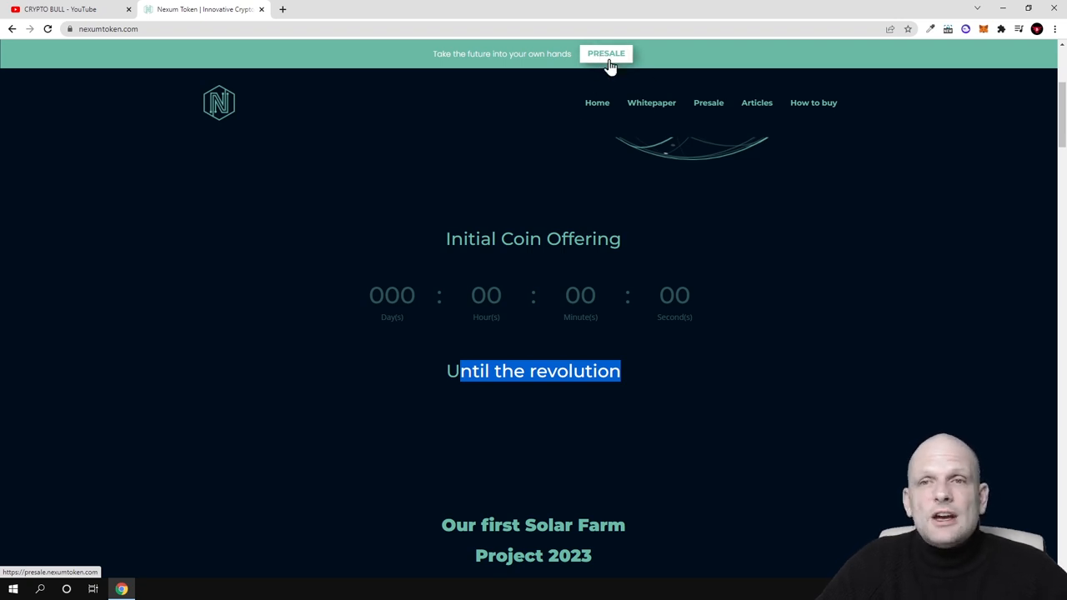
# - Open presale.nexumtoken.com with the PRESALE button in the top banner
pyautogui.click(605, 53)
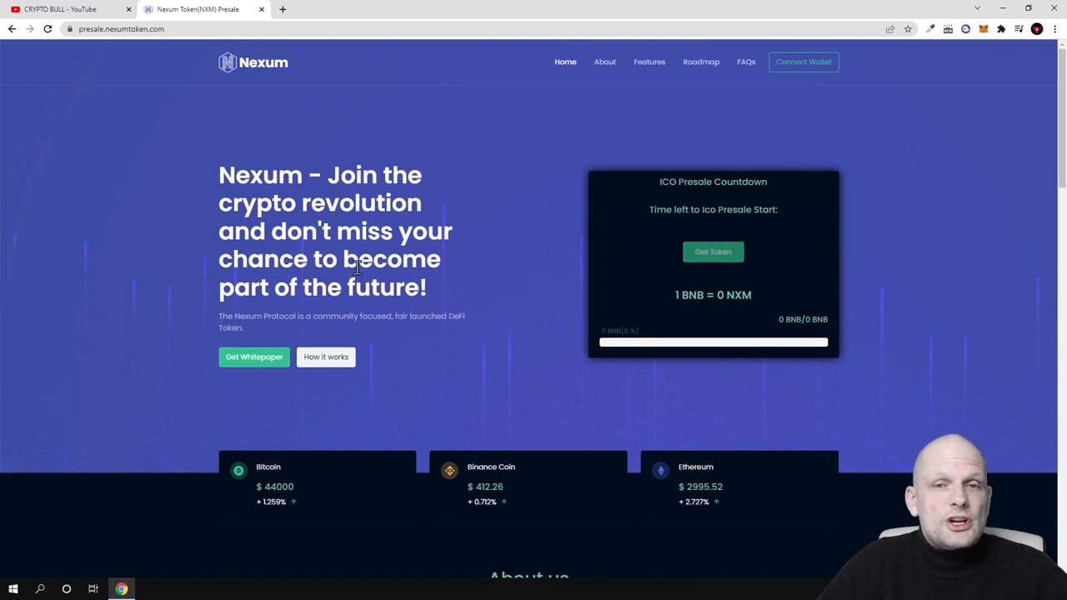
pyautogui.moveTo(1034, 175)
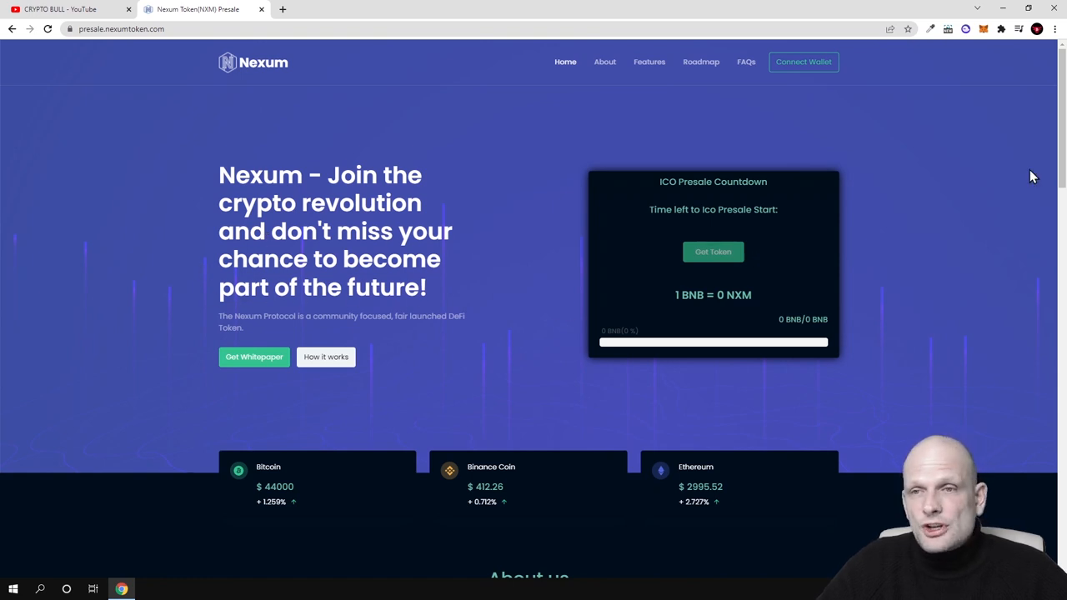
pyautogui.moveTo(935, 135)
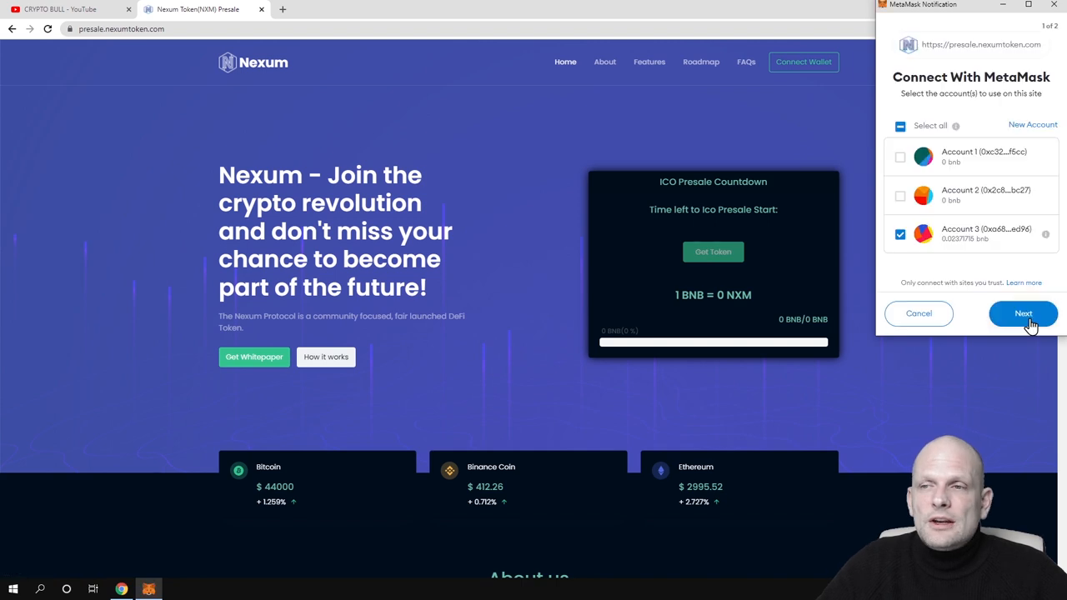
pyautogui.moveTo(1011, 289)
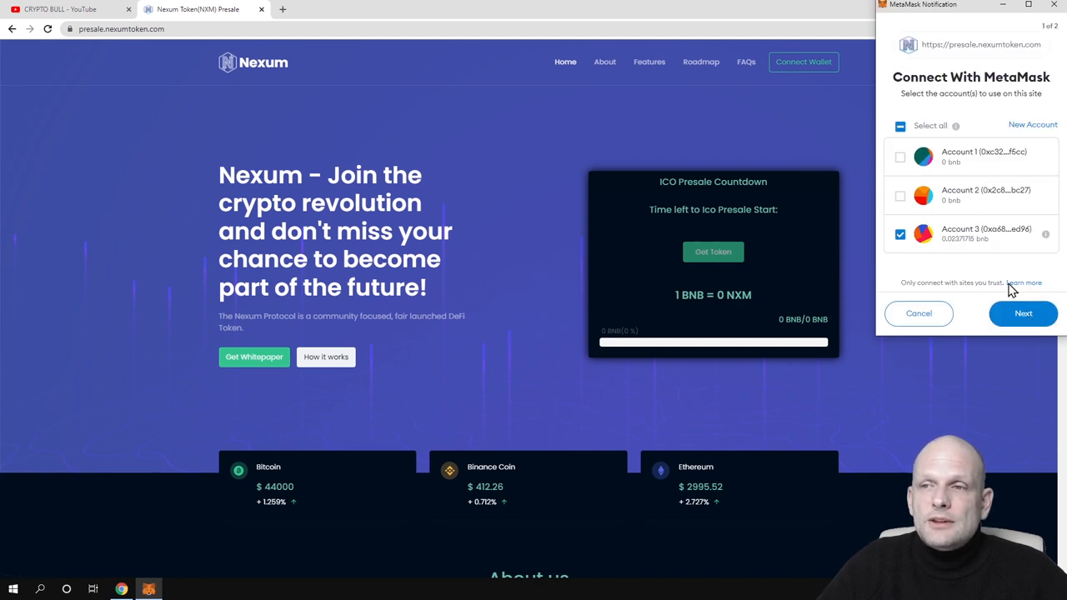
# - Continue with the chosen MetaMask account and approve connecting it to the presale site
pyautogui.click(1023, 312)
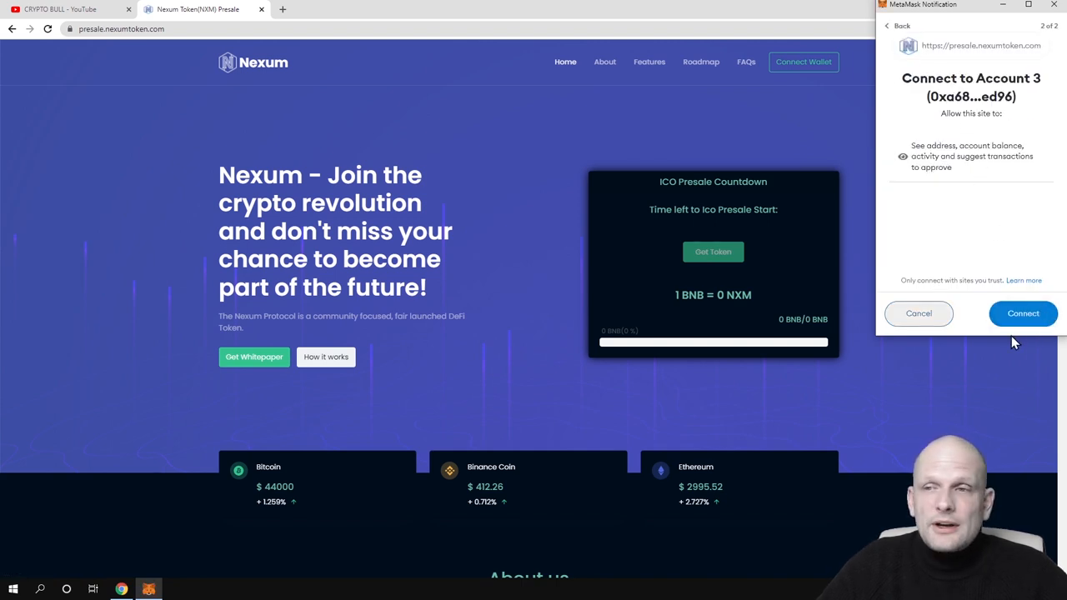
pyautogui.click(1022, 314)
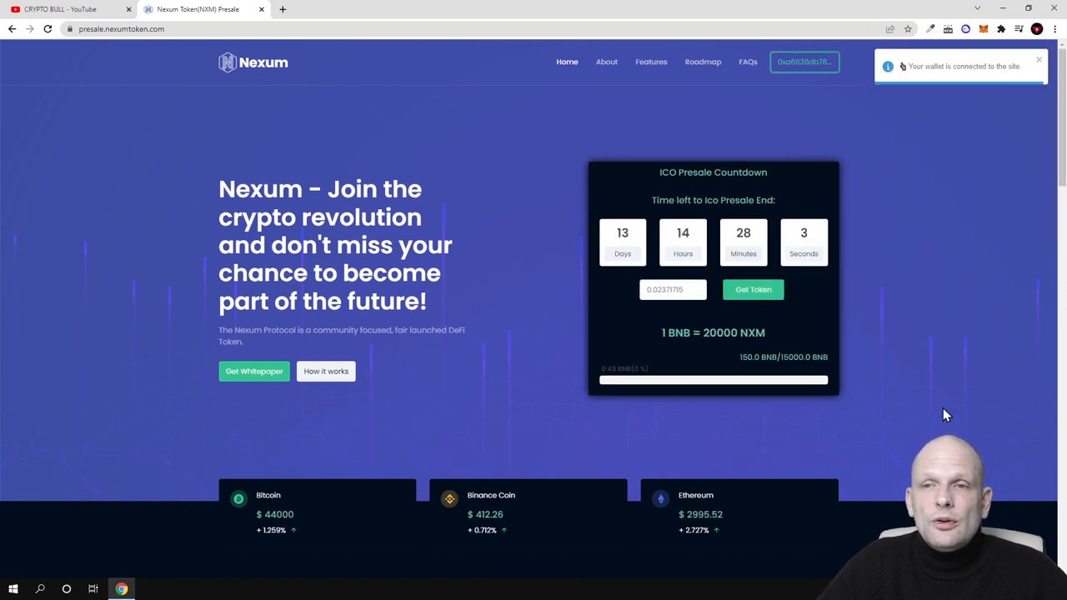
pyautogui.moveTo(611, 242)
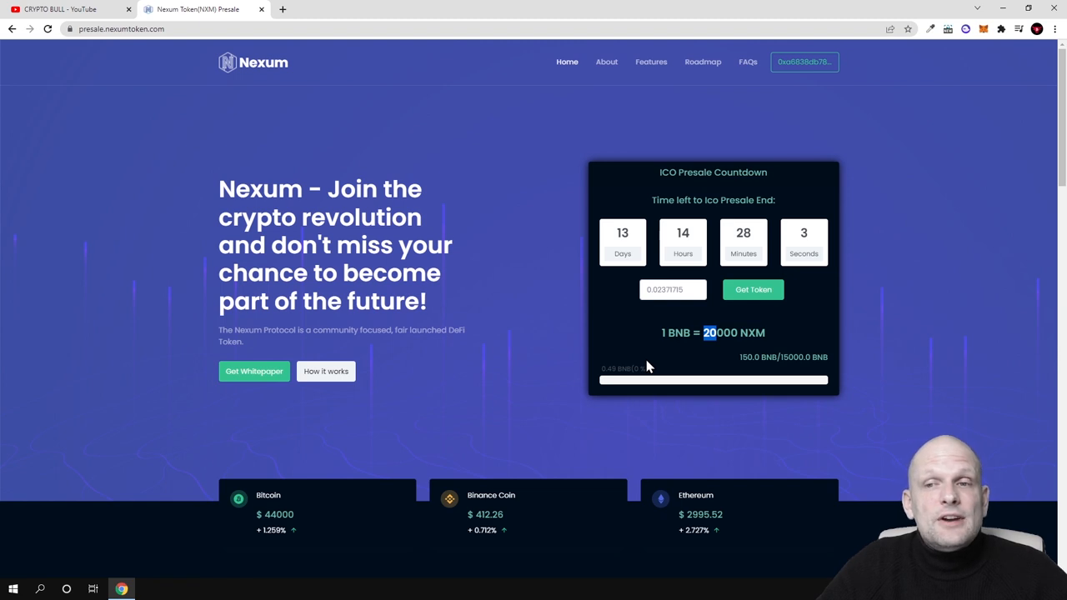
pyautogui.moveTo(777, 355)
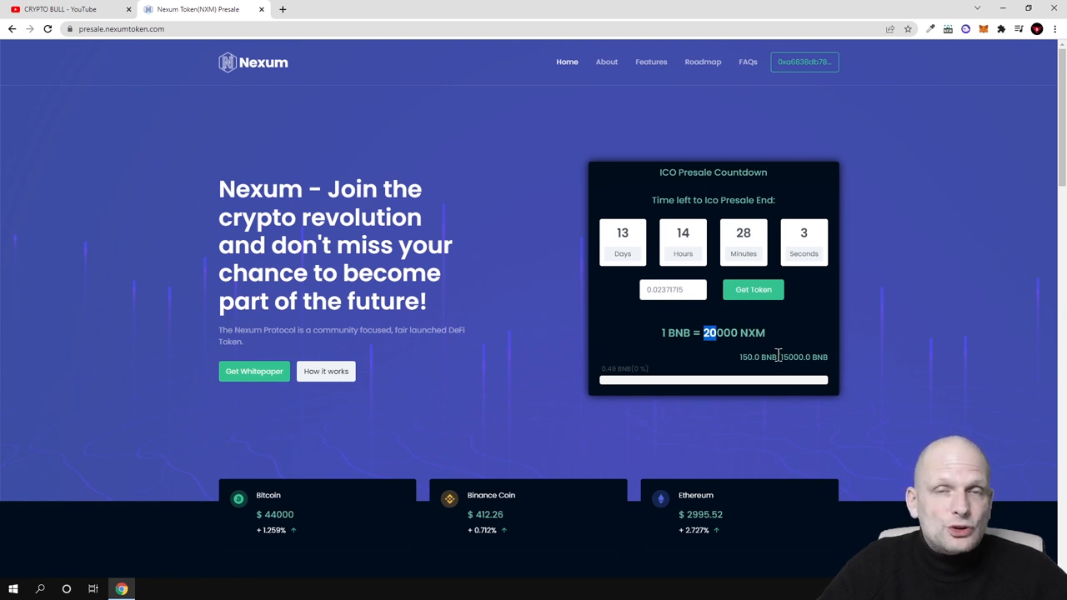
pyautogui.moveTo(525, 69)
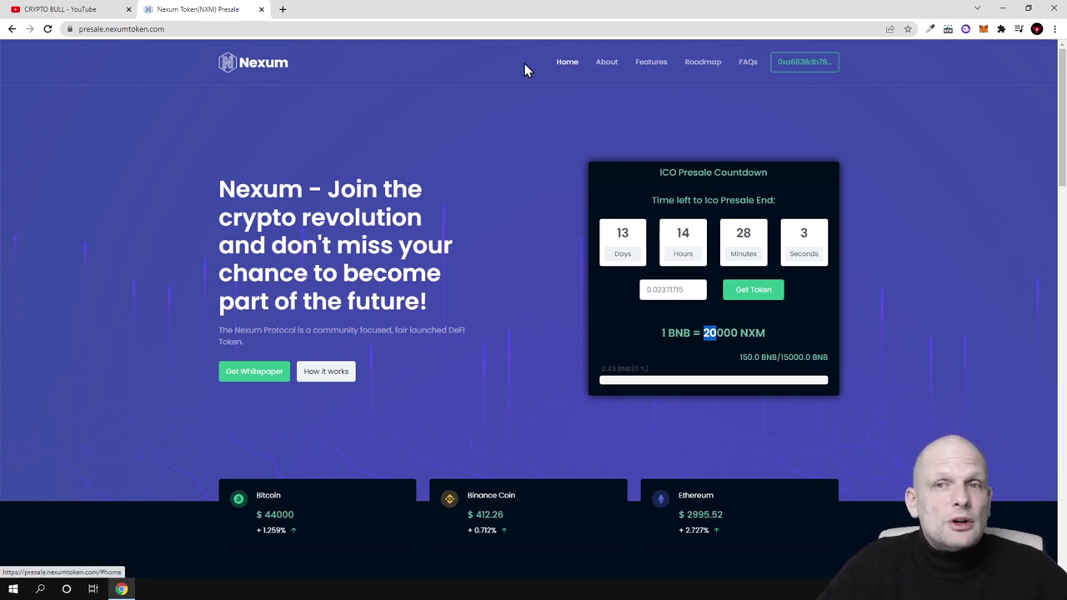
pyautogui.moveTo(354, 187)
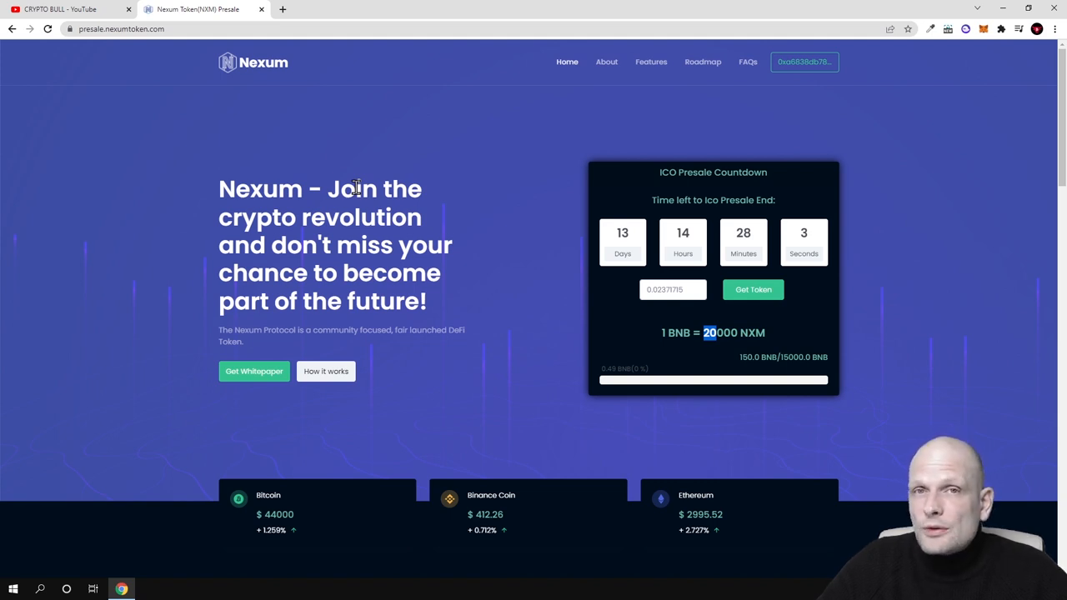
pyautogui.moveTo(341, 55)
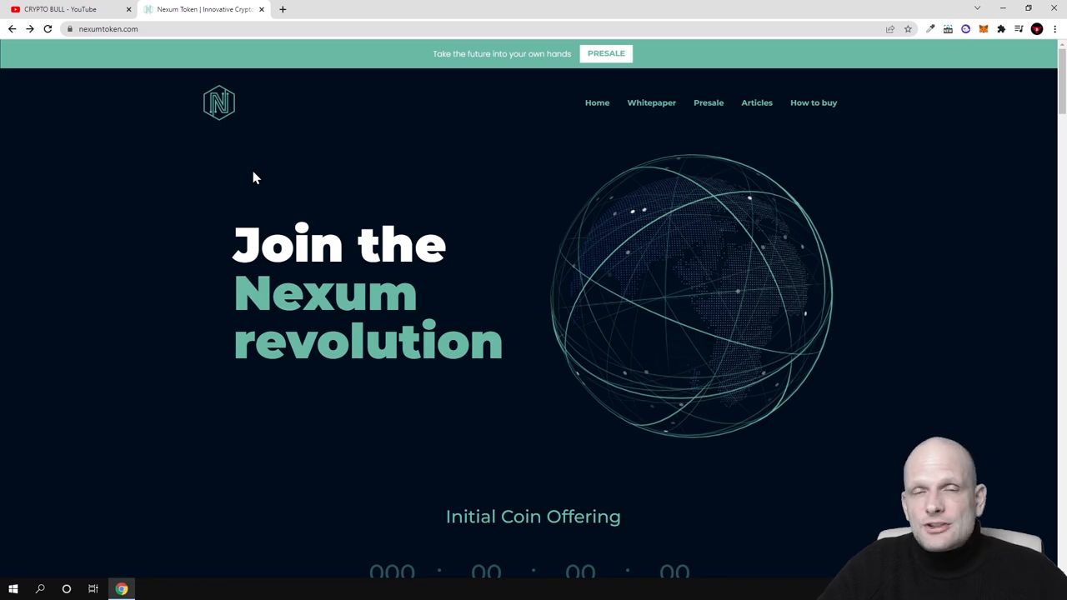
# - Scroll to the Solar Farm Project 2023 section, highlight 'Solar Farm', and continue toward About us
pyautogui.scroll(-3)
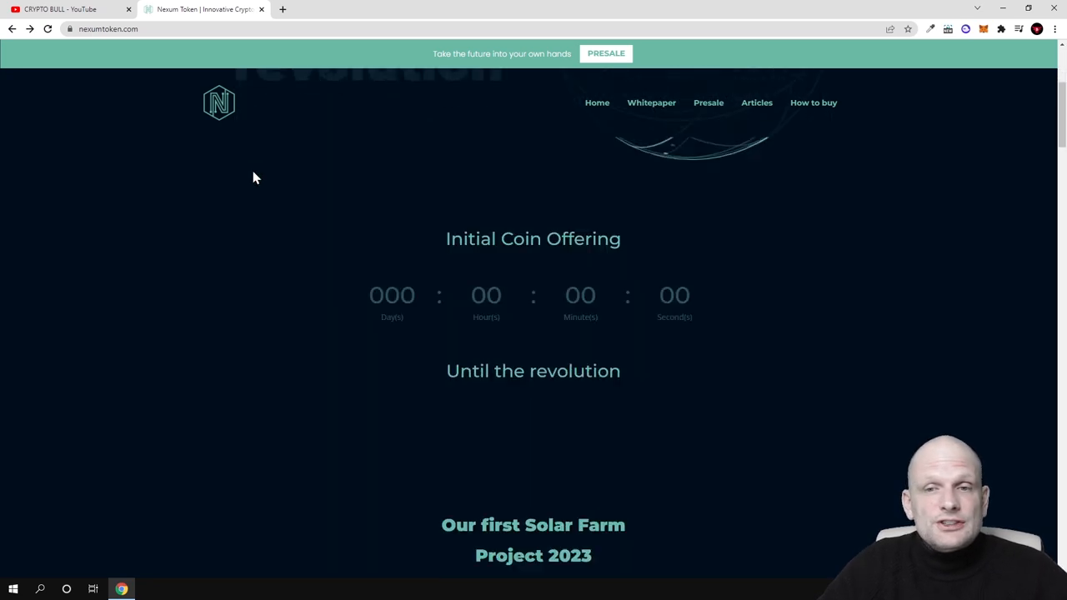
pyautogui.scroll(-3)
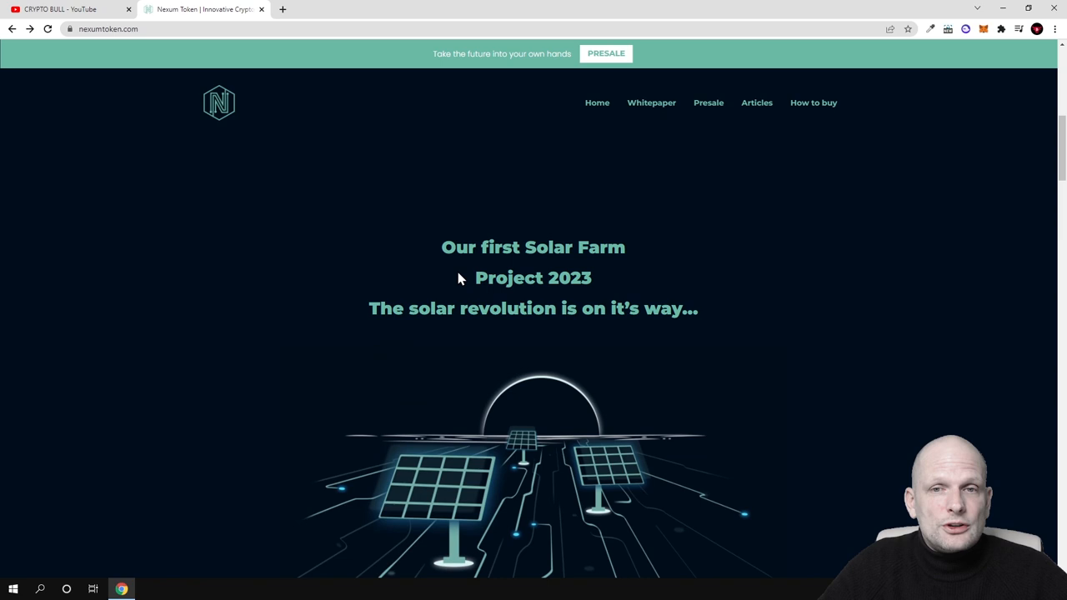
pyautogui.moveTo(523, 256)
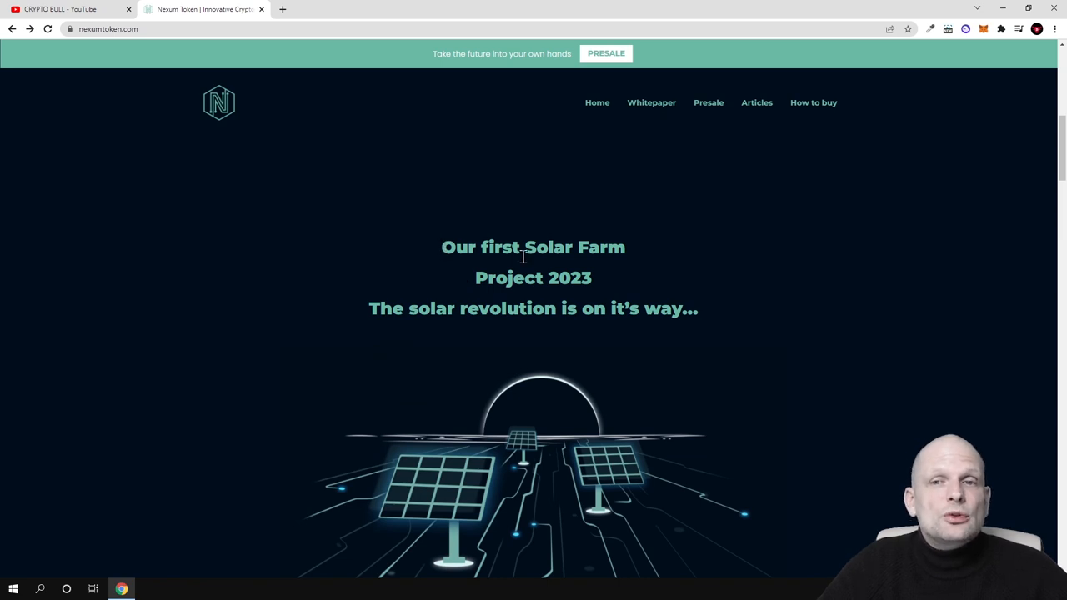
pyautogui.doubleClick(575, 247)
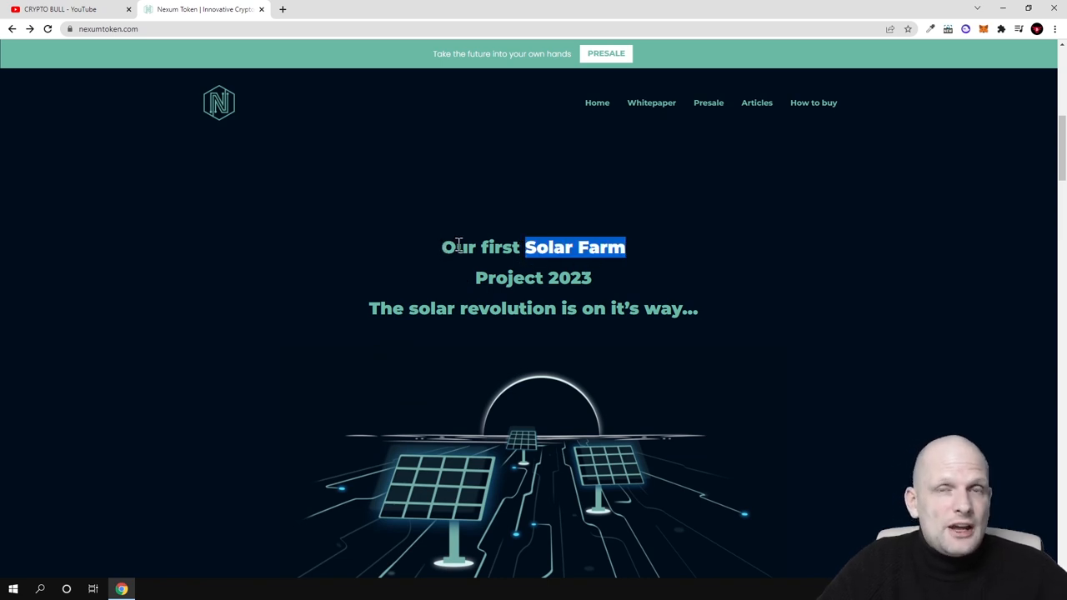
pyautogui.moveTo(562, 219)
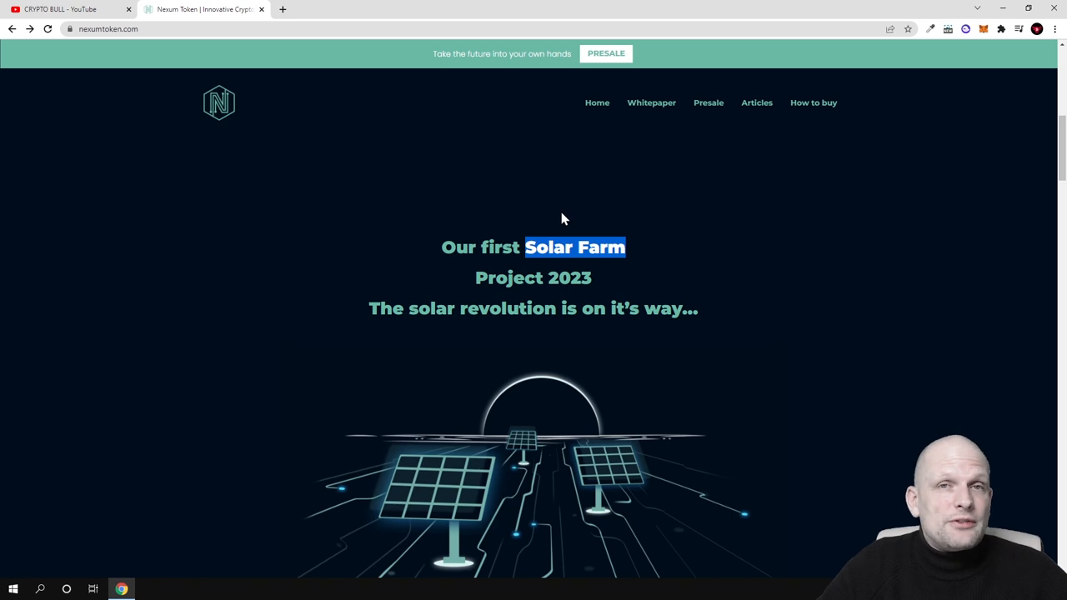
pyautogui.moveTo(540, 252)
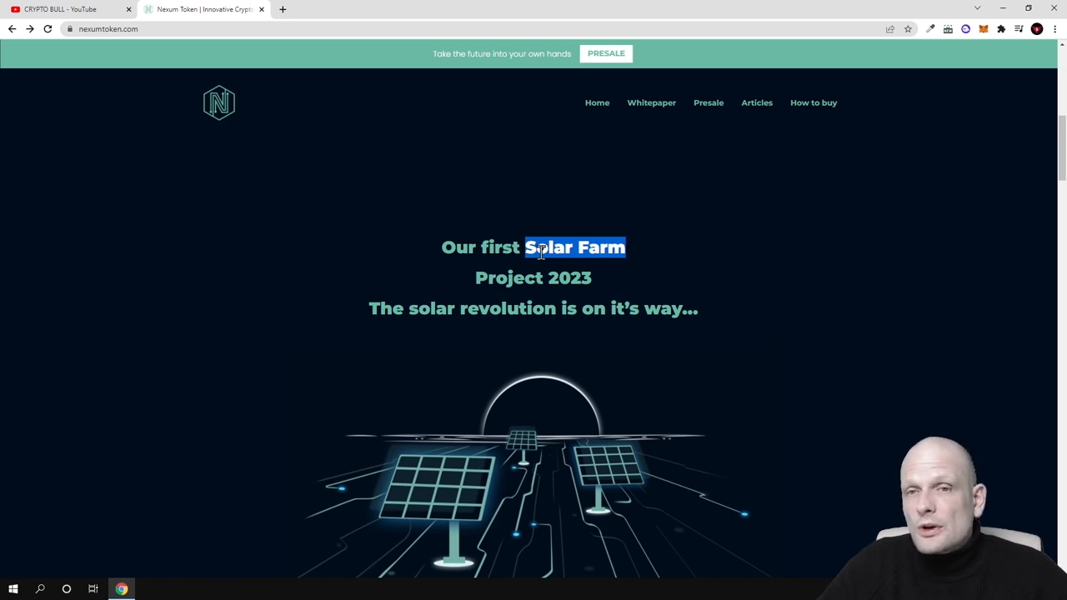
pyautogui.scroll(-3)
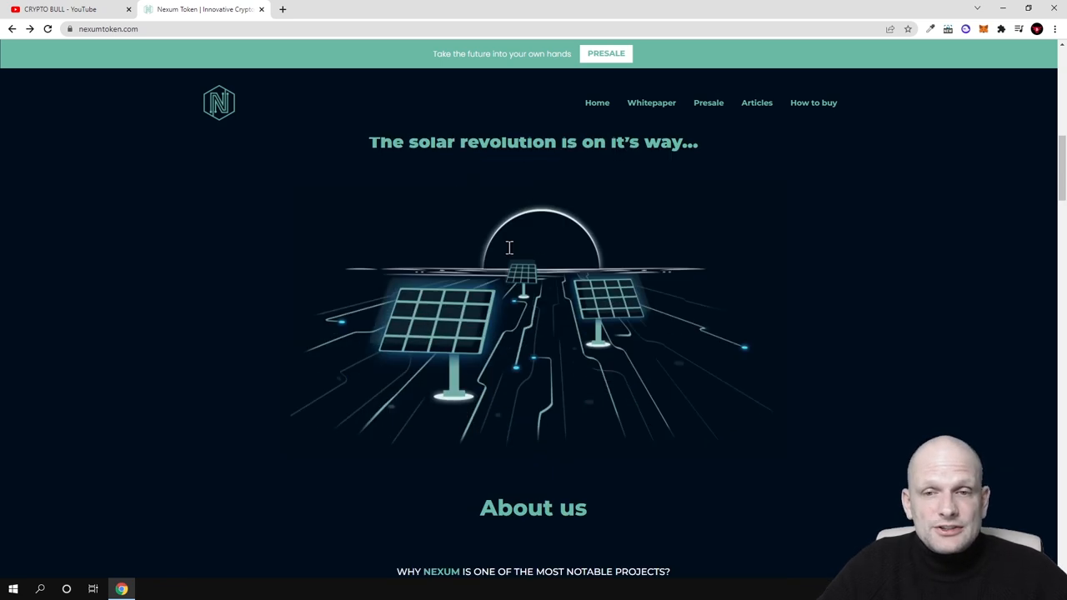
pyautogui.moveTo(651, 103)
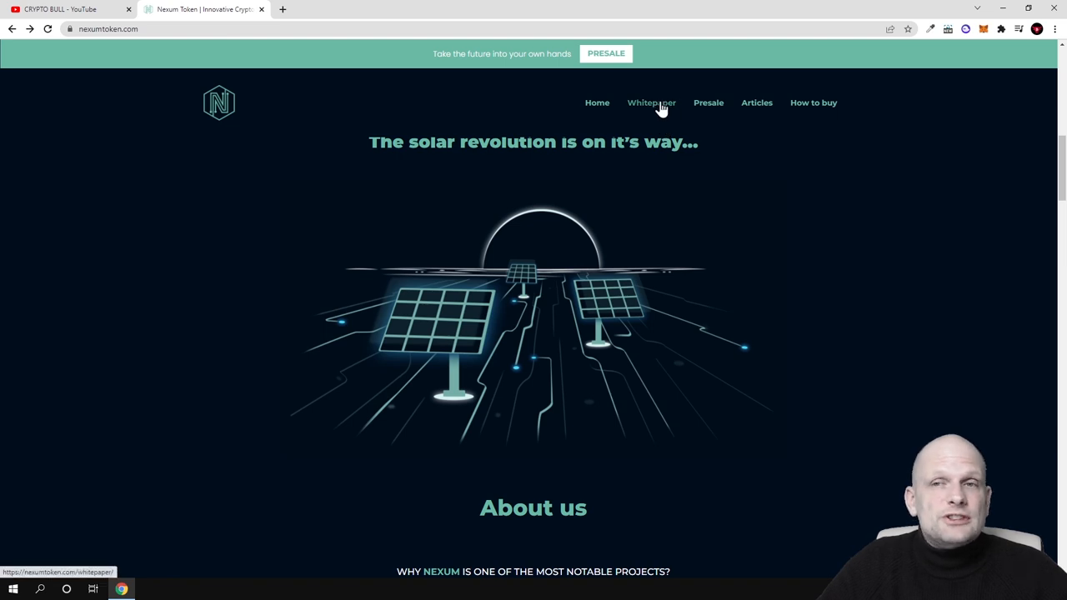
pyautogui.scroll(-3)
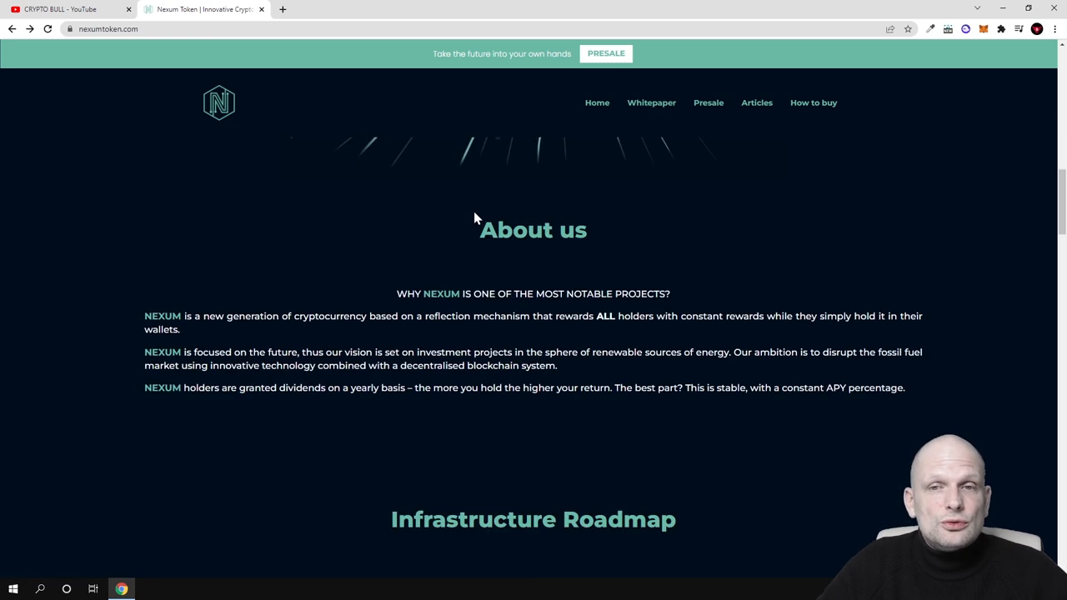
pyautogui.doubleClick(532, 230)
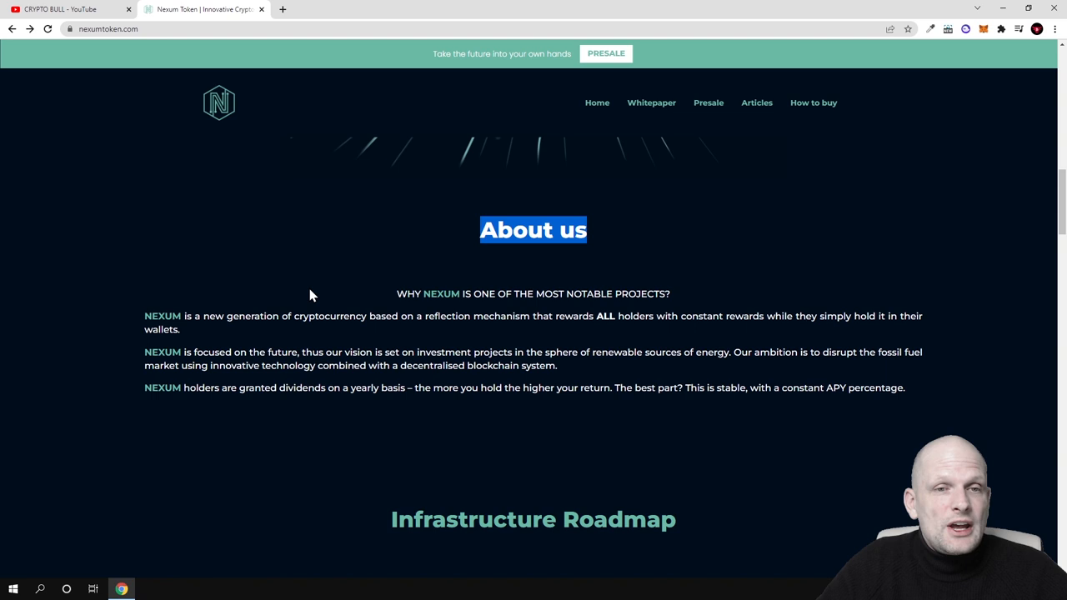
pyautogui.moveTo(342, 322)
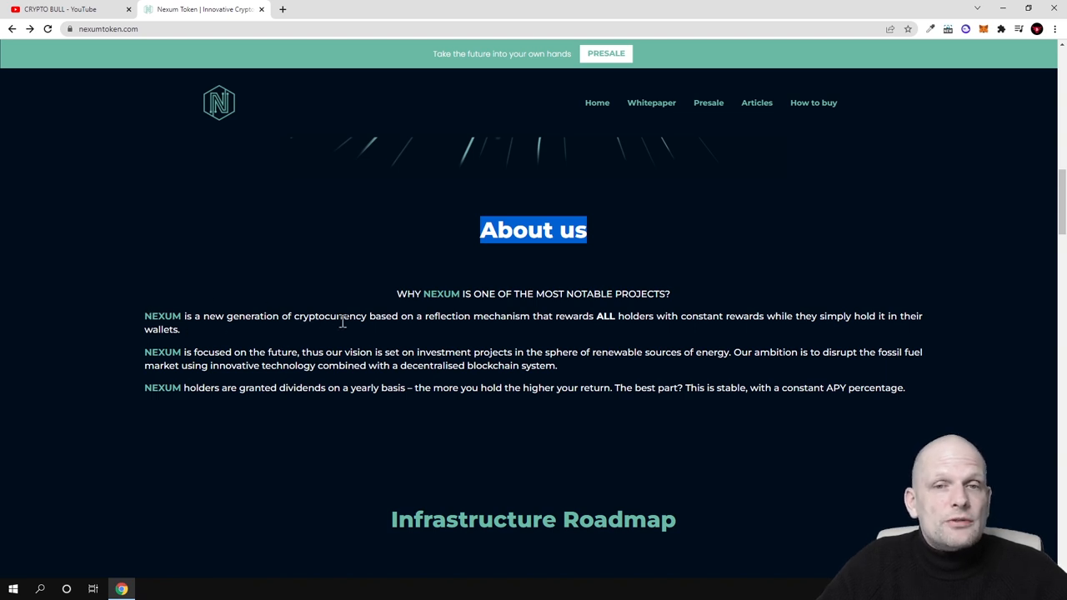
pyautogui.moveTo(513, 332)
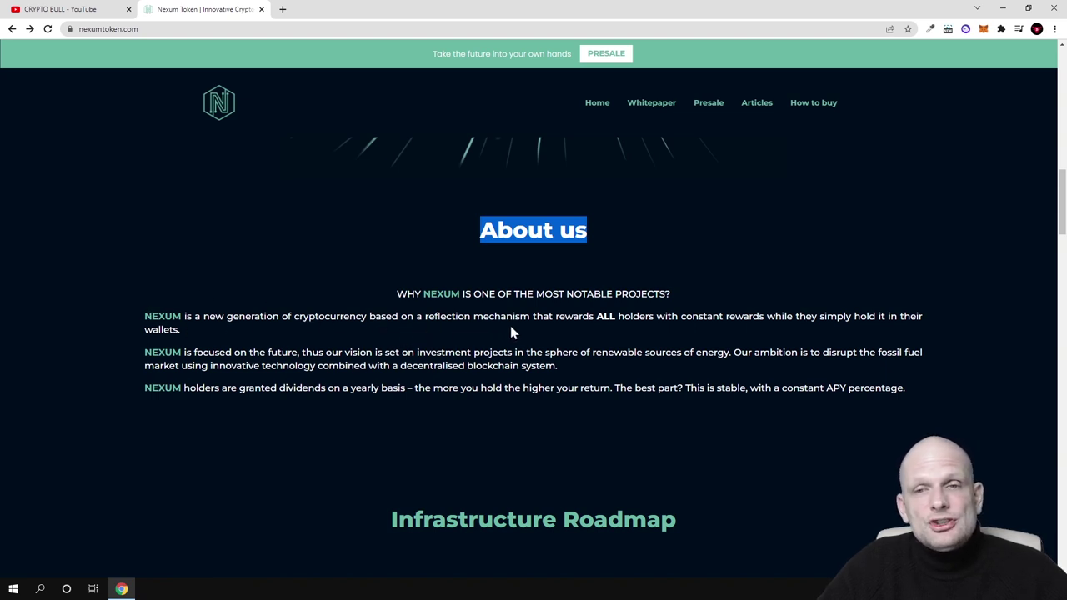
pyautogui.moveTo(681, 332)
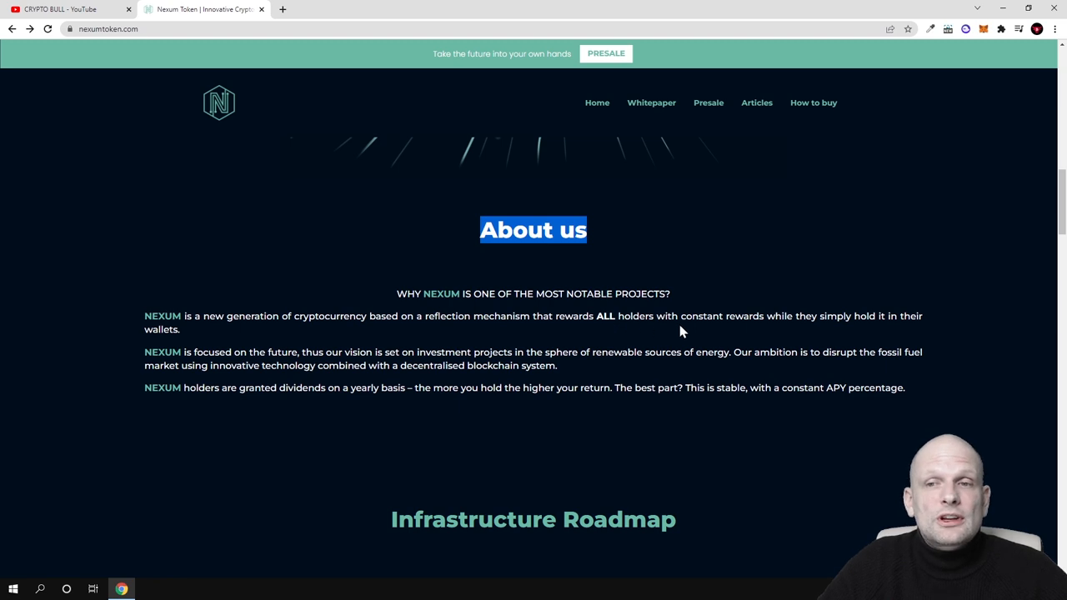
pyautogui.moveTo(832, 331)
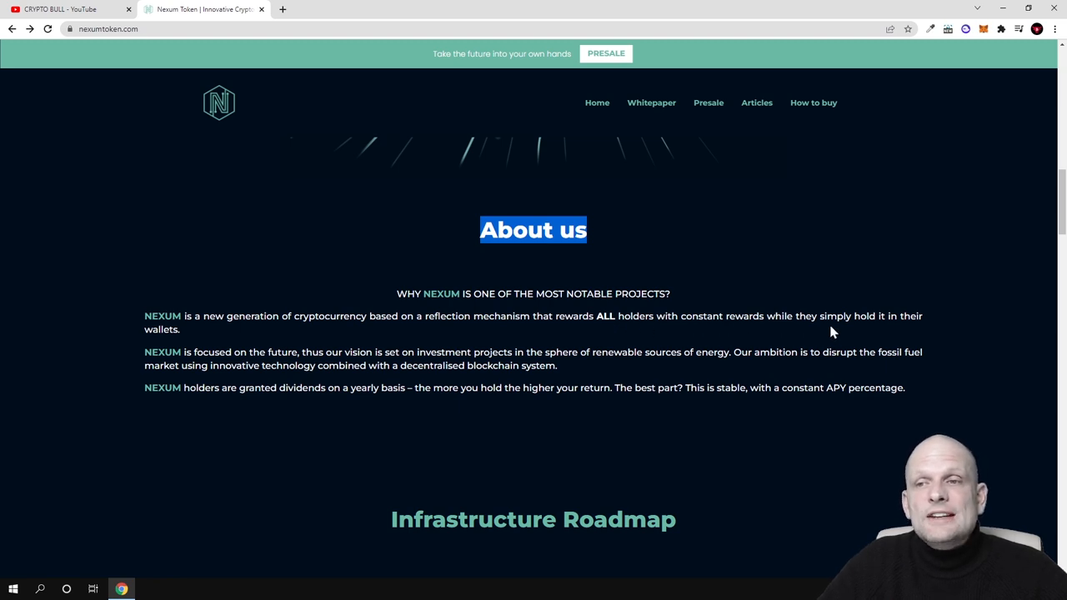
pyautogui.moveTo(191, 350)
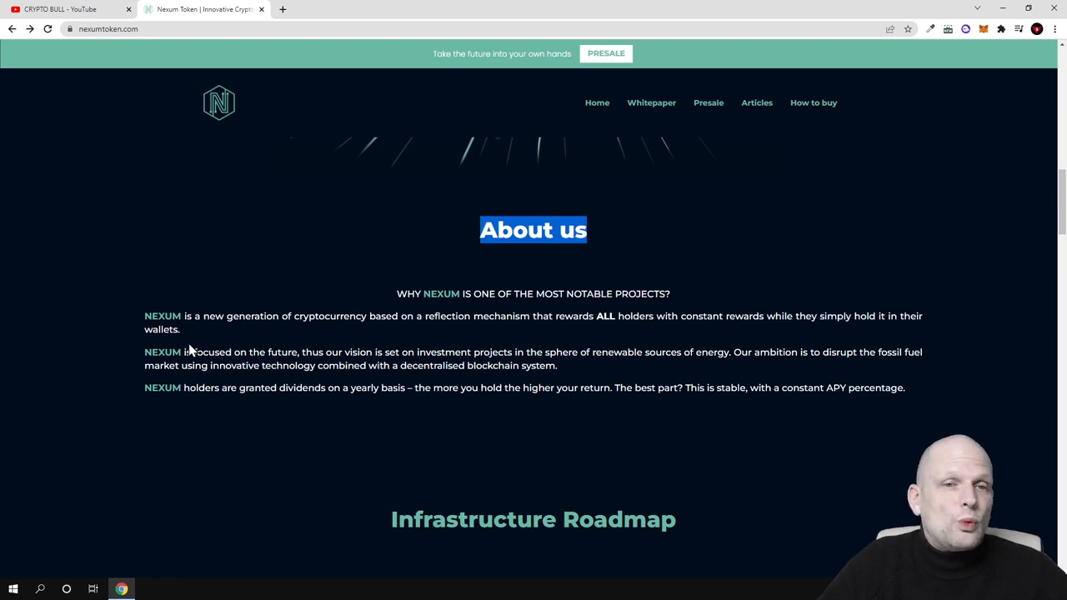
pyautogui.moveTo(191, 345)
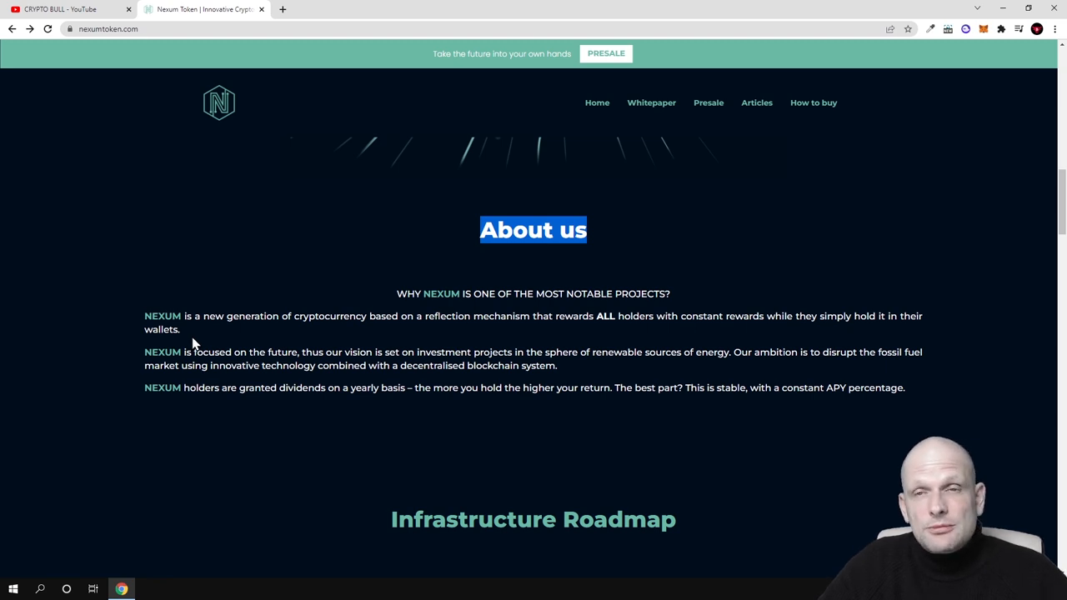
pyautogui.scroll(3)
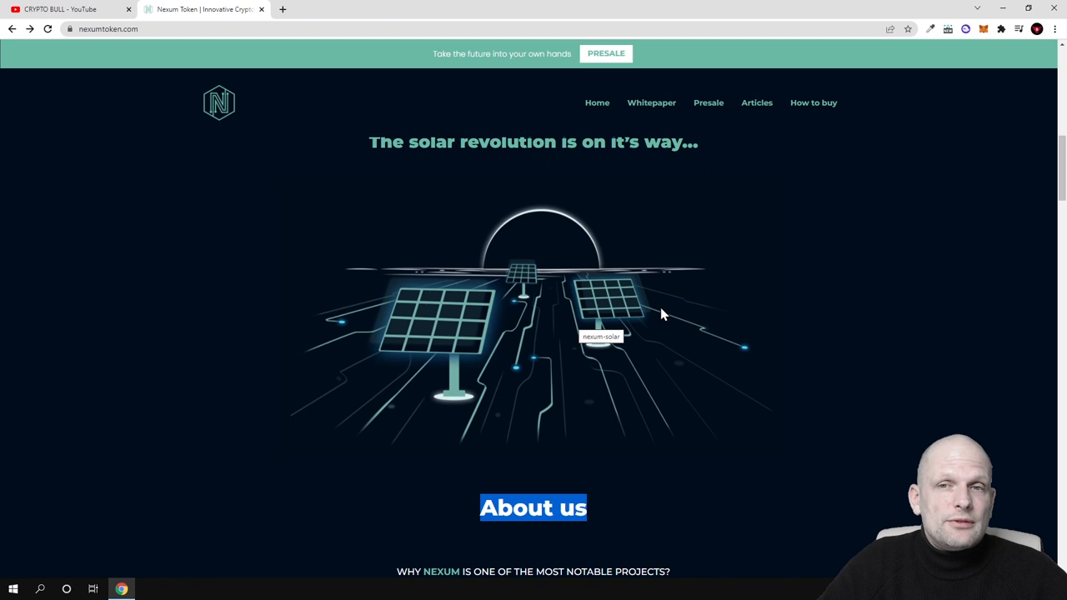
pyautogui.moveTo(428, 324)
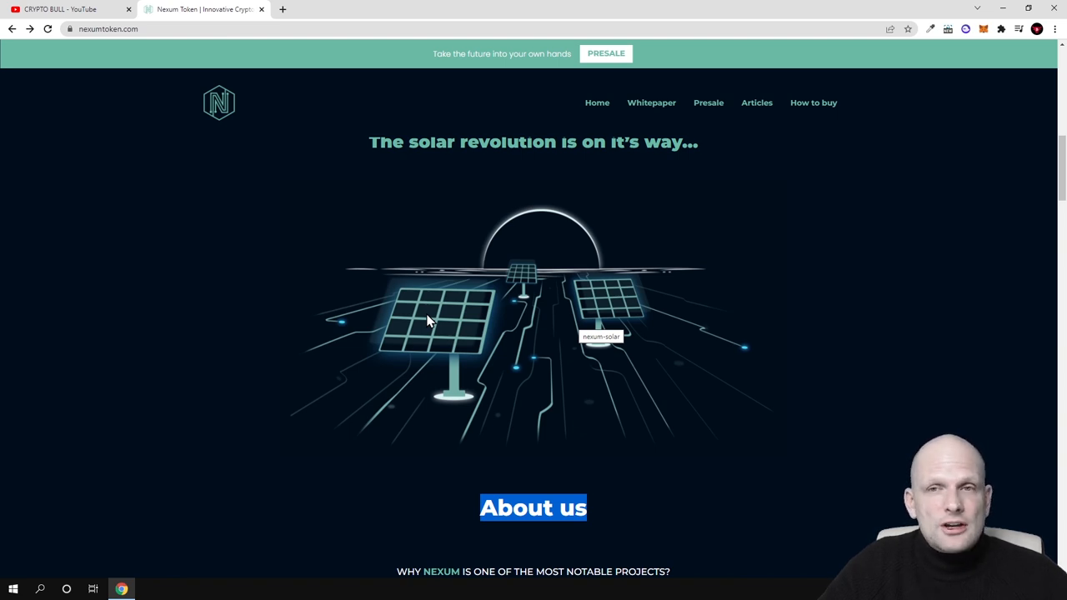
pyautogui.scroll(3)
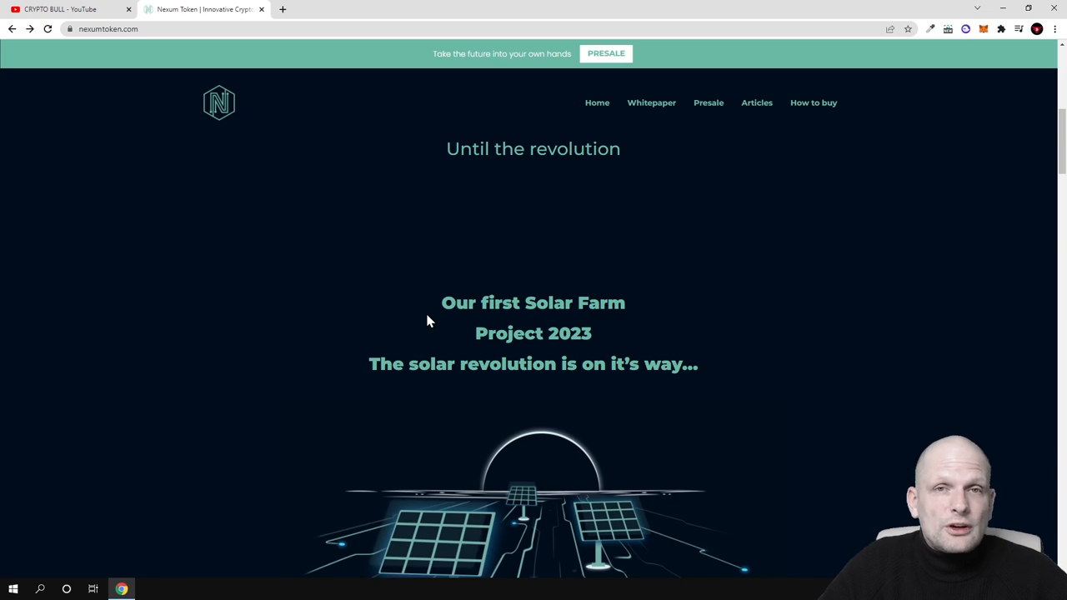
pyautogui.scroll(-3)
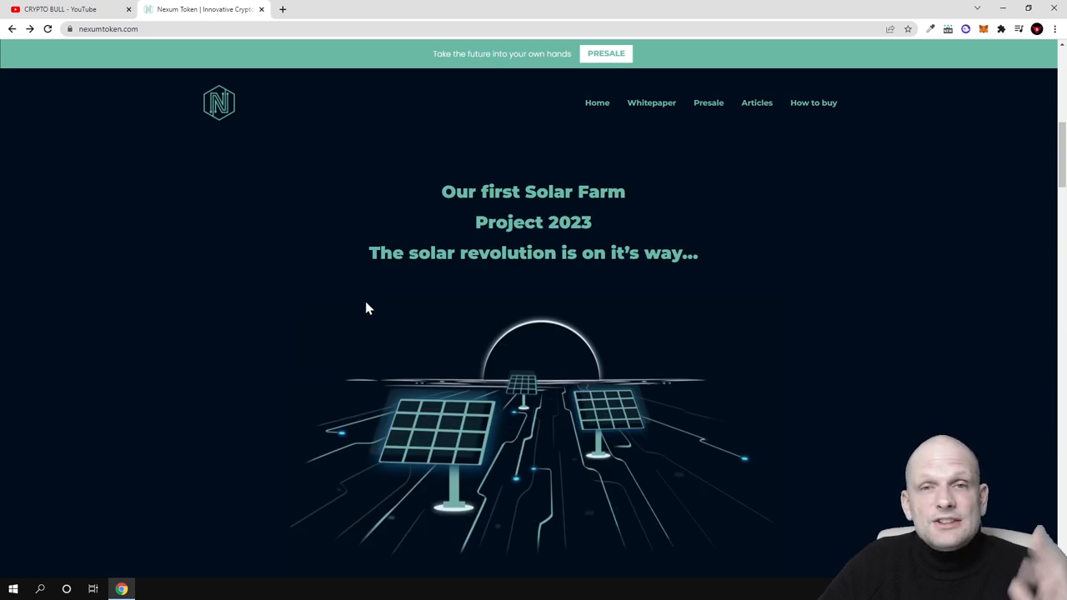
pyautogui.scroll(-3)
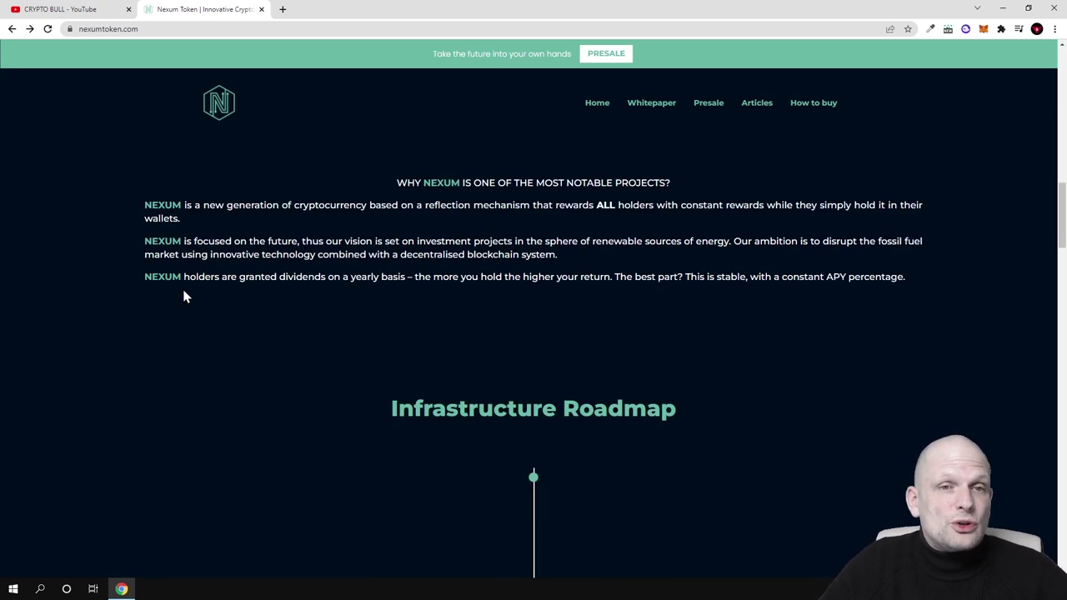
pyautogui.moveTo(200, 267)
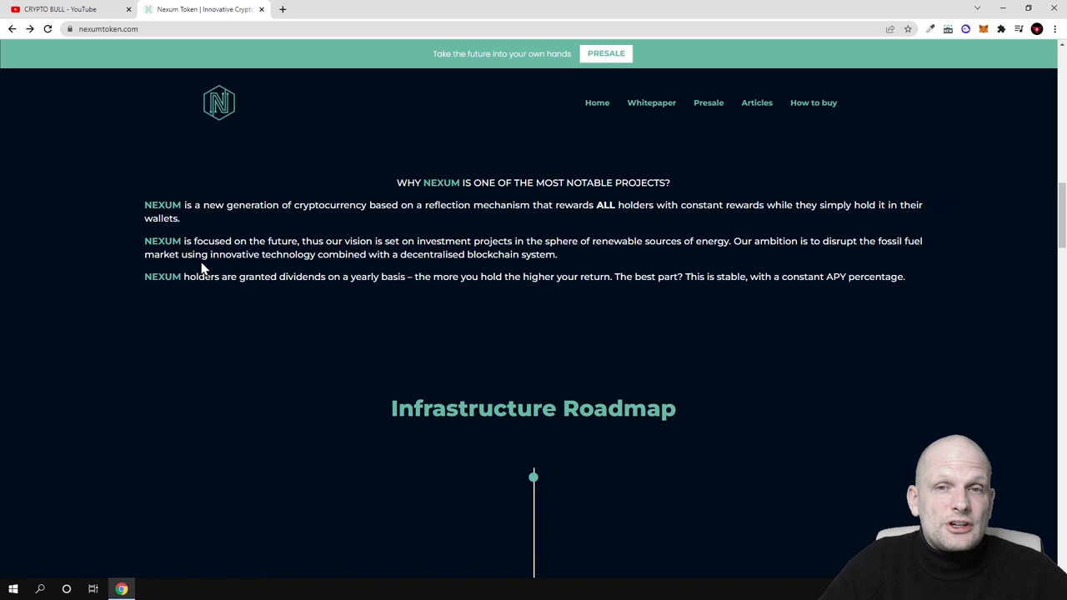
pyautogui.moveTo(332, 237)
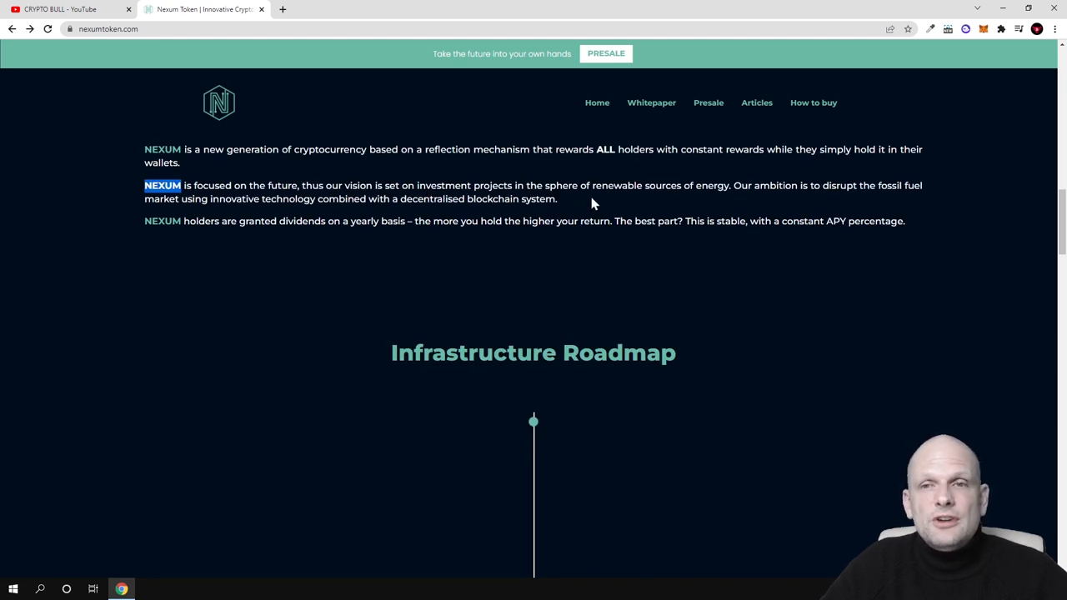
pyautogui.moveTo(719, 200)
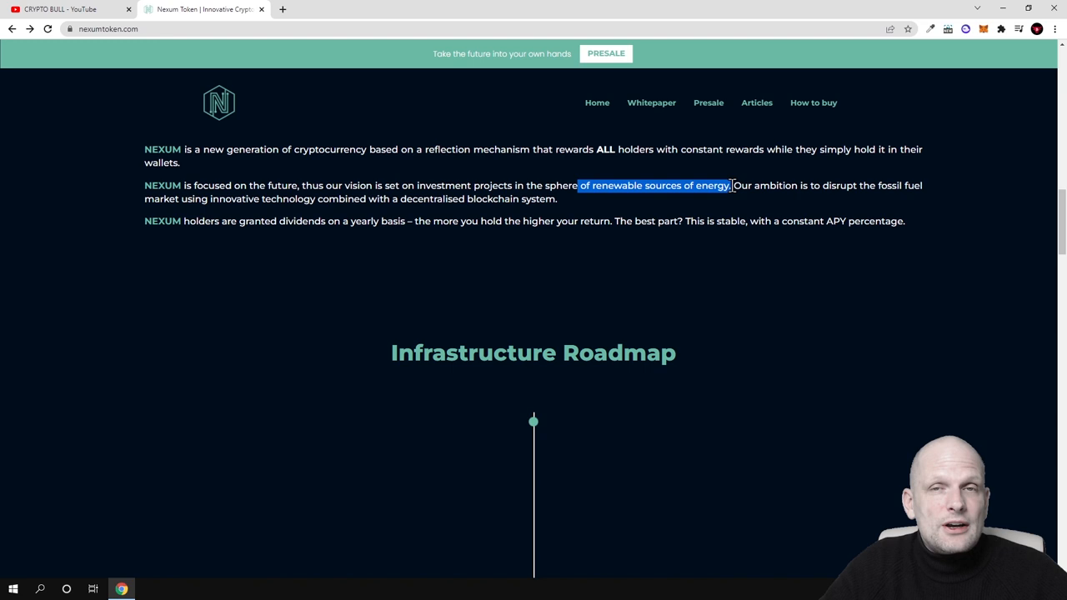
pyautogui.moveTo(733, 185)
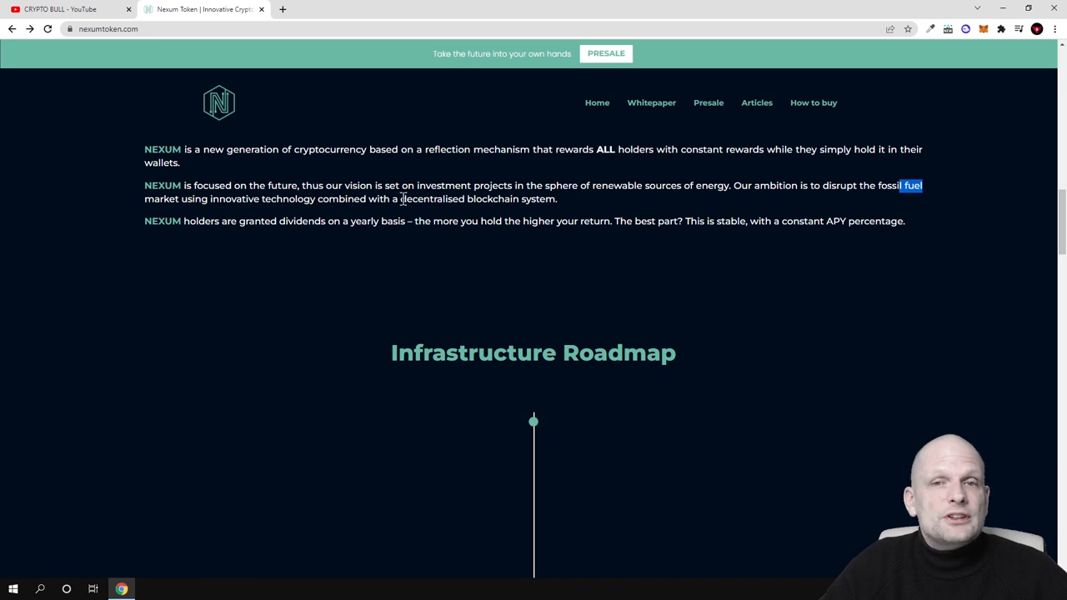
pyautogui.moveTo(190, 223)
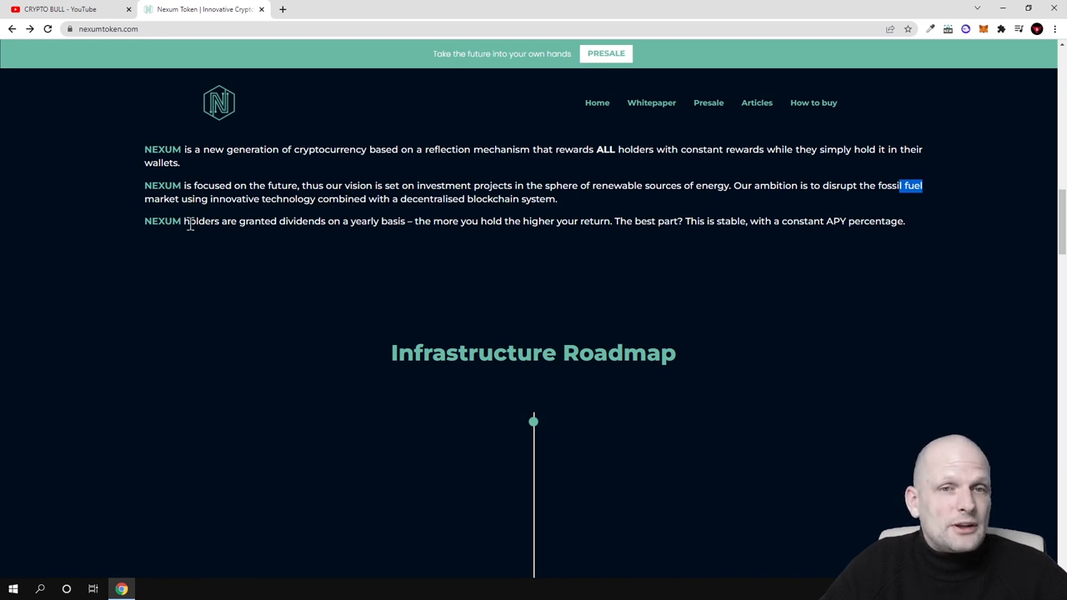
# - Highlight the About us claims on yearly dividends, holding more, and stable APY
pyautogui.moveTo(220, 221); pyautogui.dragTo(344, 220)
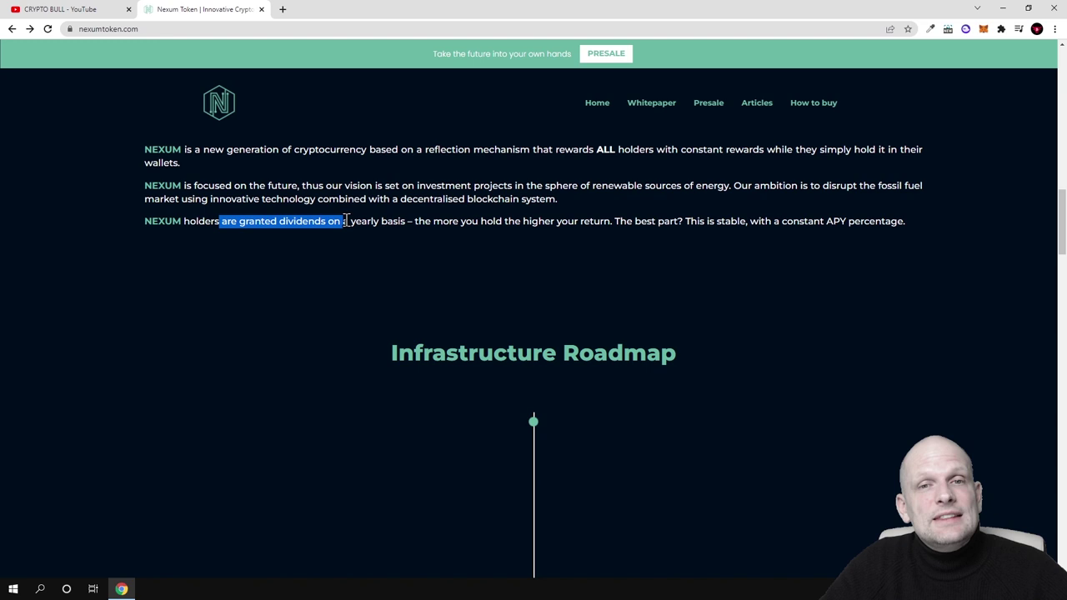
pyautogui.moveTo(342, 221); pyautogui.dragTo(405, 221)
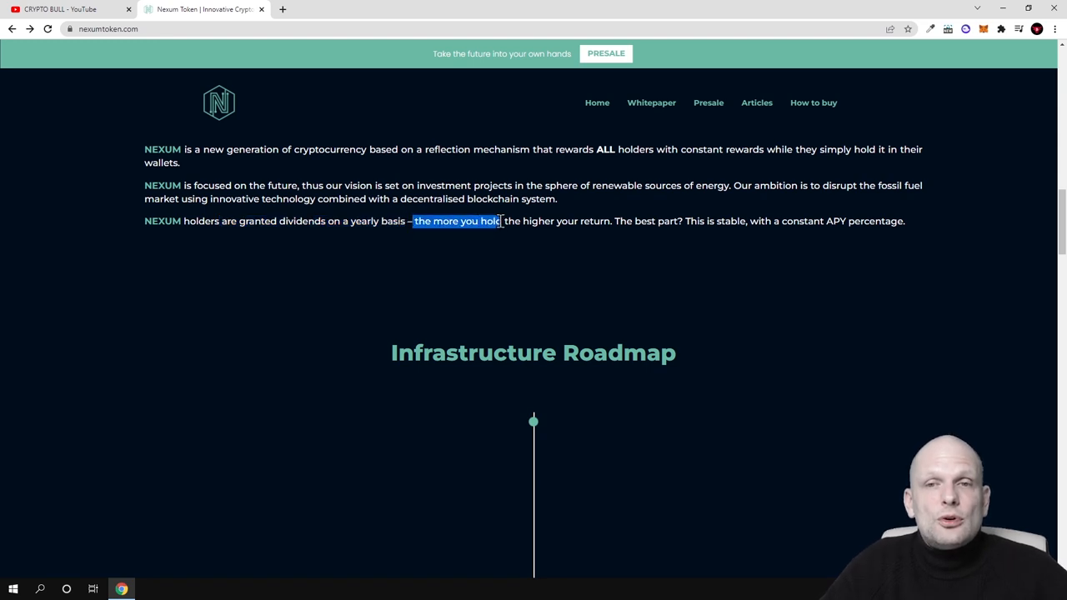
pyautogui.moveTo(500, 221); pyautogui.dragTo(665, 221)
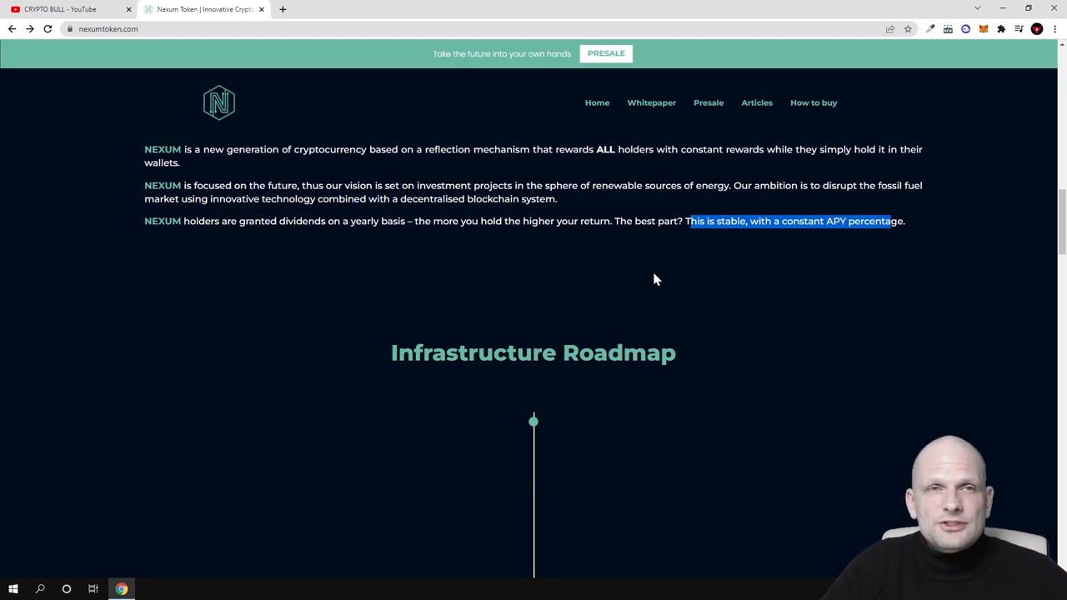
pyautogui.scroll(-3)
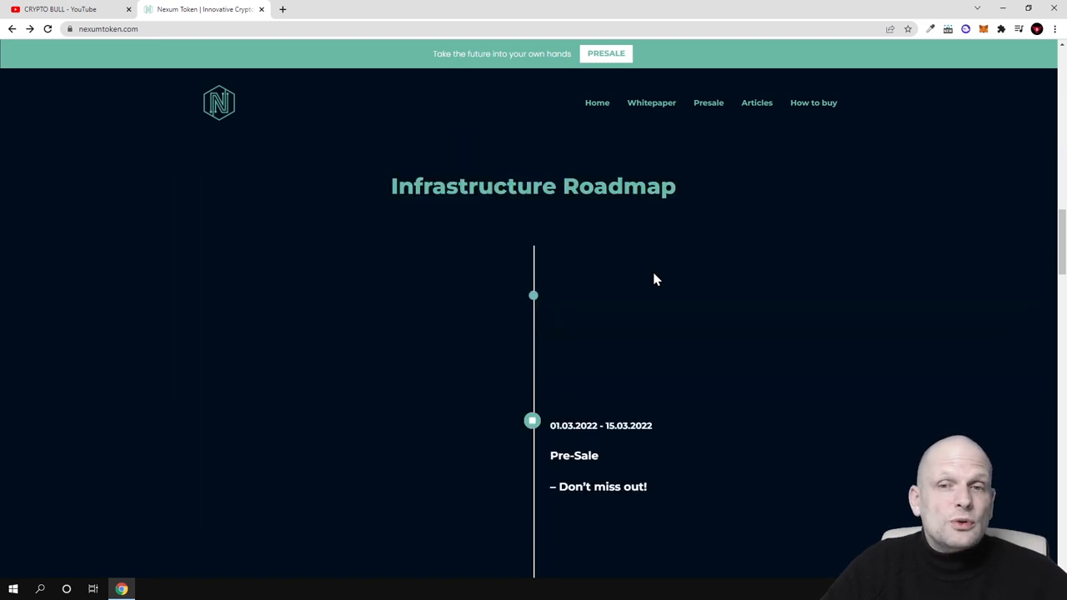
# - Scroll the roadmap, highlighting the 15.03.2022 pre-sale end date and 'Launch of Nexum Token'
pyautogui.scroll(-3)
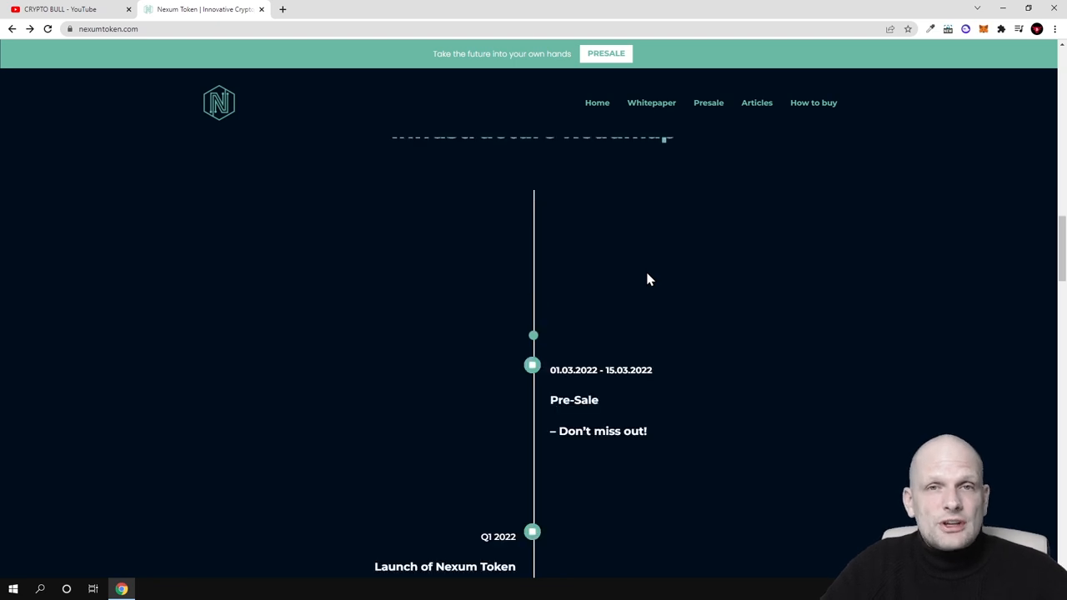
pyautogui.scroll(-3)
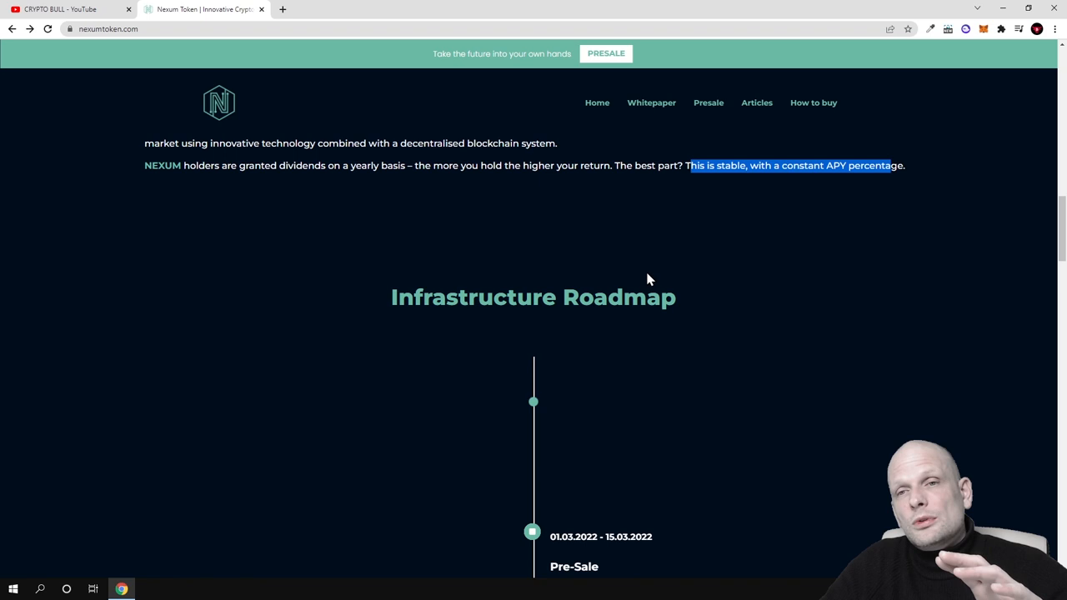
pyautogui.scroll(3)
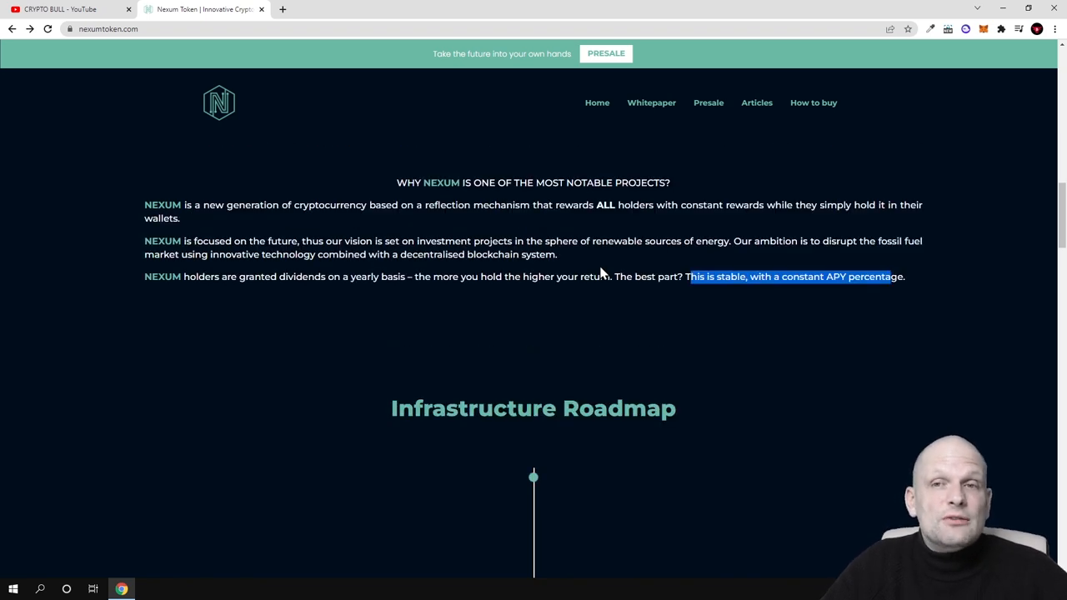
pyautogui.scroll(-3)
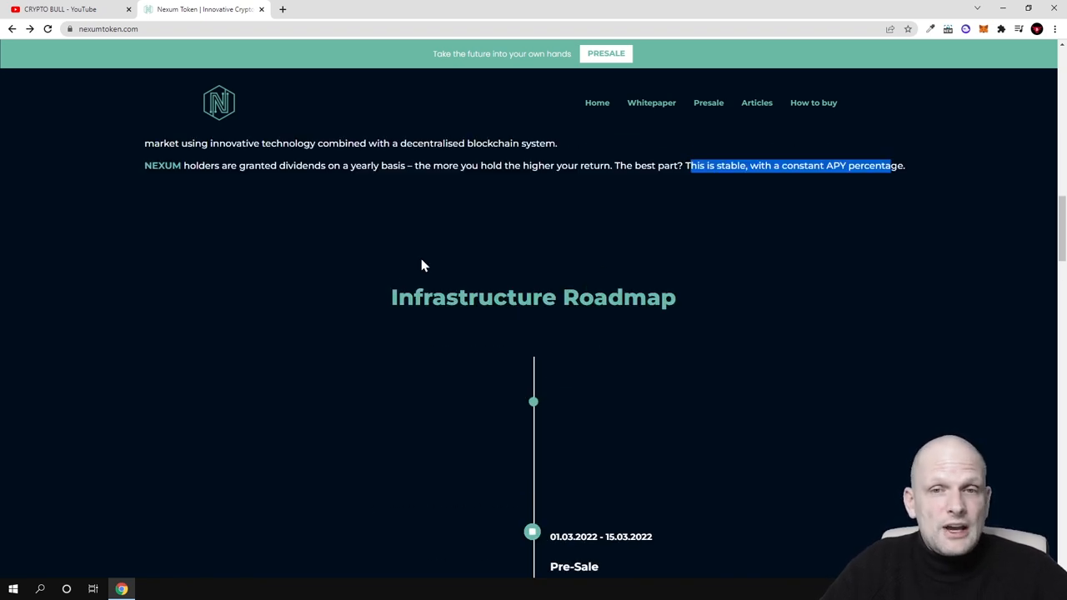
pyautogui.scroll(-3)
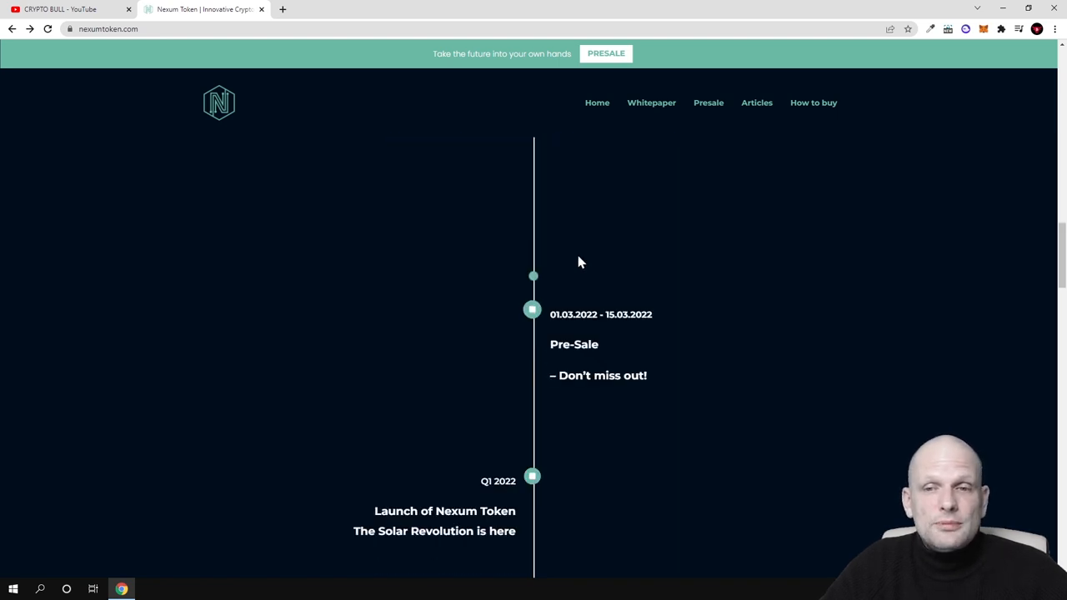
pyautogui.moveTo(541, 354)
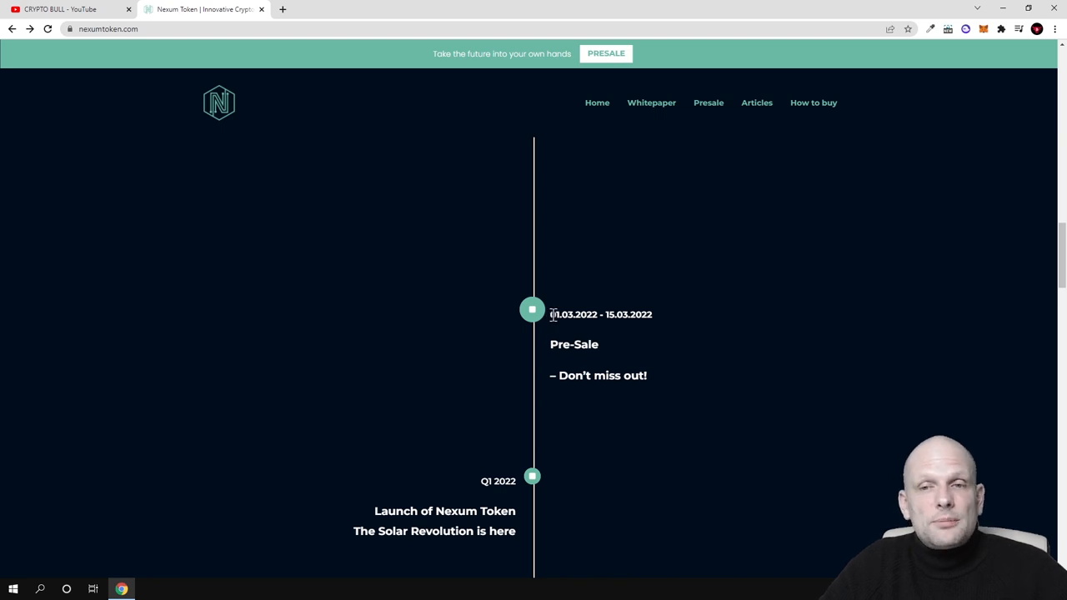
pyautogui.doubleClick(573, 314)
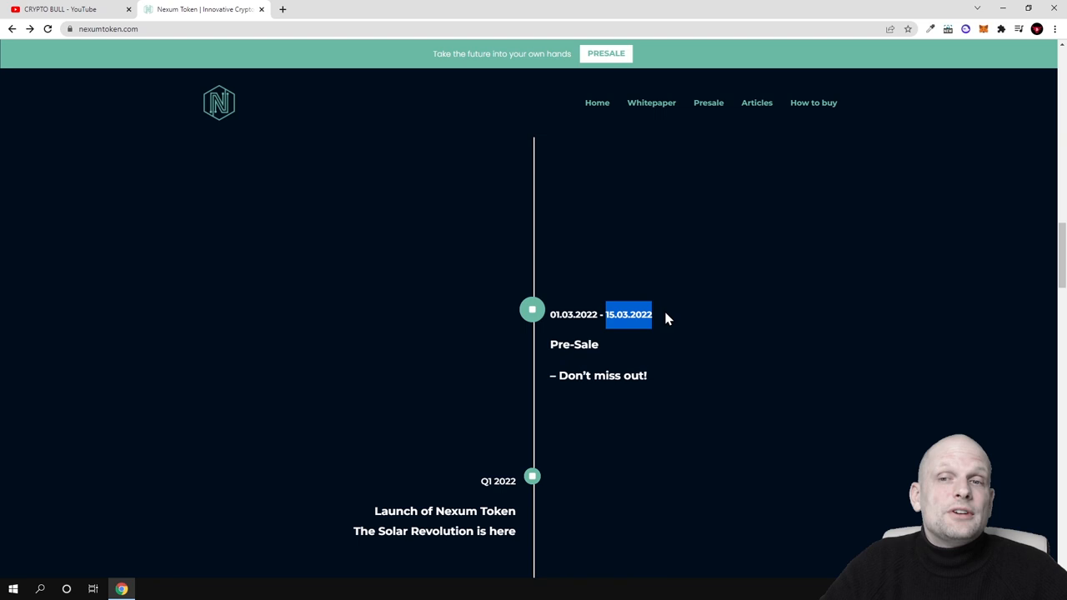
pyautogui.scroll(-3)
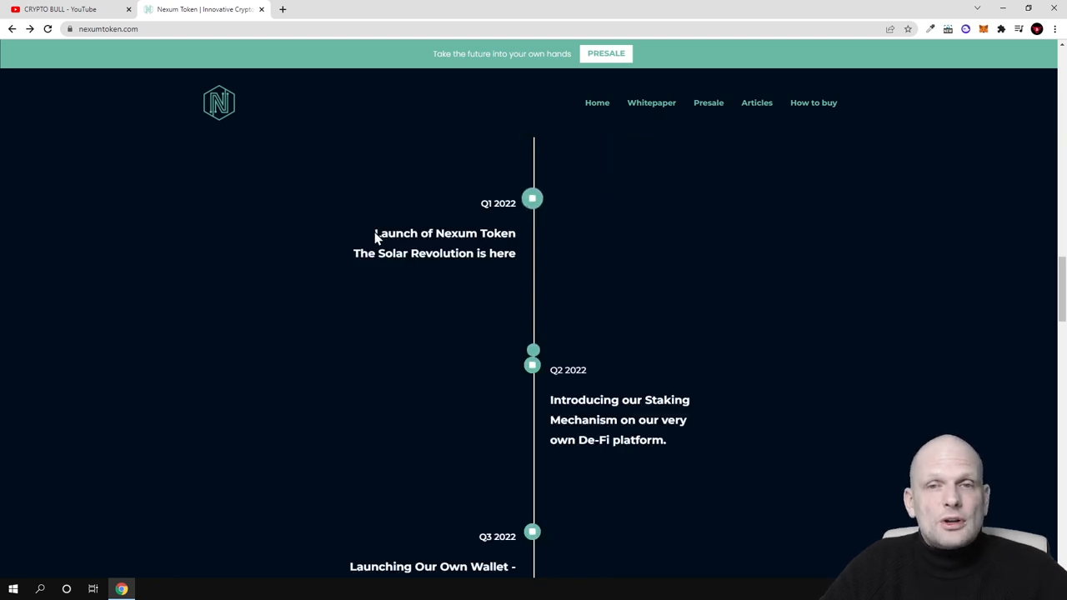
pyautogui.doubleClick(445, 233)
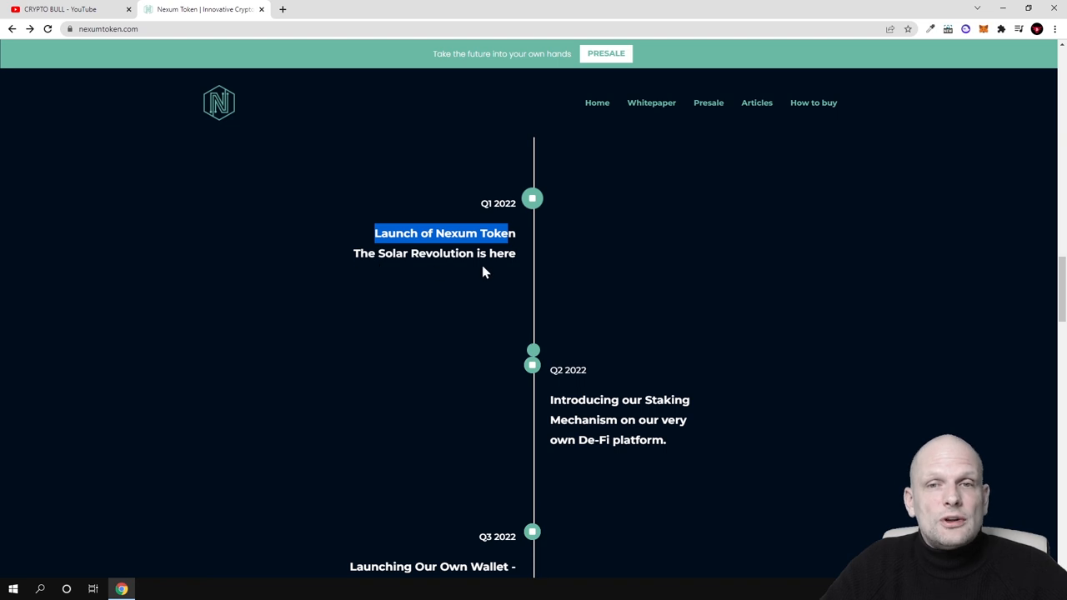
# - Scroll past Q2 2022 to the Q3 2022 wallet launch and Q4 2022 milestones
pyautogui.scroll(-3)
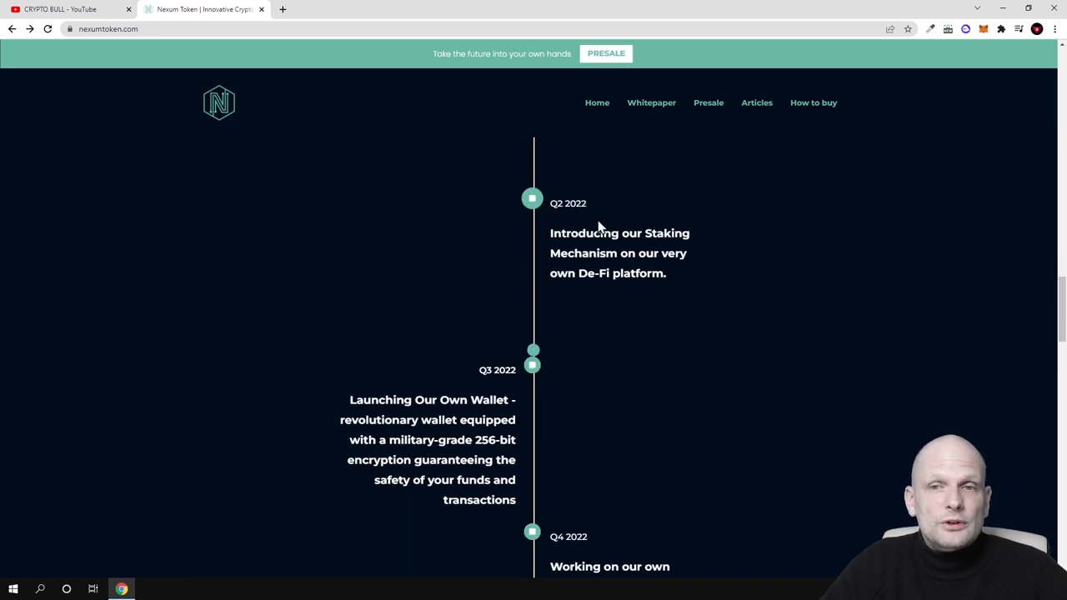
pyautogui.moveTo(646, 259)
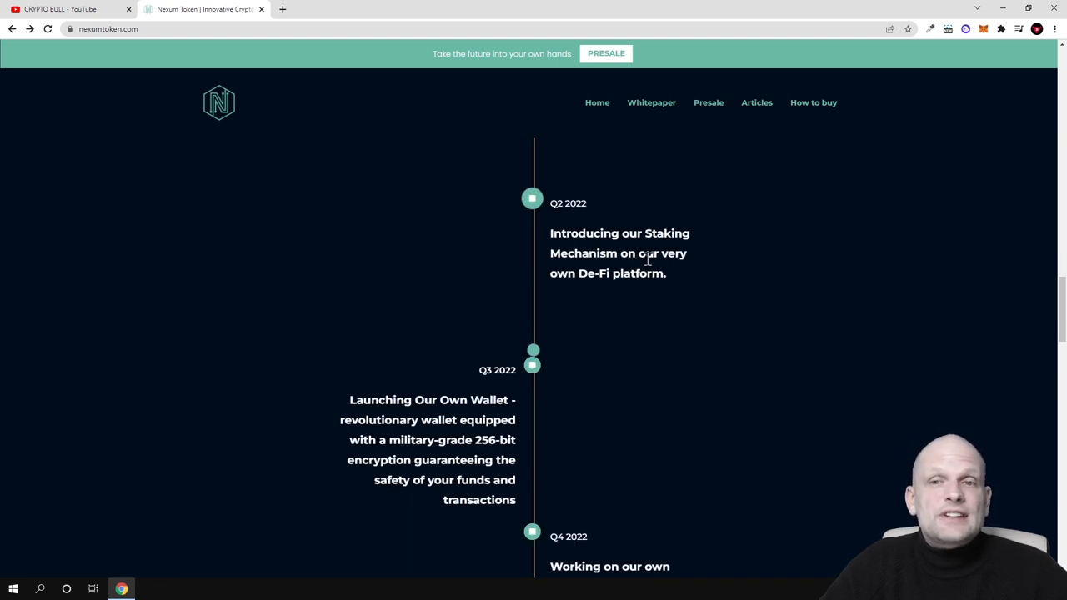
pyautogui.moveTo(573, 289)
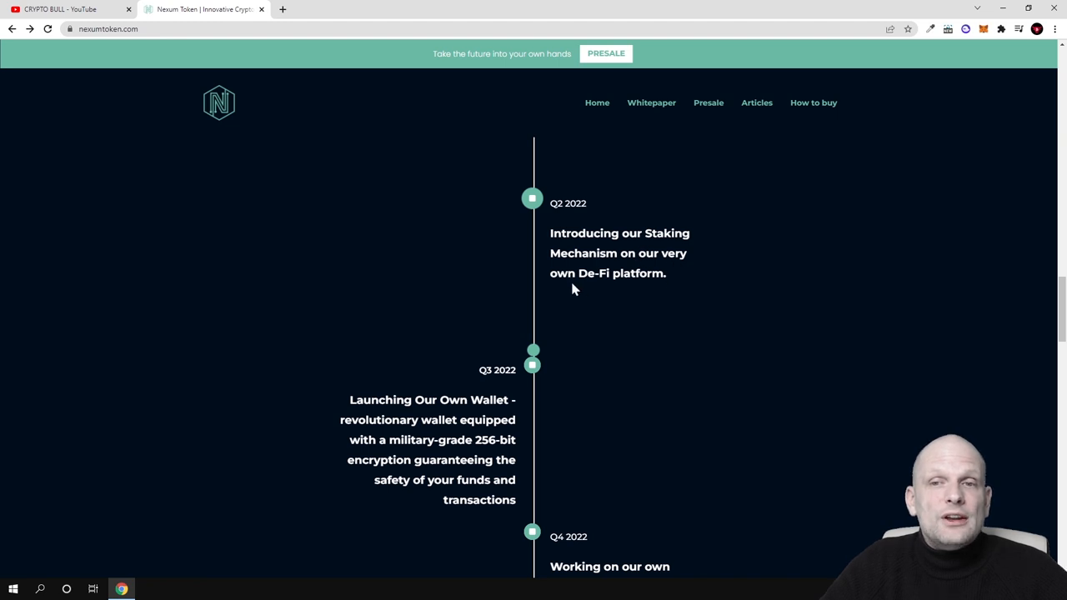
pyautogui.moveTo(642, 287)
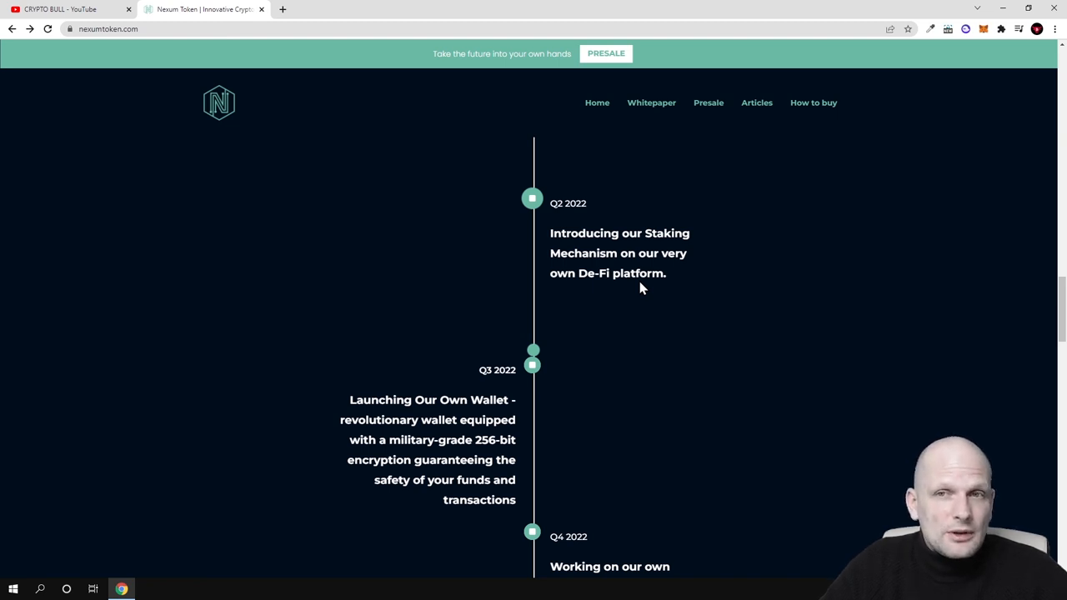
pyautogui.scroll(-3)
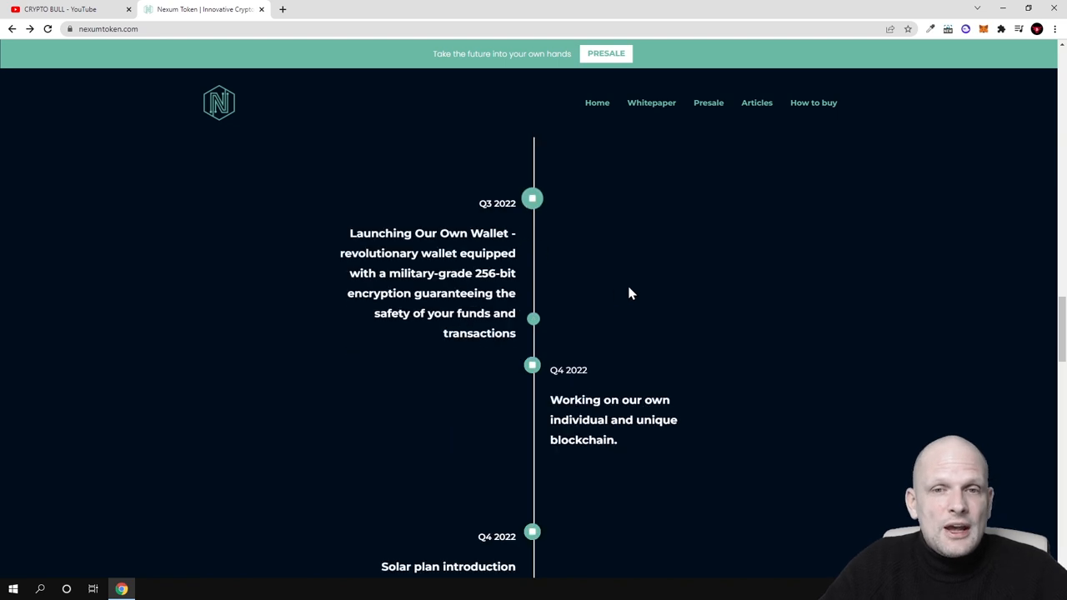
pyautogui.moveTo(399, 269)
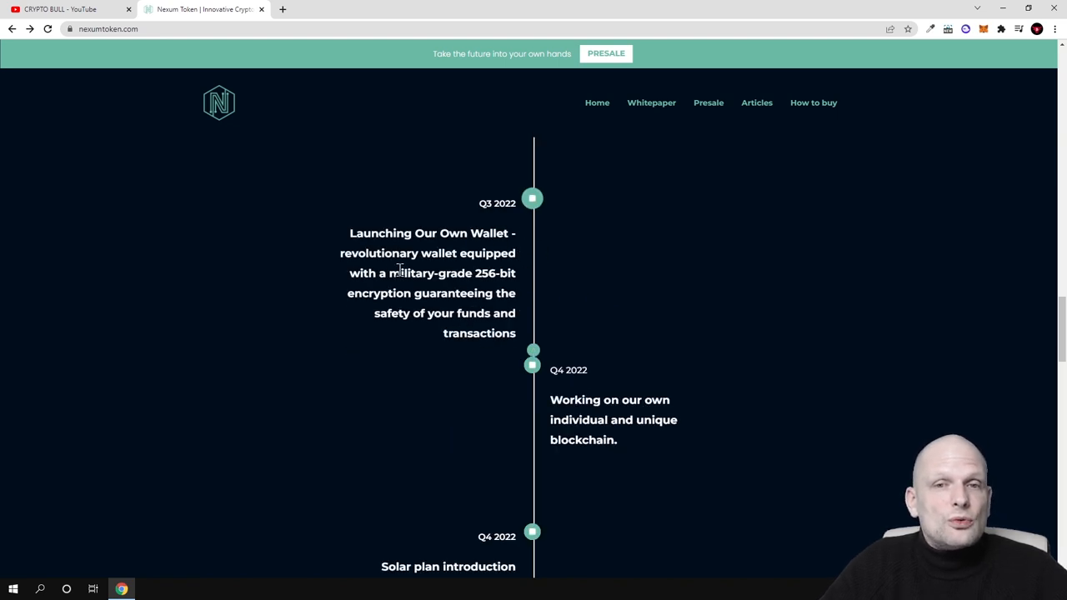
pyautogui.moveTo(516, 275)
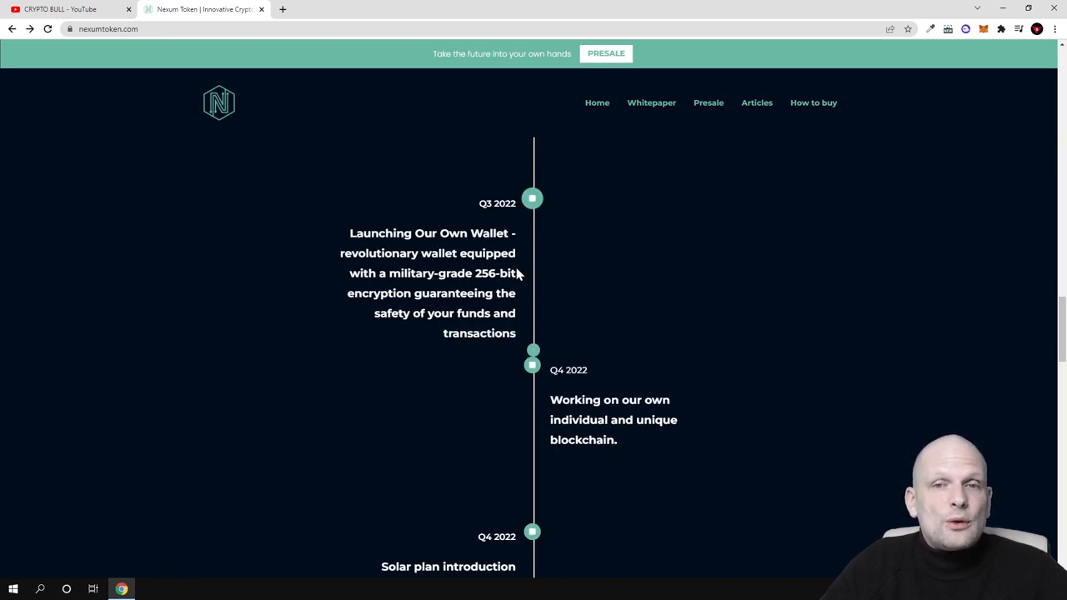
pyautogui.moveTo(486, 289)
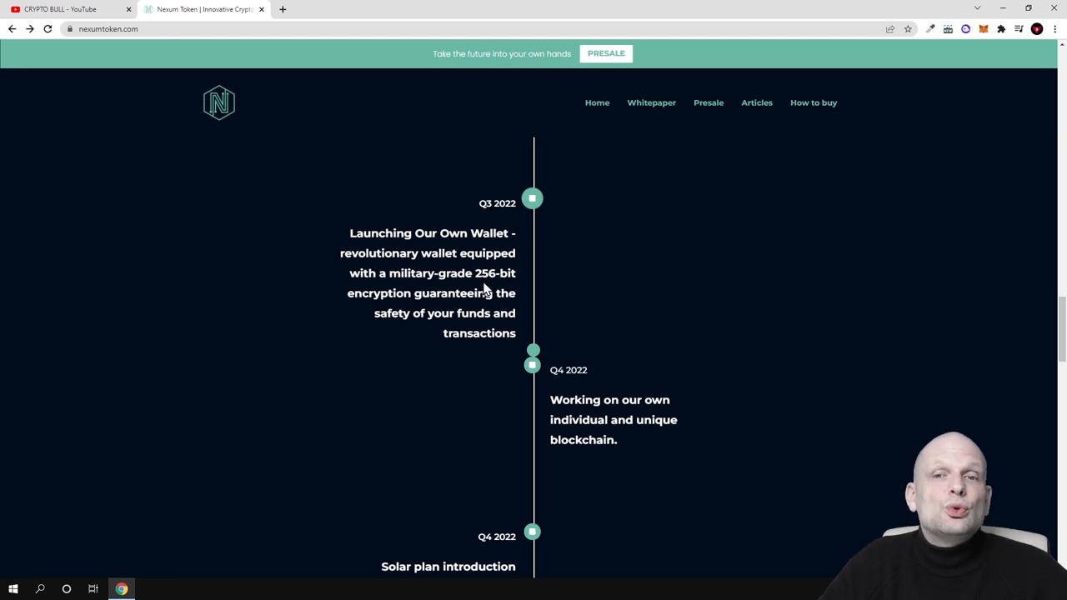
pyautogui.moveTo(463, 310)
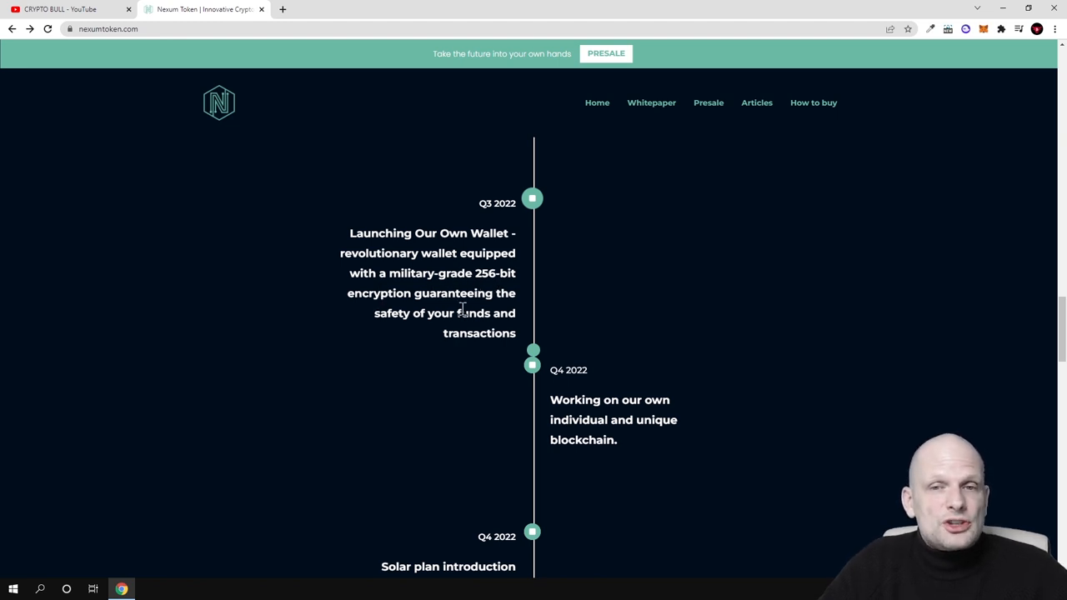
pyautogui.moveTo(466, 361)
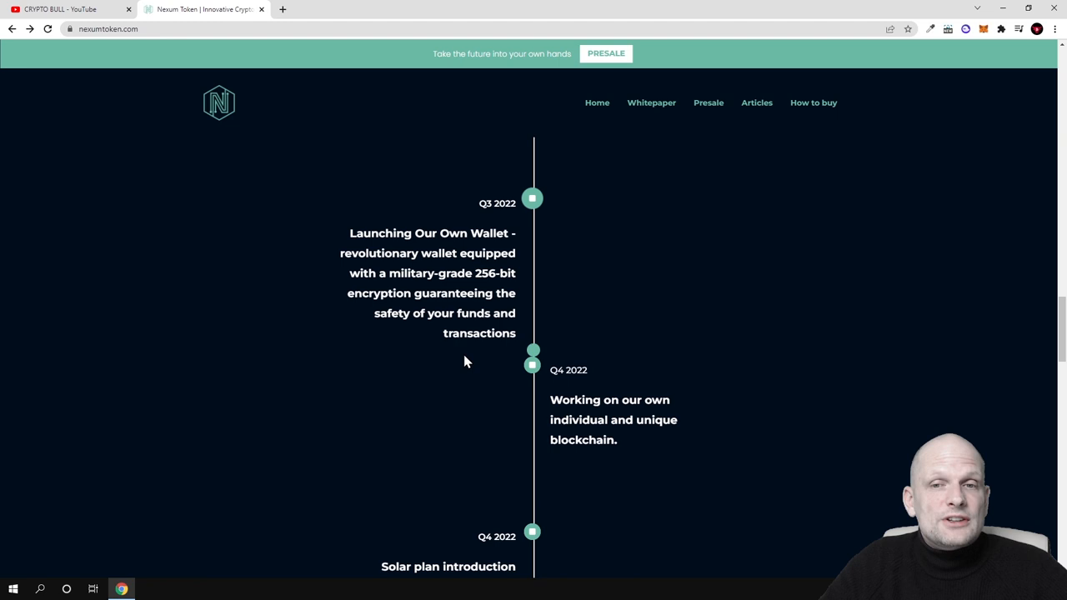
pyautogui.scroll(-3)
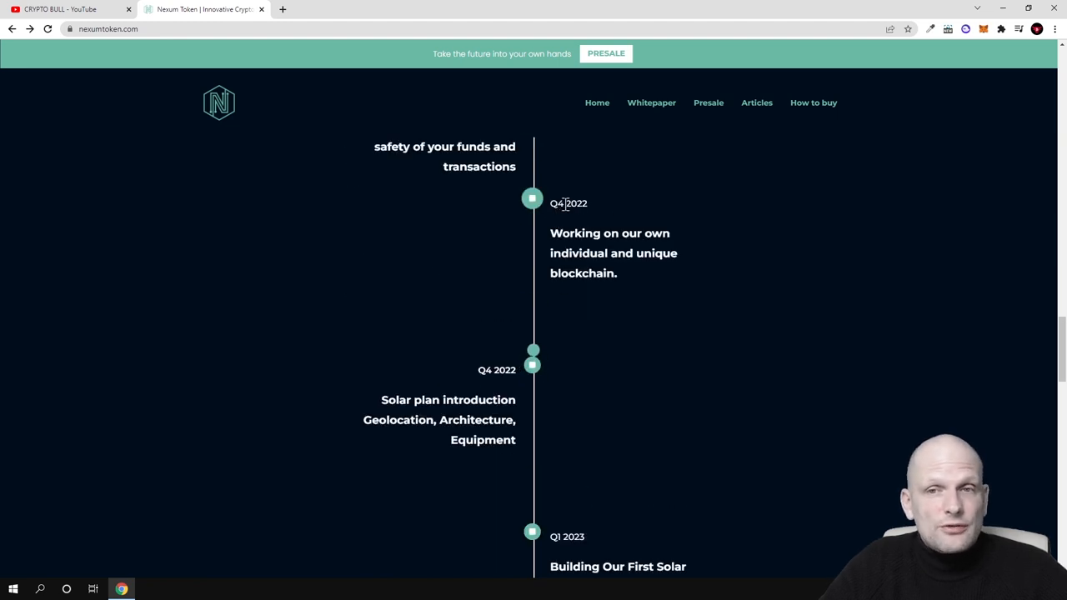
# - Highlight the Q4 2022 year, then scroll through the 2023 solar milestones to the tokenomics
pyautogui.doubleClick(575, 204)
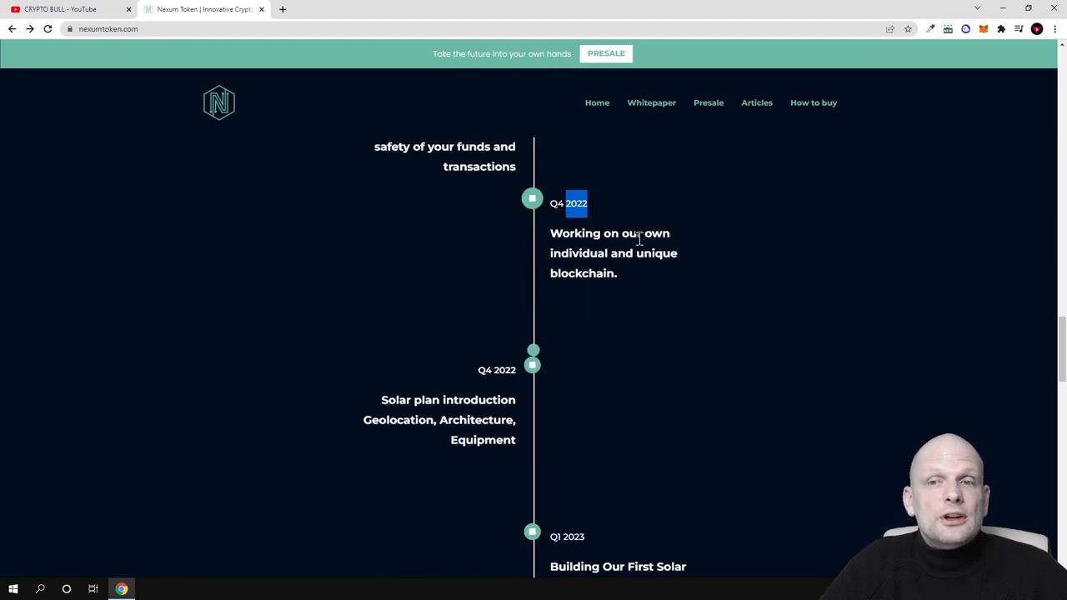
pyautogui.moveTo(584, 281)
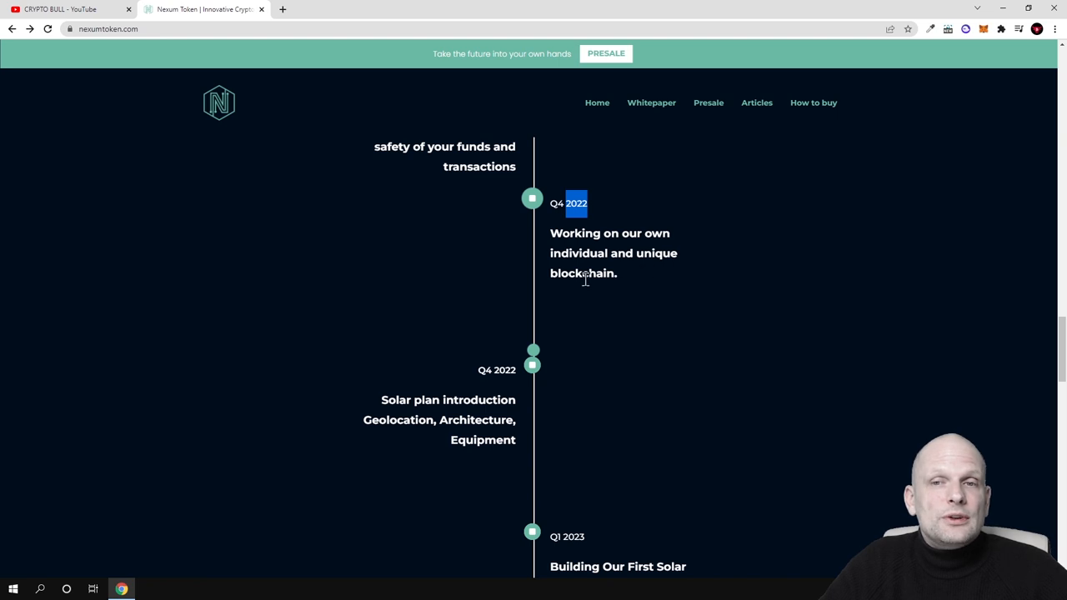
pyautogui.scroll(-3)
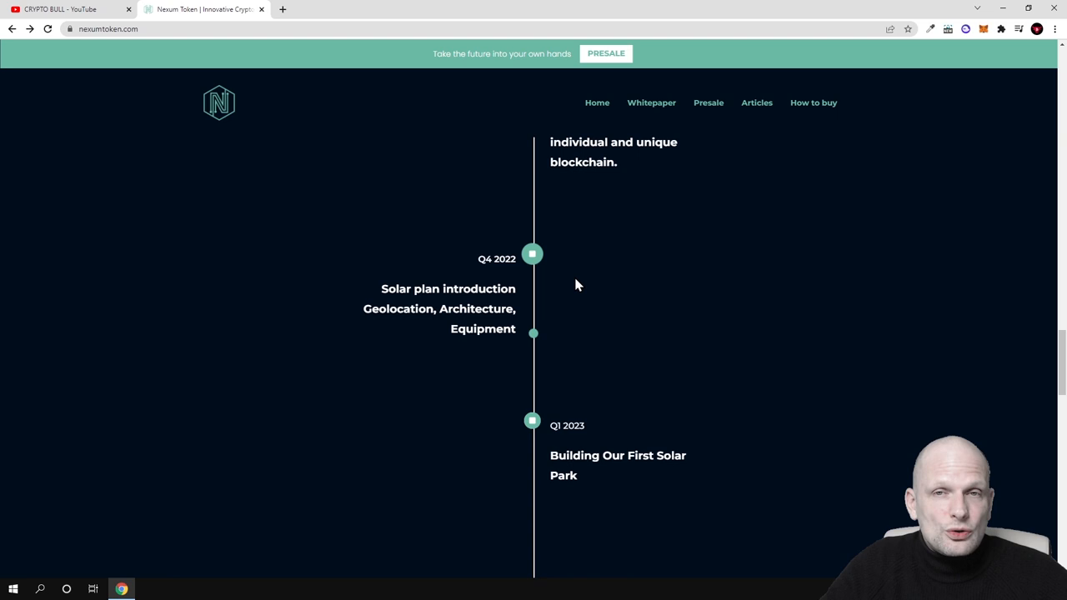
pyautogui.scroll(-3)
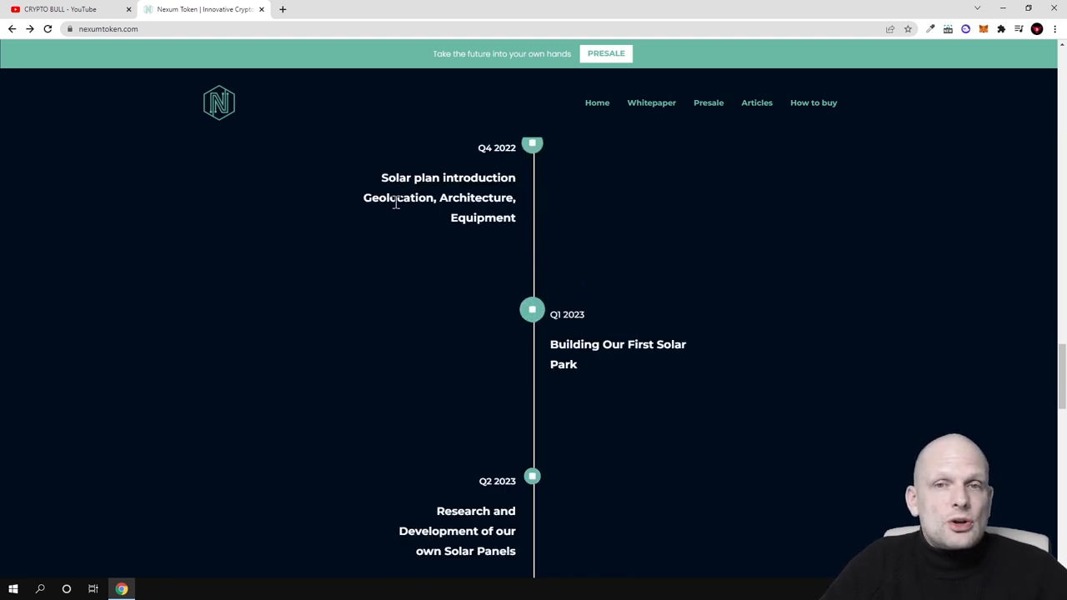
pyautogui.moveTo(479, 160)
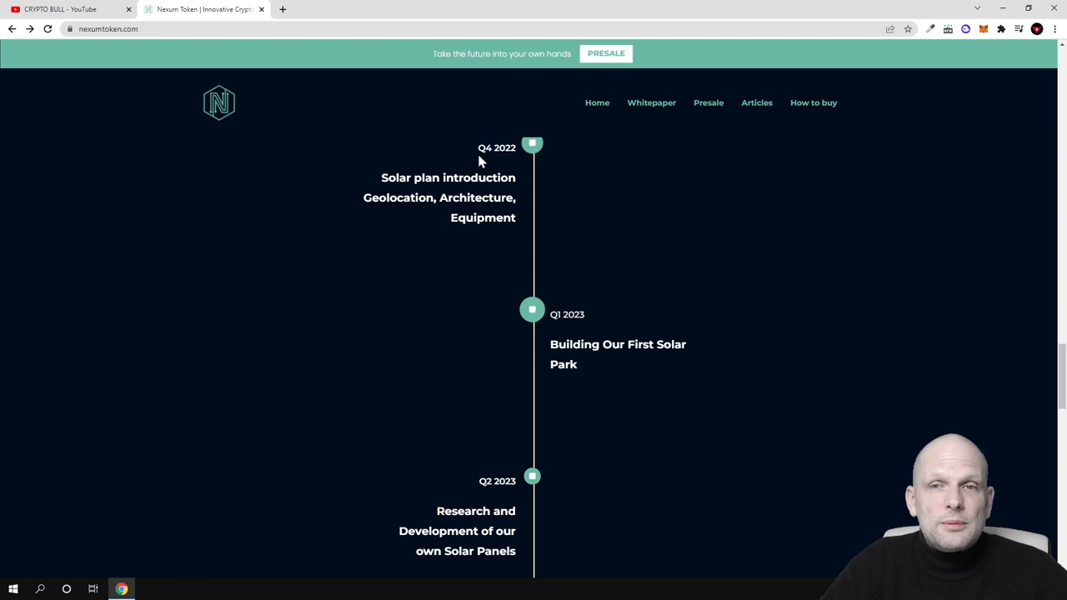
pyautogui.scroll(-3)
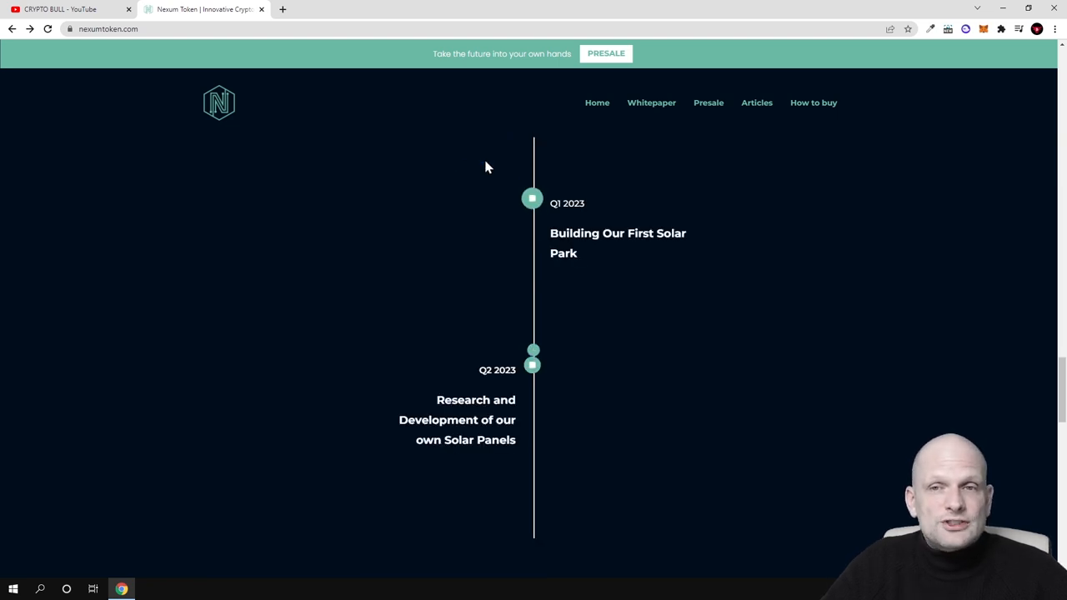
pyautogui.moveTo(537, 242)
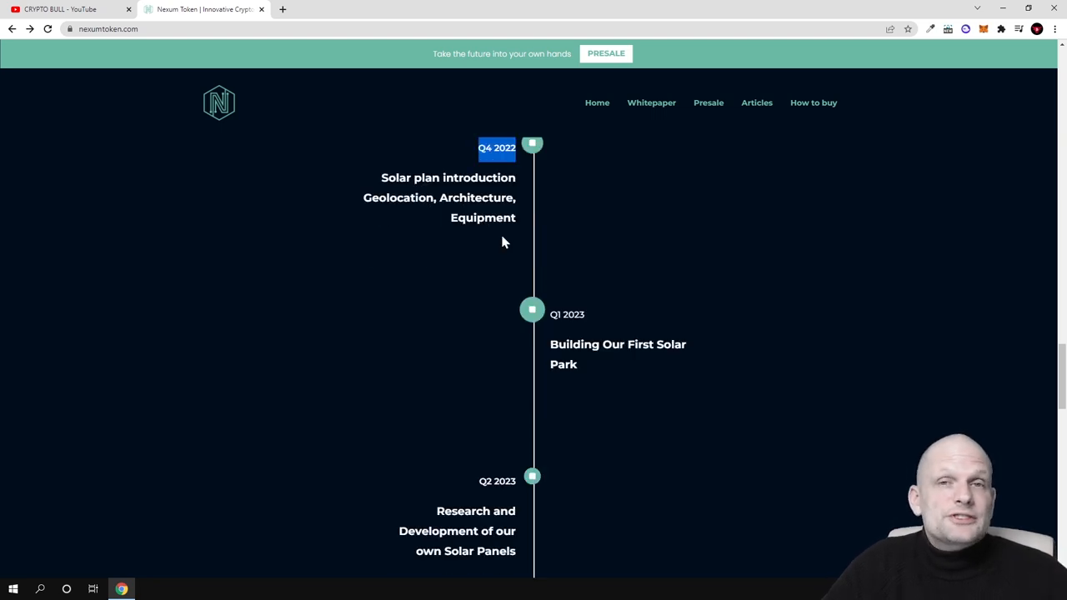
pyautogui.scroll(-3)
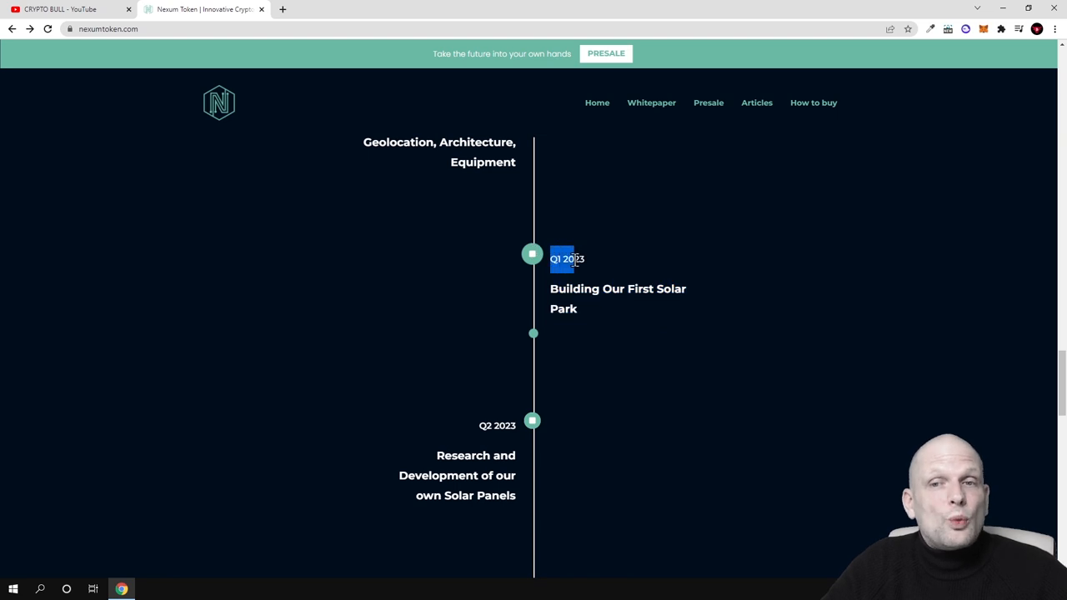
pyautogui.scroll(3)
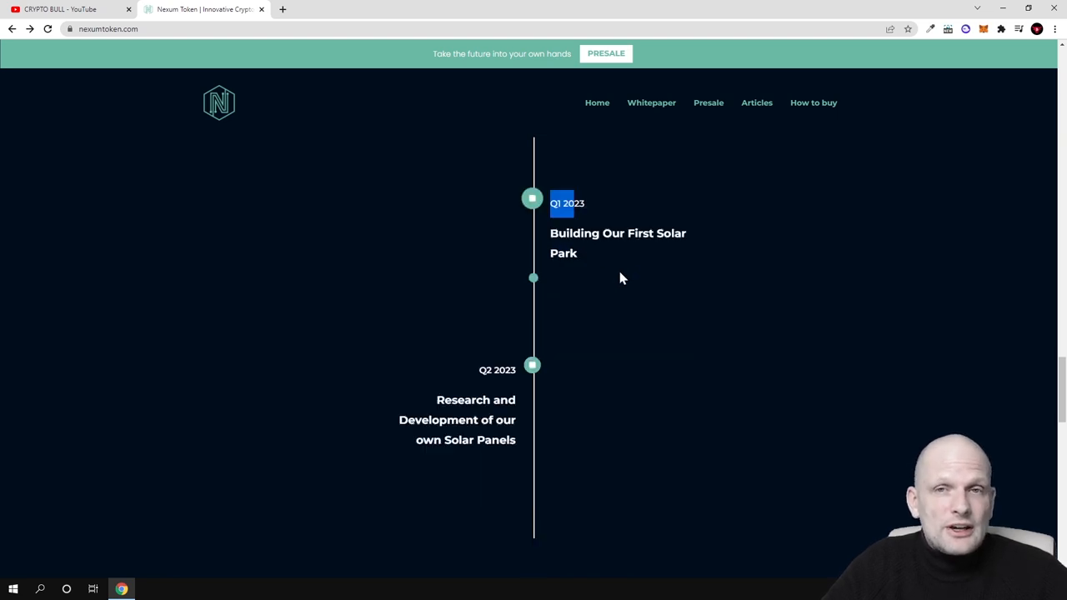
pyautogui.scroll(-3)
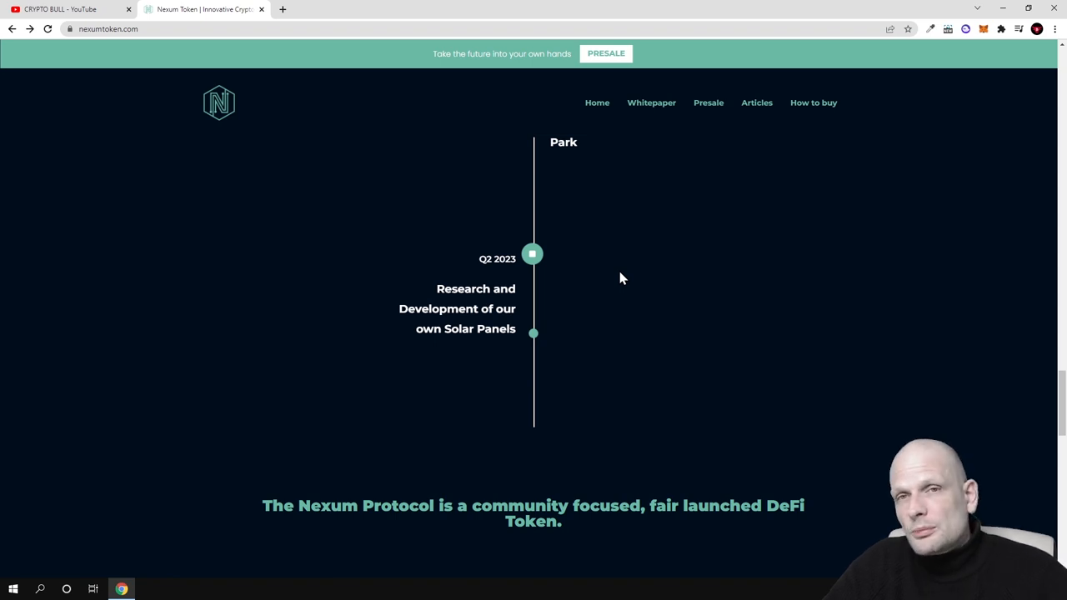
pyautogui.scroll(-3)
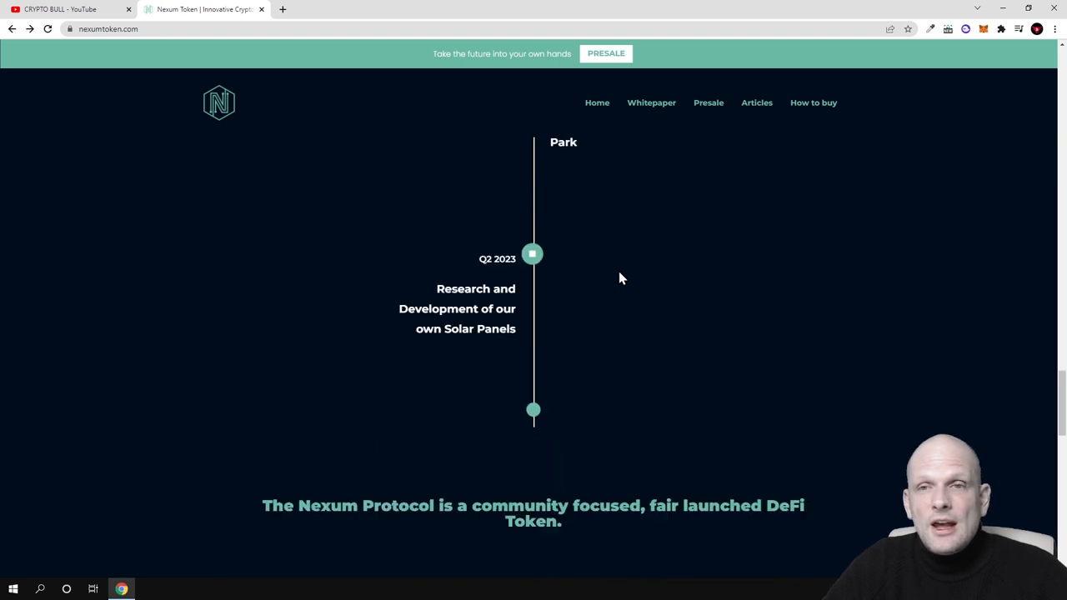
pyautogui.scroll(-3)
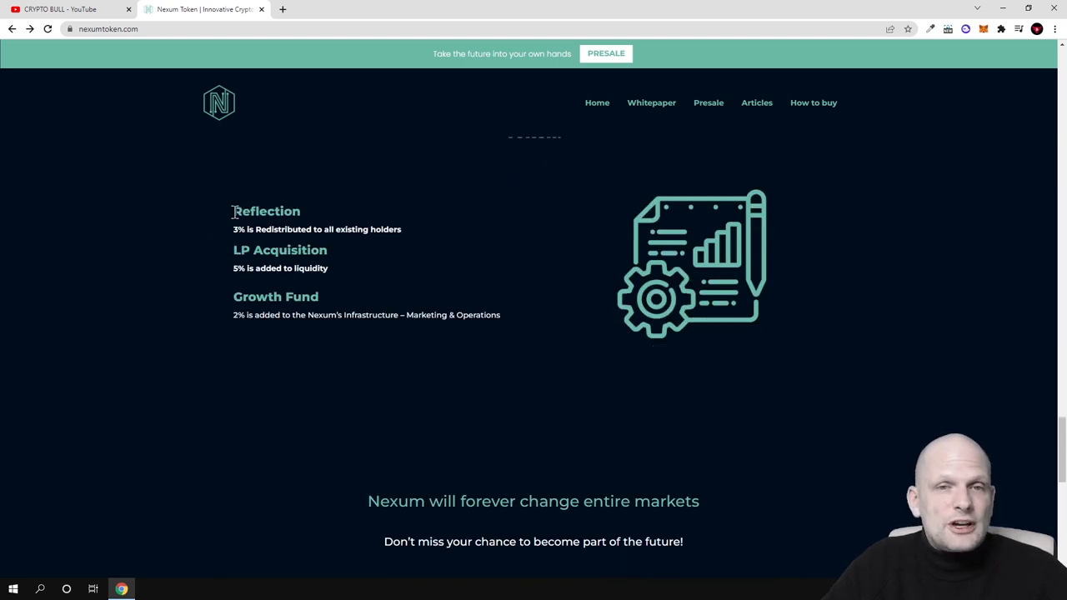
# - Highlight the Reflection heading, 3% redistribution line, and LP Acquisition and Growth Fund headings
pyautogui.doubleClick(266, 211)
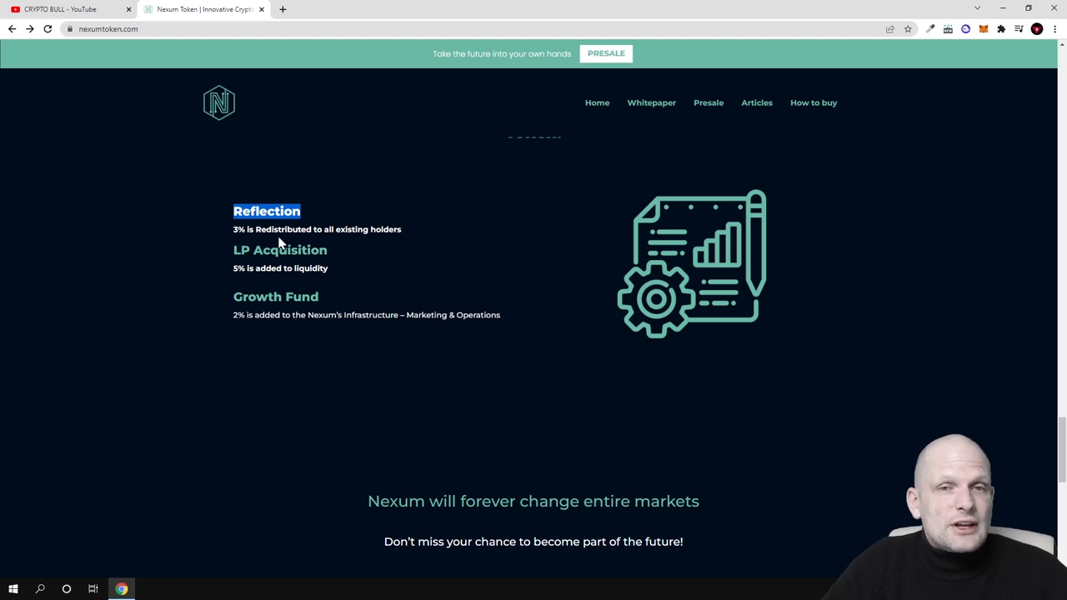
pyautogui.moveTo(393, 235)
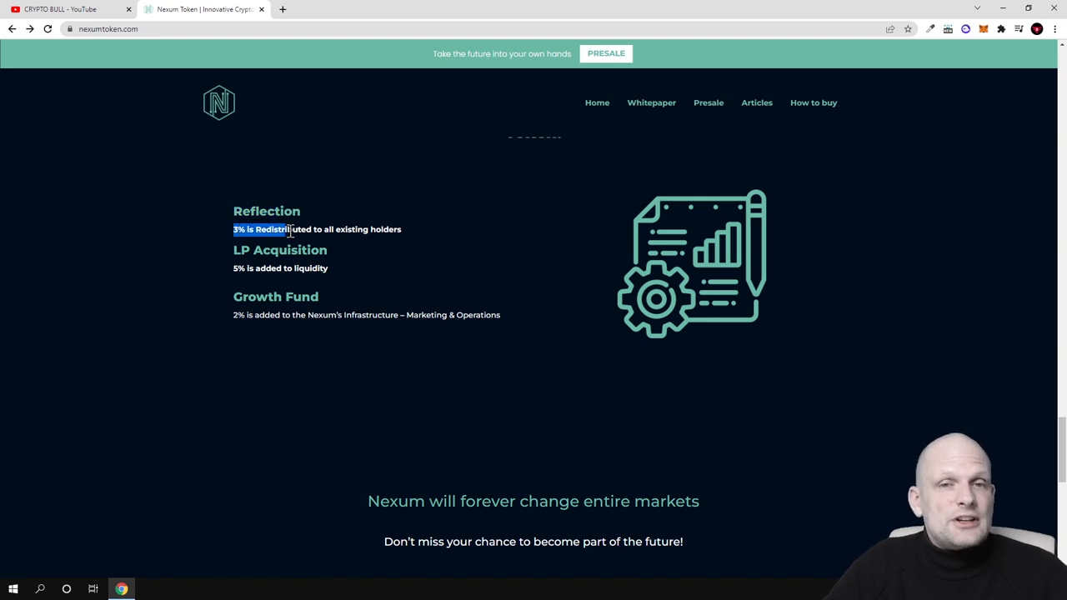
pyautogui.moveTo(292, 230); pyautogui.dragTo(398, 229)
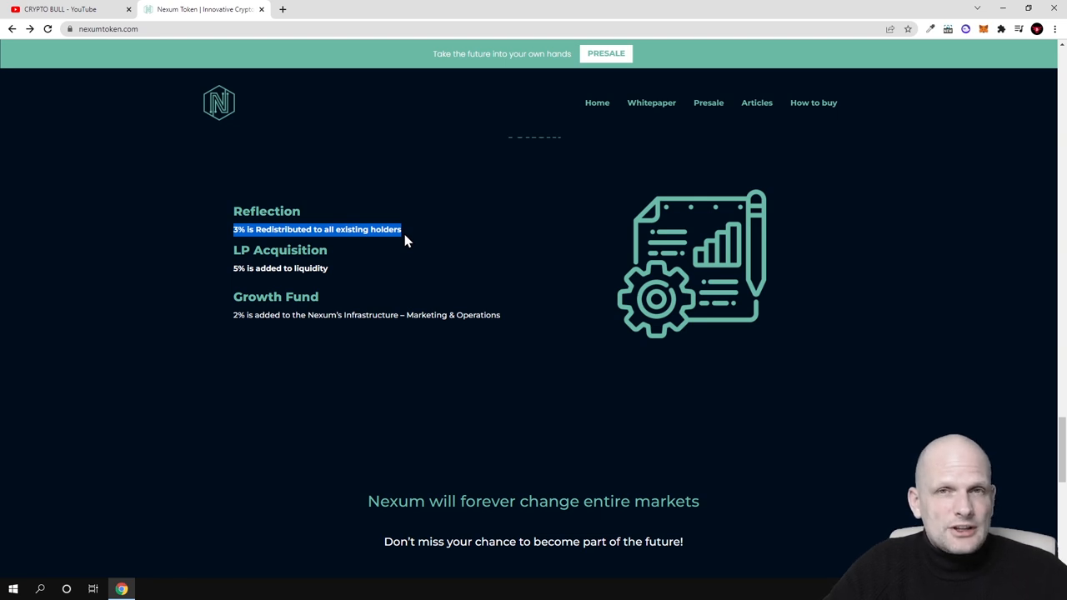
pyautogui.moveTo(421, 241)
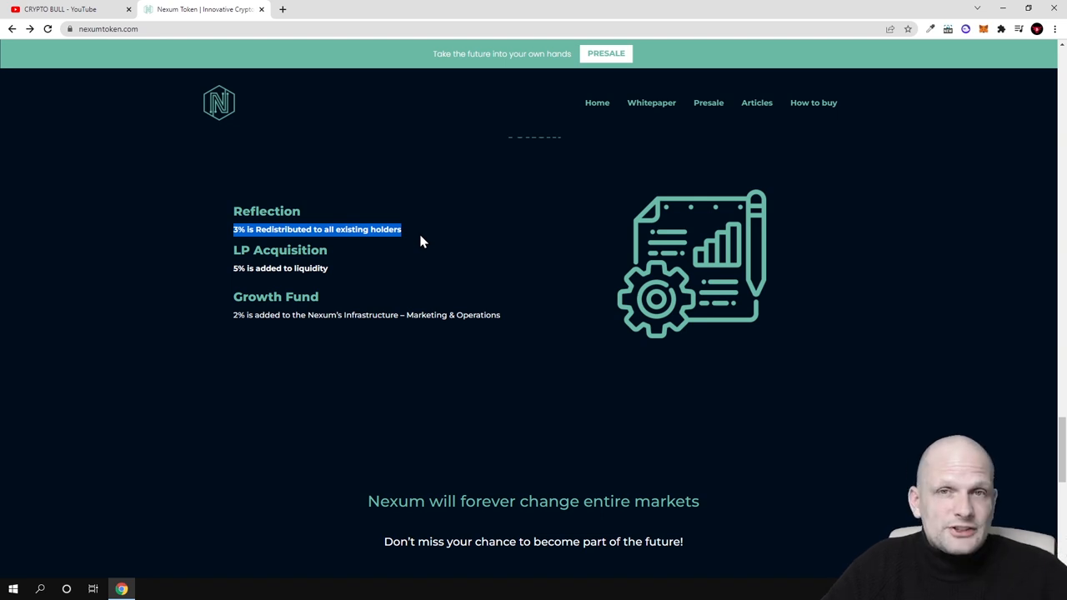
pyautogui.moveTo(279, 244)
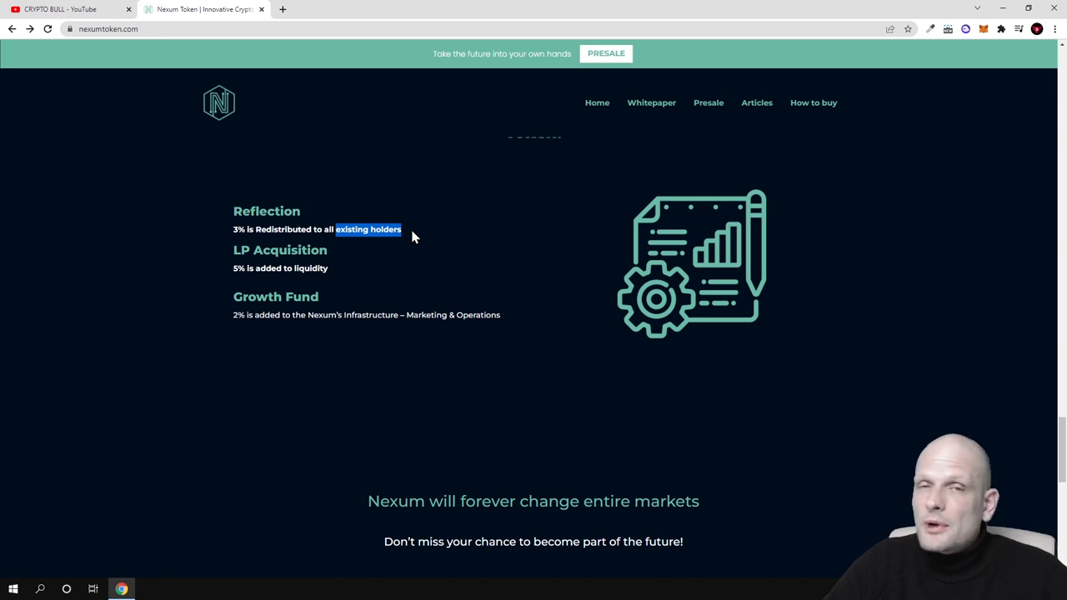
pyautogui.moveTo(236, 249)
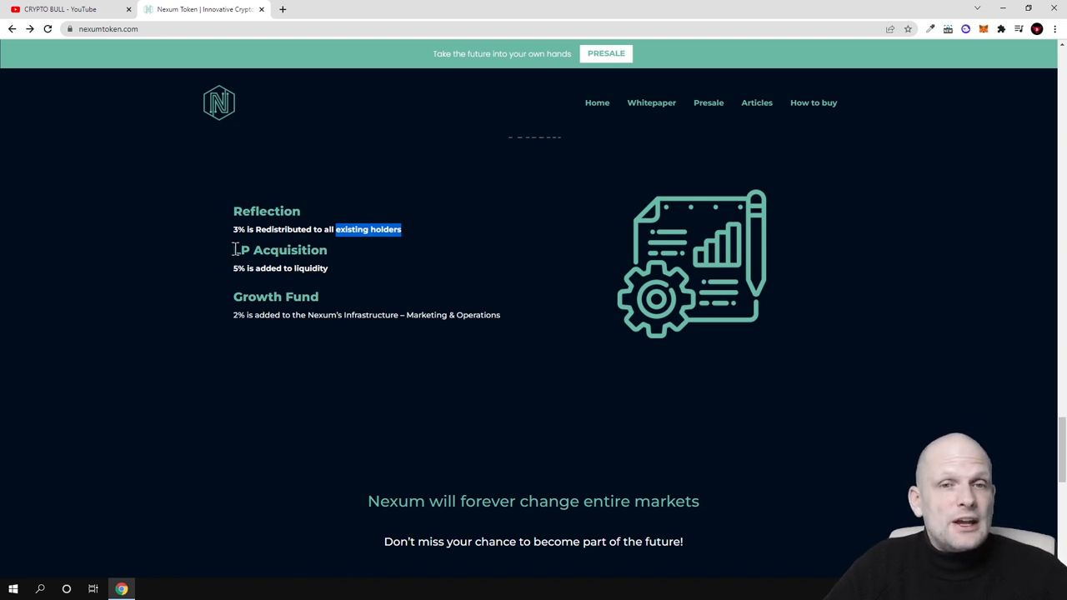
pyautogui.doubleClick(279, 249)
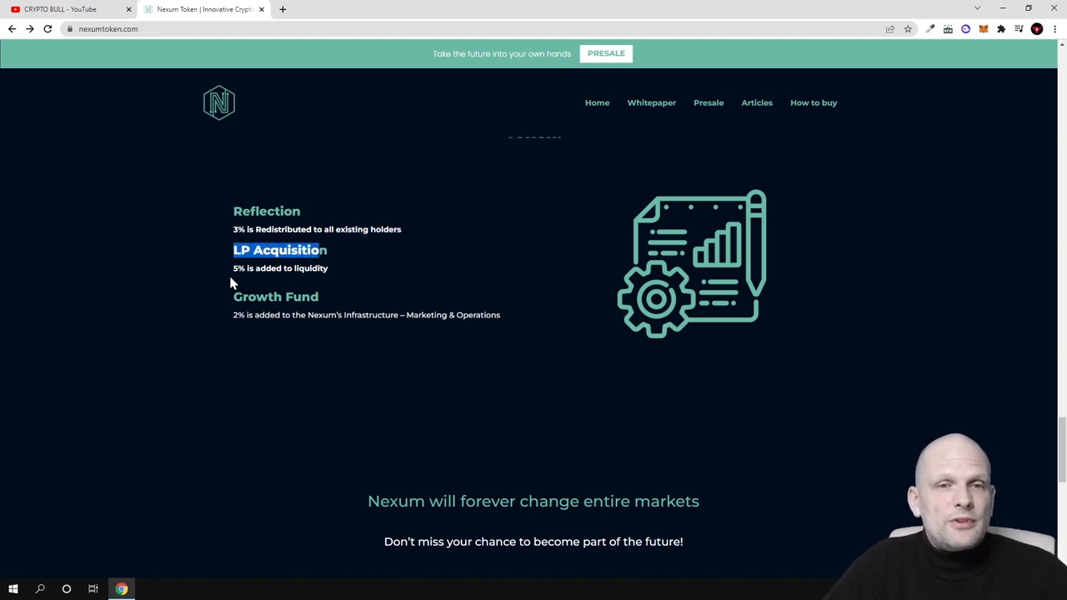
pyautogui.moveTo(235, 307)
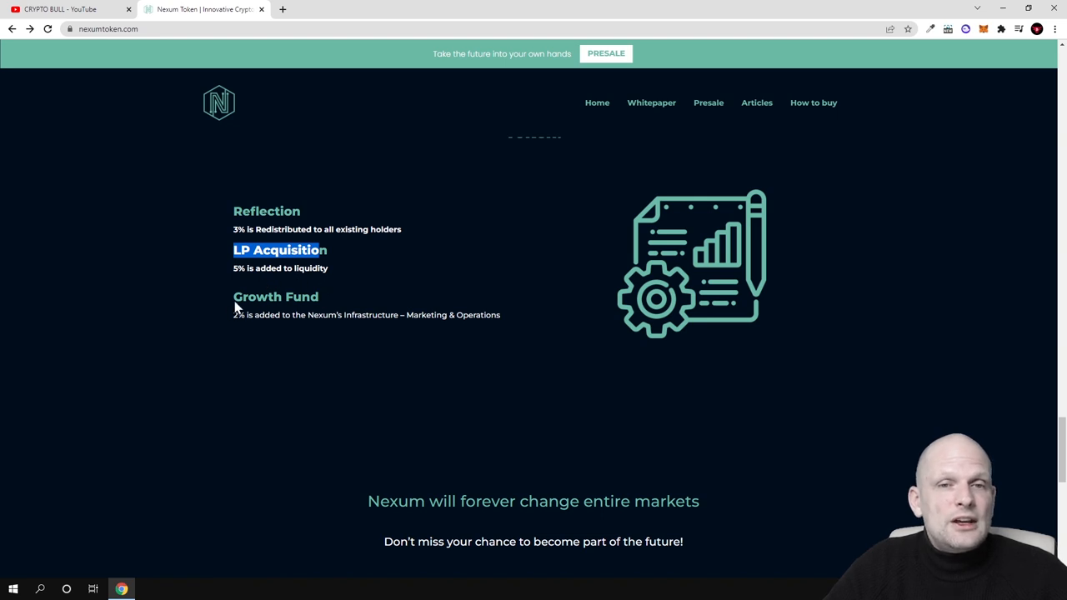
pyautogui.doubleClick(275, 296)
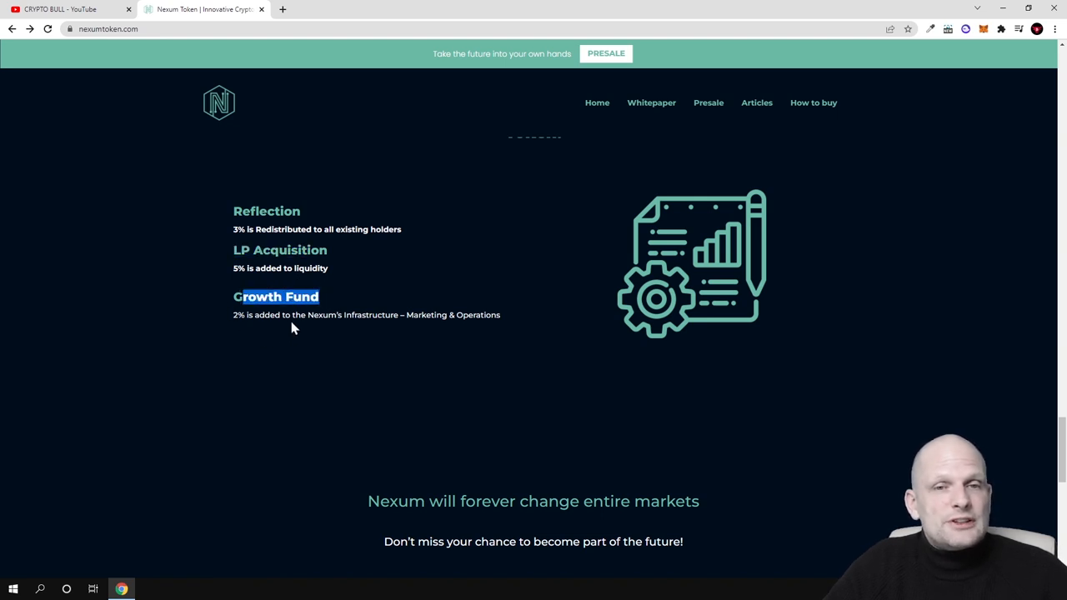
pyautogui.moveTo(420, 329)
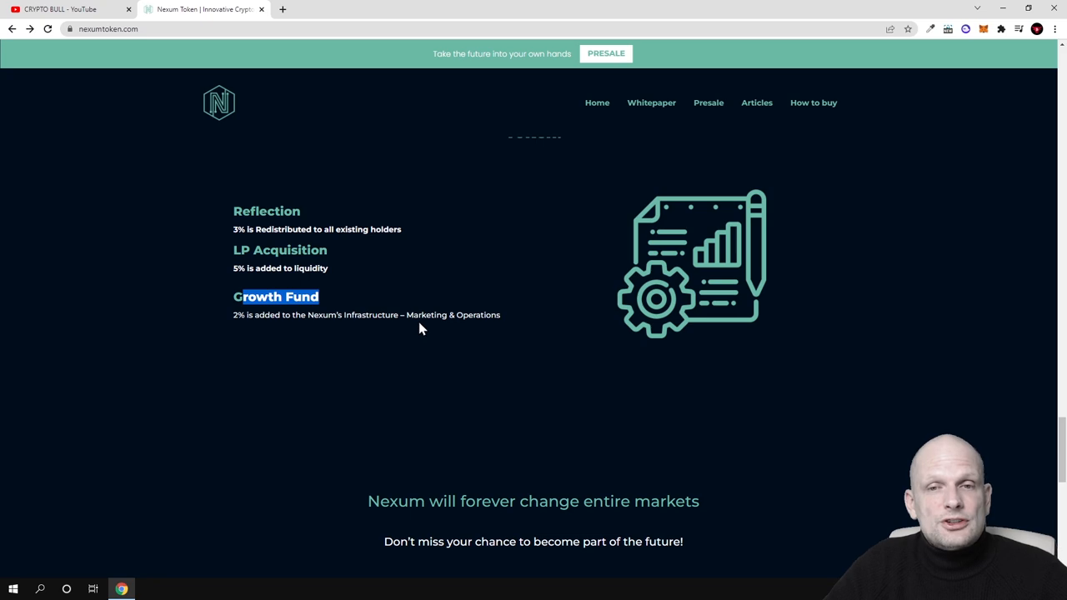
pyautogui.scroll(-3)
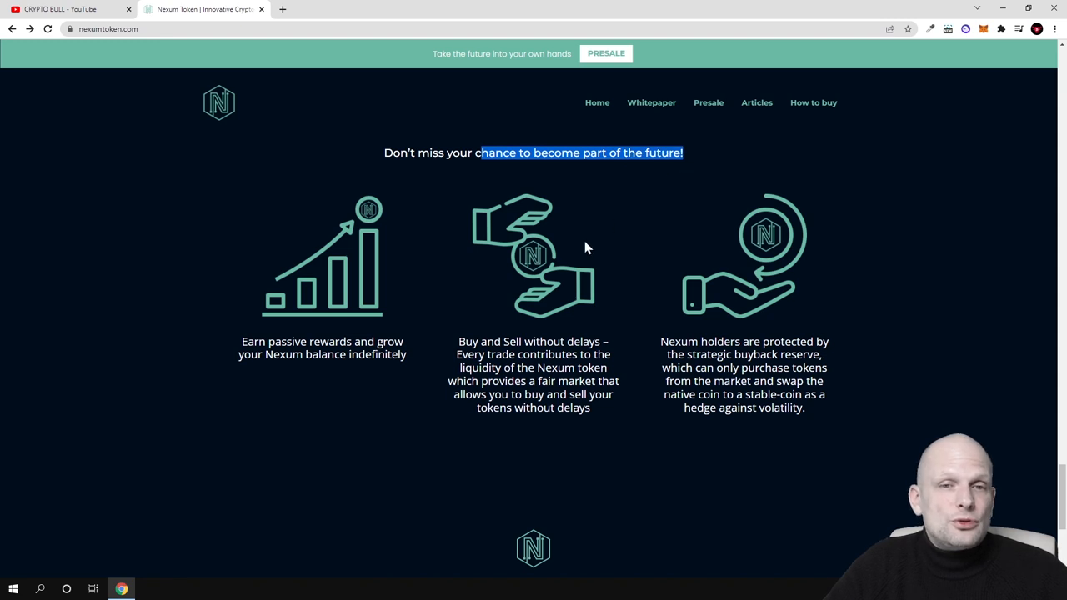
pyautogui.moveTo(303, 381)
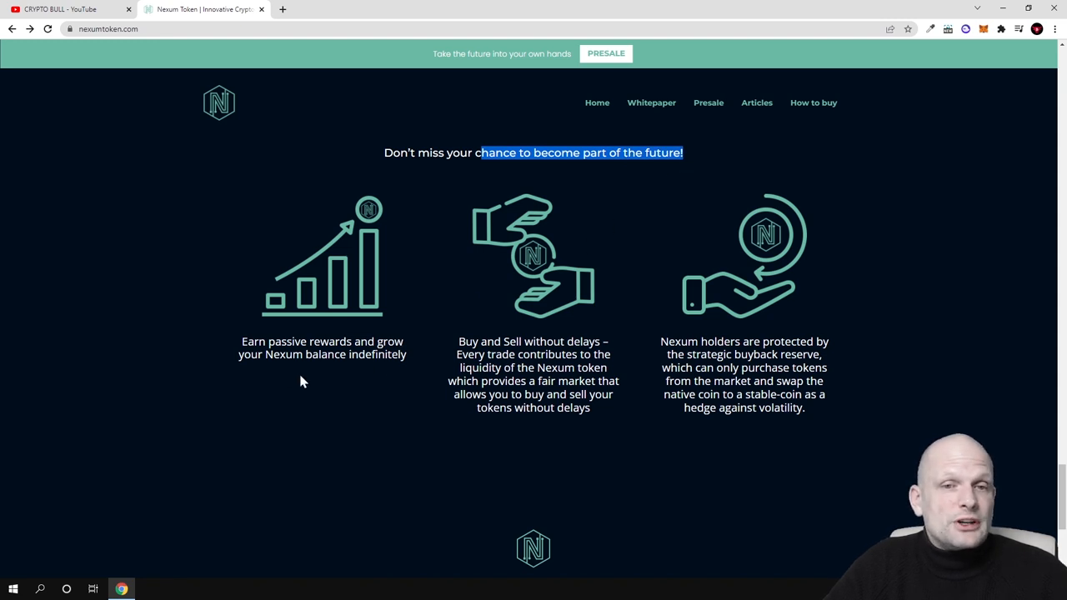
pyautogui.moveTo(396, 362)
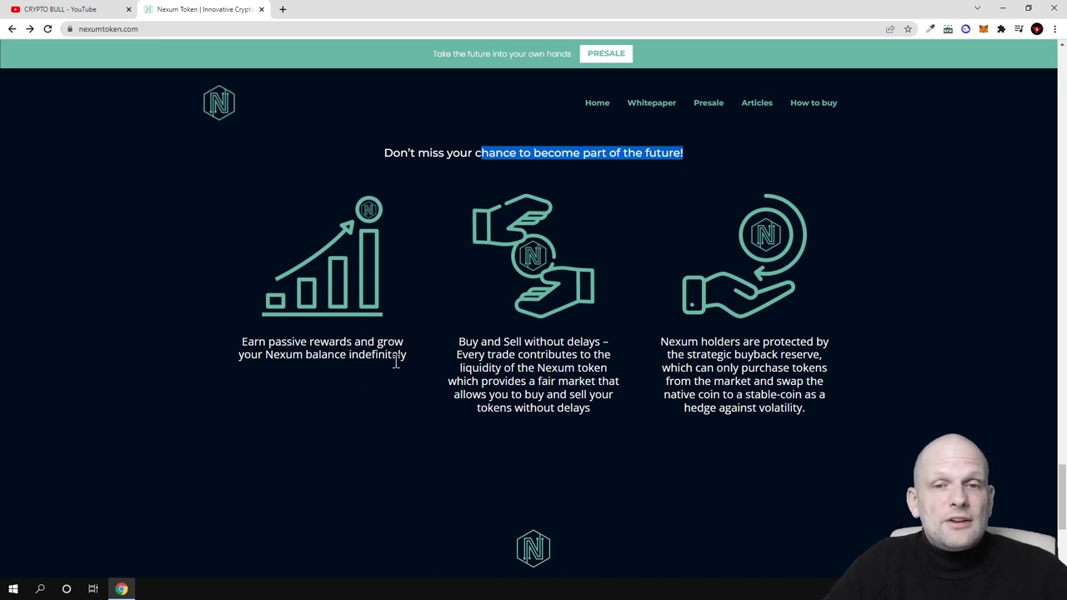
# - Highlight 'Buy and Sell without delays' and scroll down to the Get in touch form
pyautogui.doubleClick(533, 341)
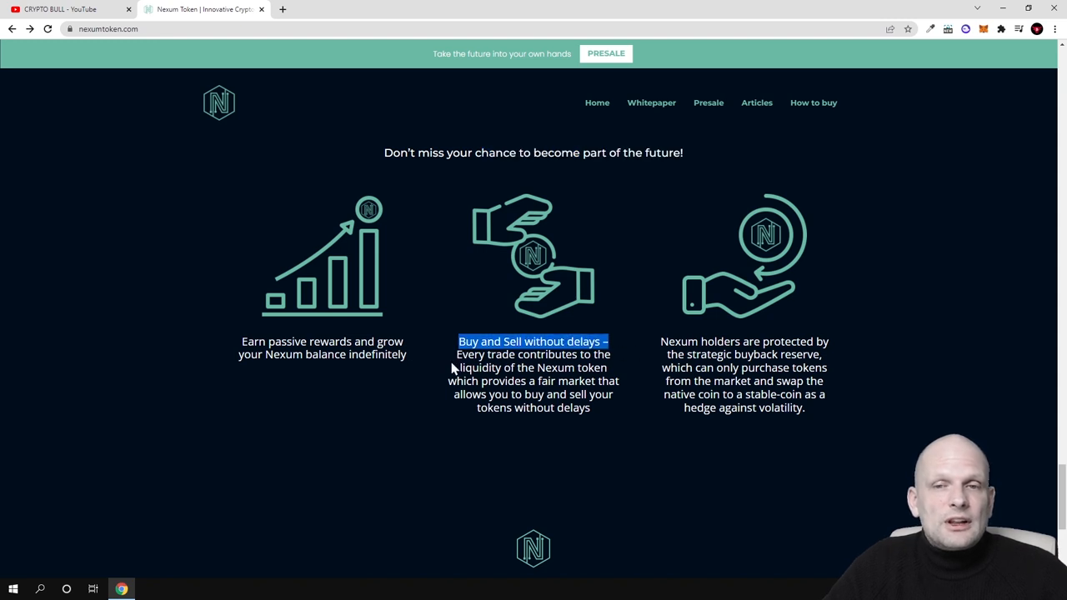
pyautogui.moveTo(480, 381)
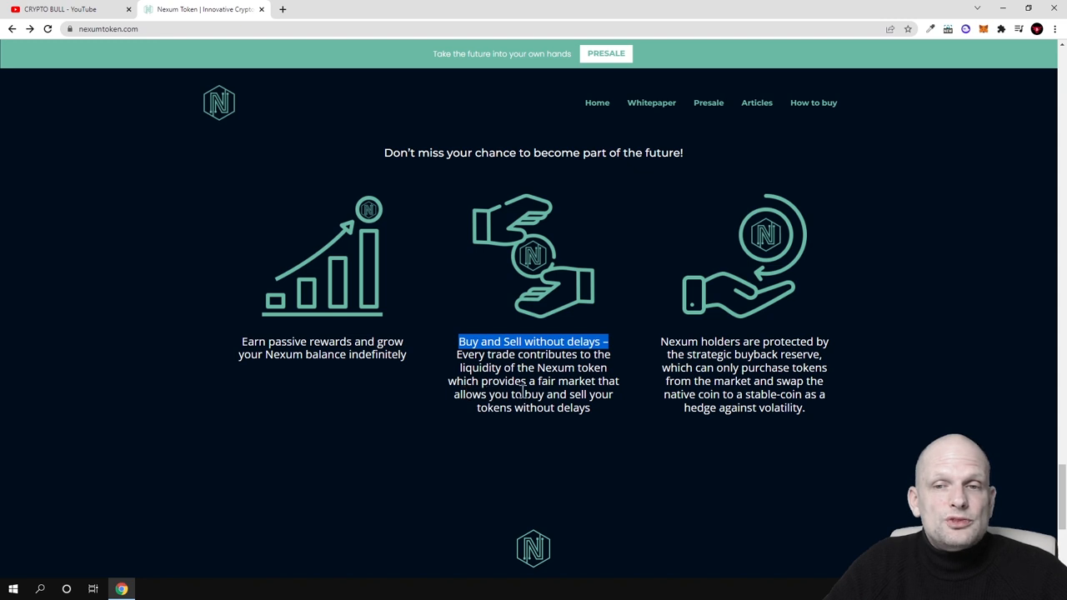
pyautogui.moveTo(529, 400)
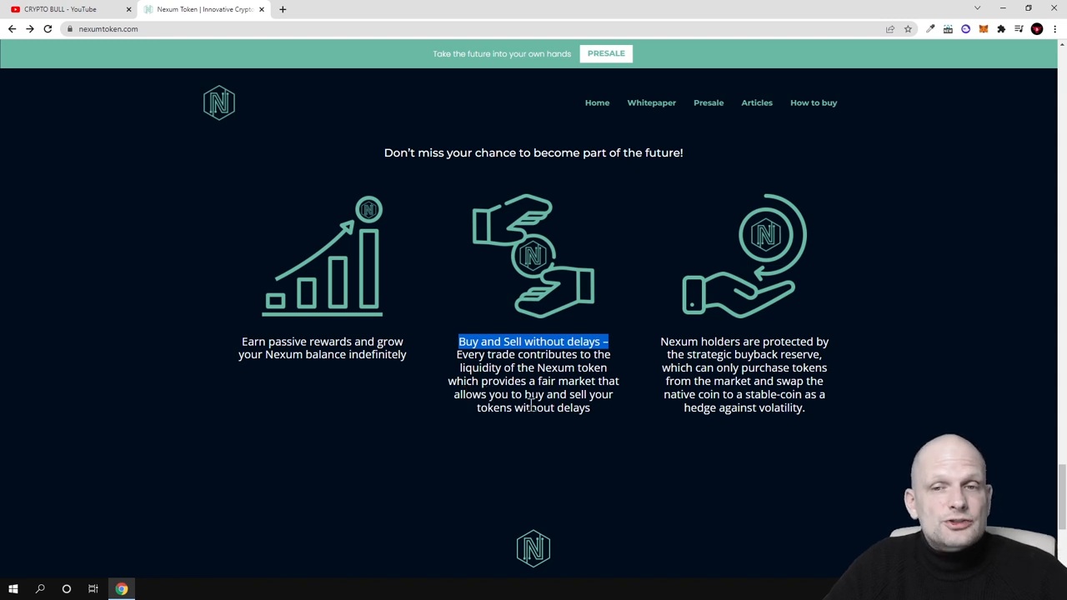
pyautogui.moveTo(565, 423)
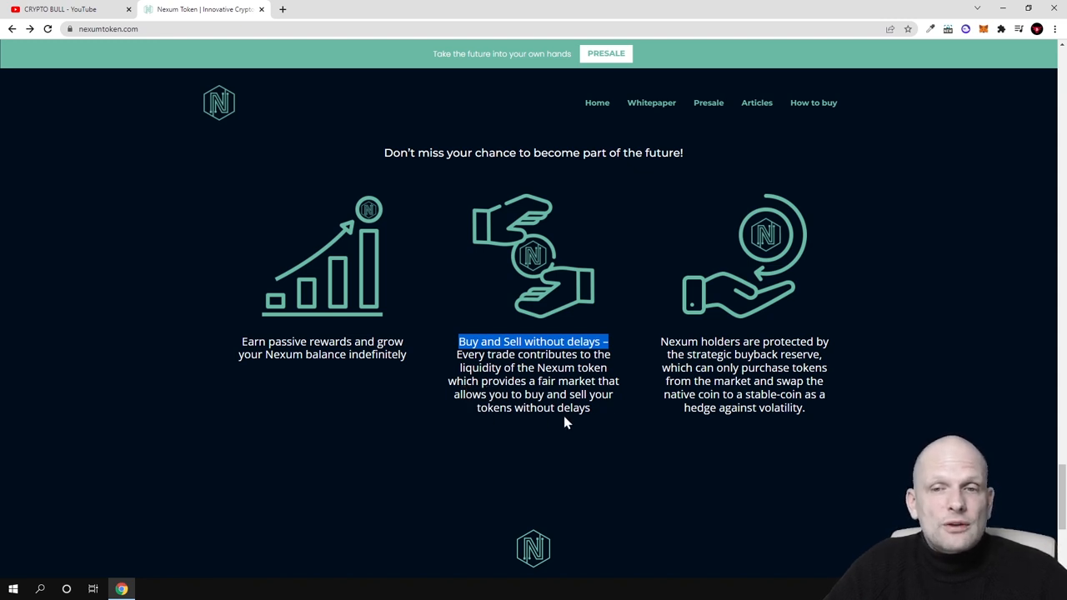
pyautogui.scroll(-3)
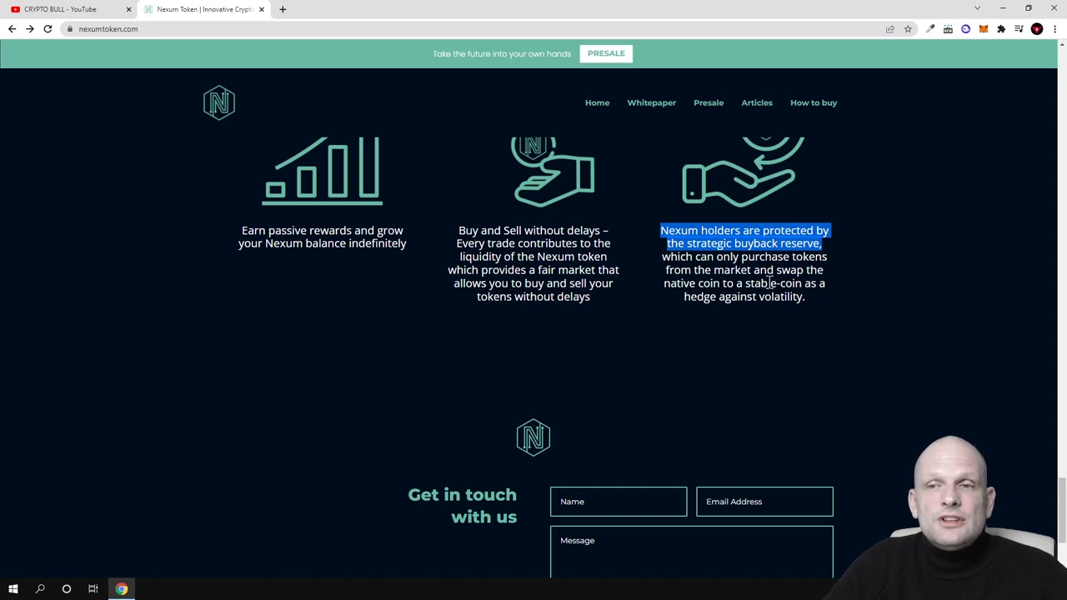
pyautogui.moveTo(779, 298)
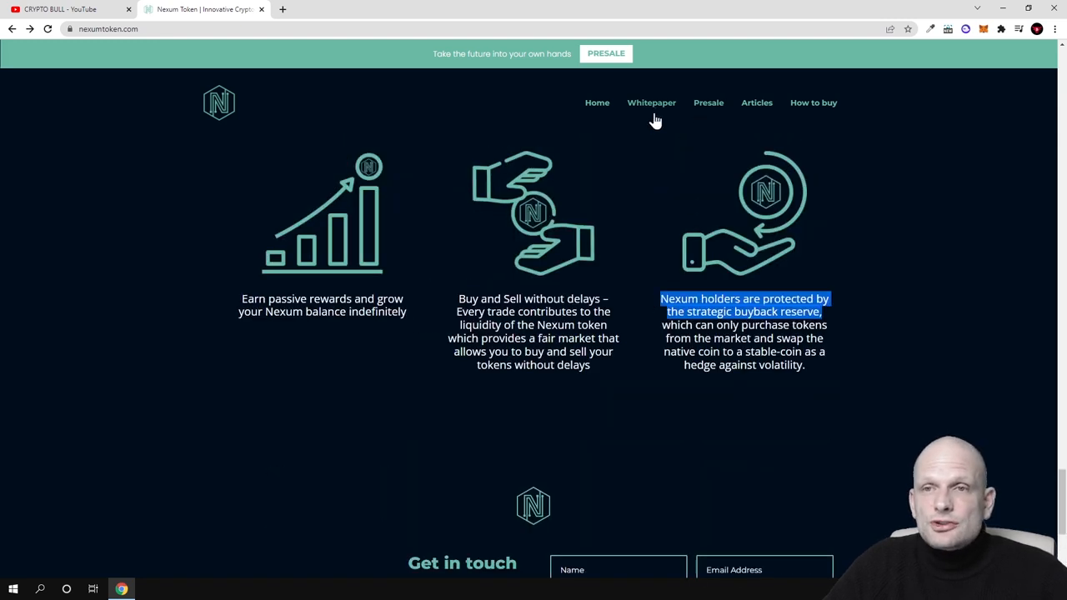
# - Open the Whitepaper and read How it works and Nexum's mission, down to Tokenomics
pyautogui.click(651, 103)
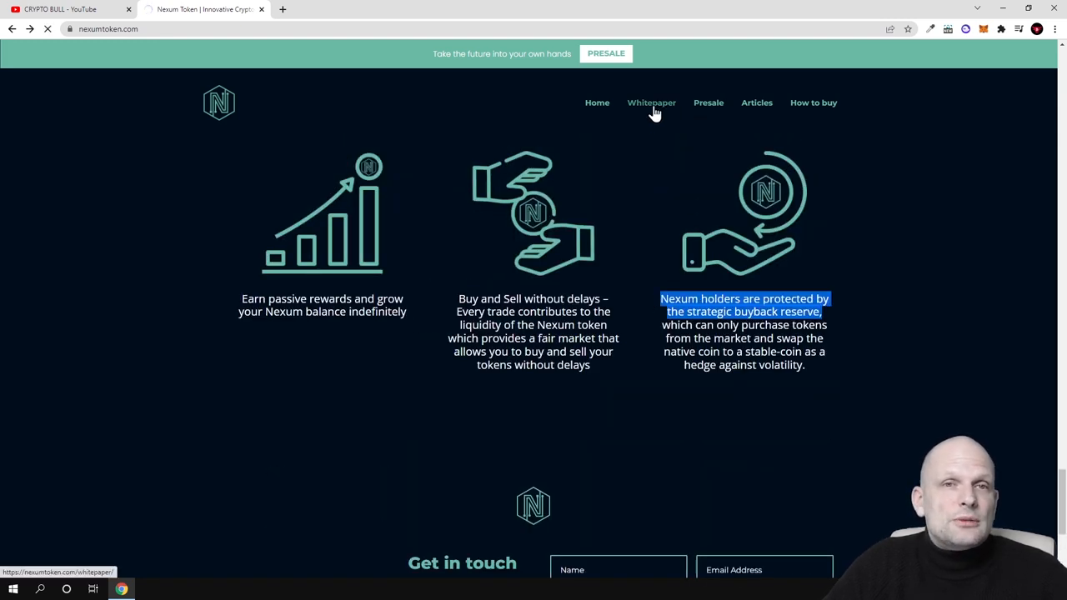
pyautogui.click(651, 103)
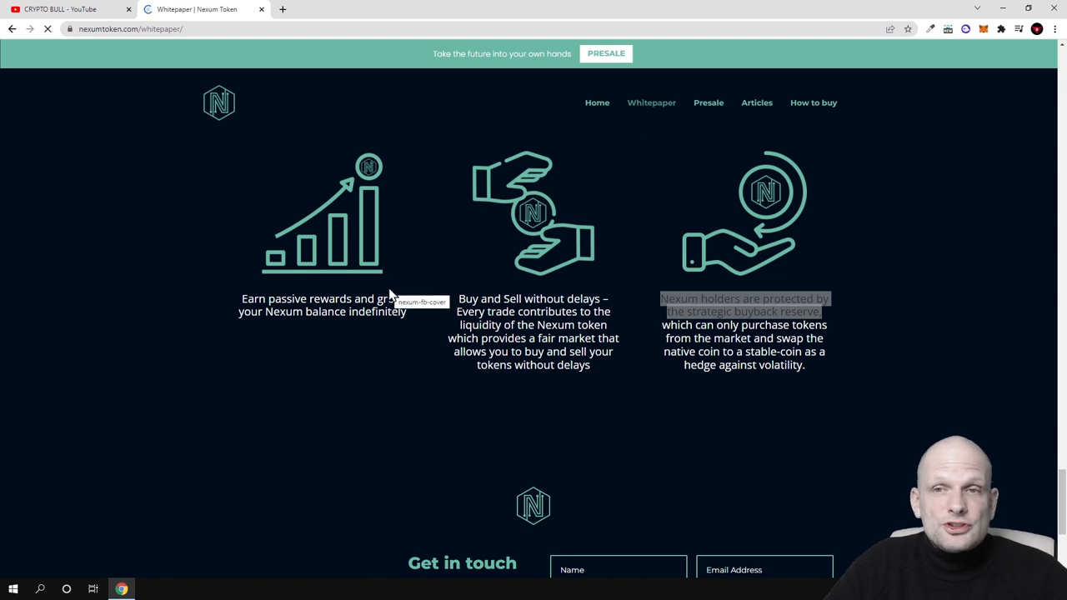
pyautogui.moveTo(565, 189)
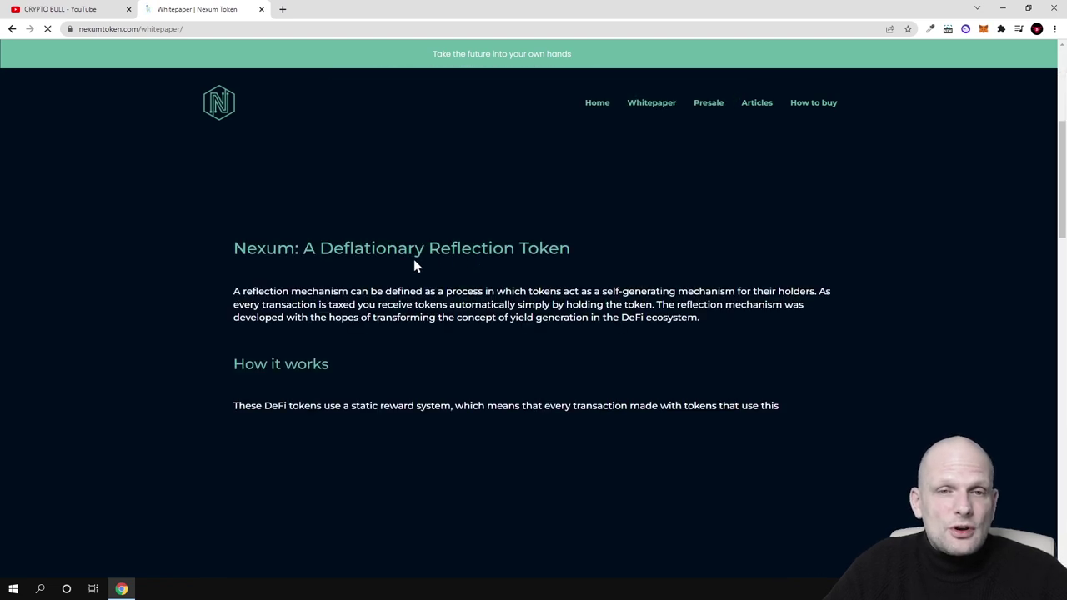
pyautogui.scroll(-3)
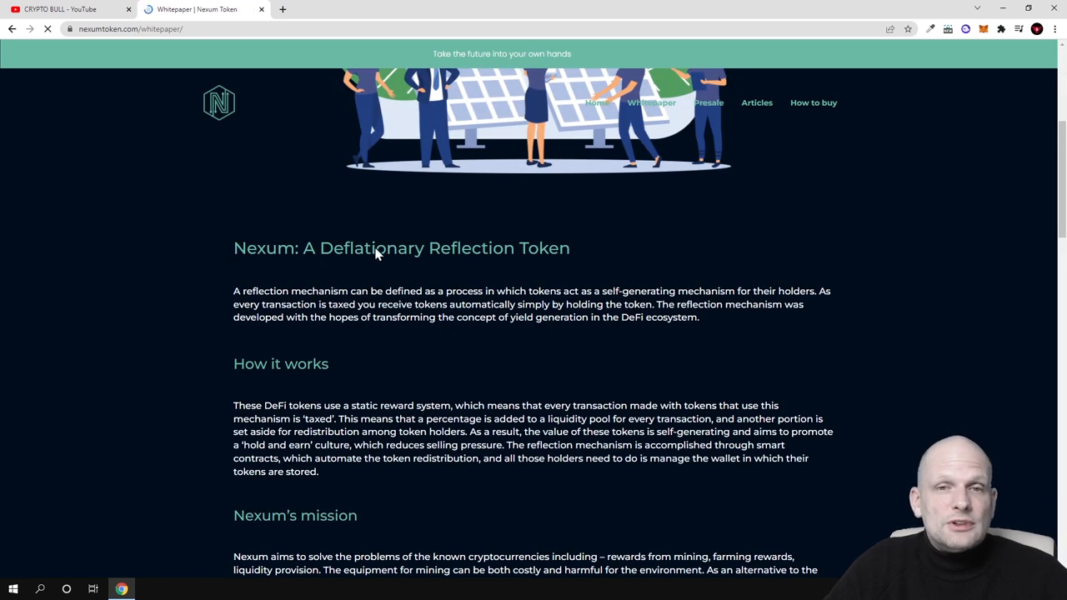
pyautogui.scroll(3)
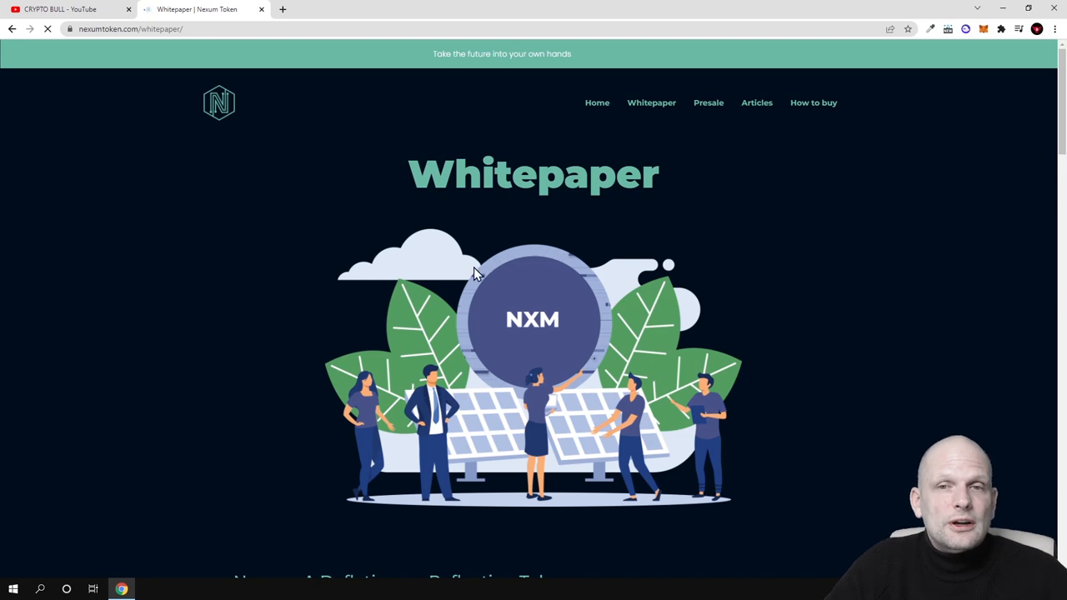
pyautogui.scroll(-3)
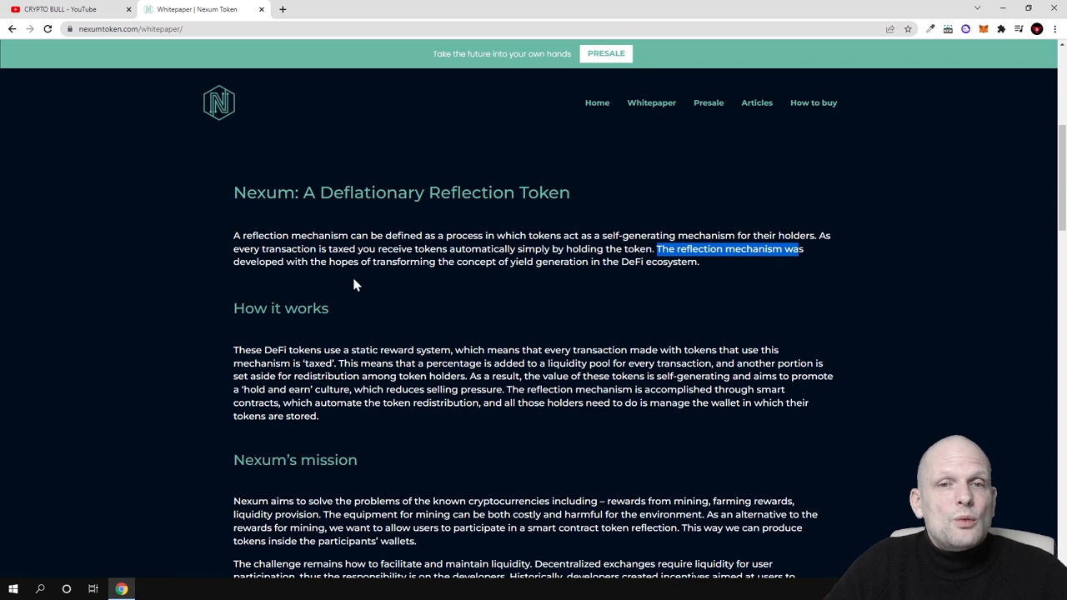
pyautogui.moveTo(474, 275)
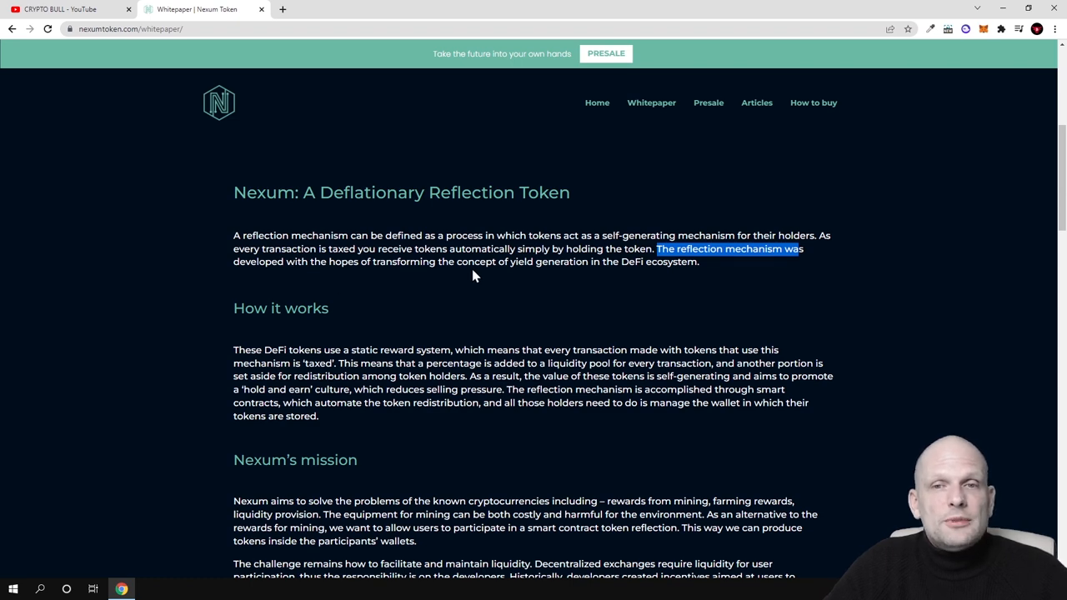
pyautogui.moveTo(615, 275)
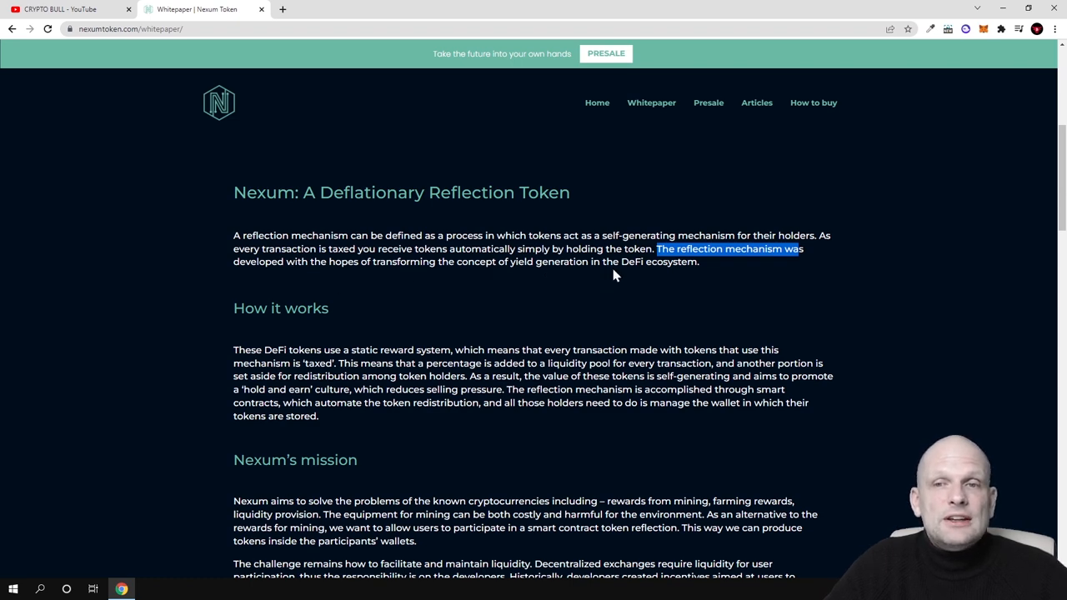
pyautogui.scroll(-3)
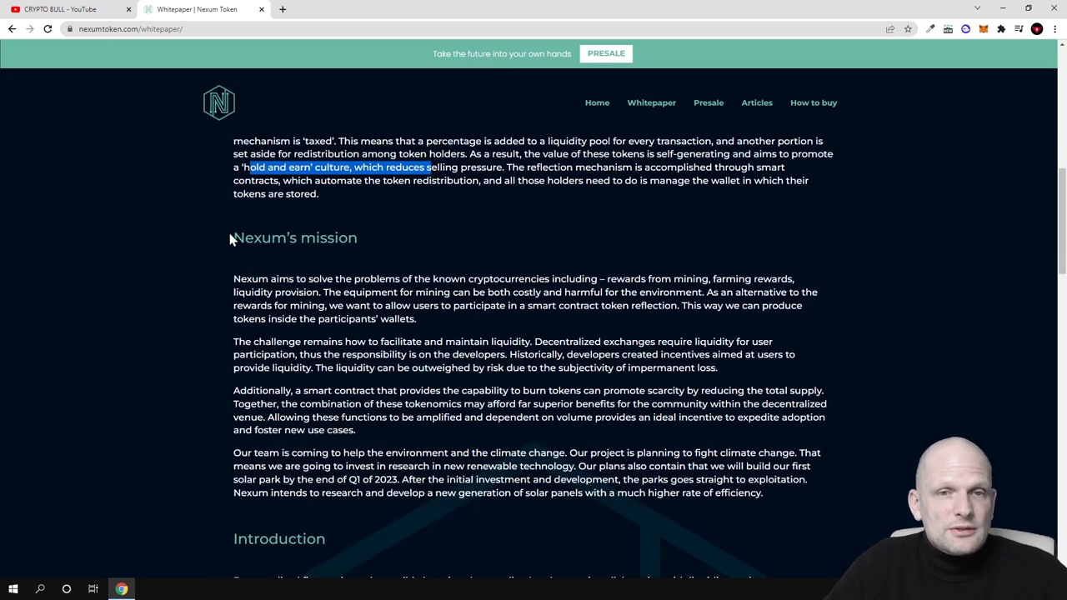
pyautogui.scroll(-3)
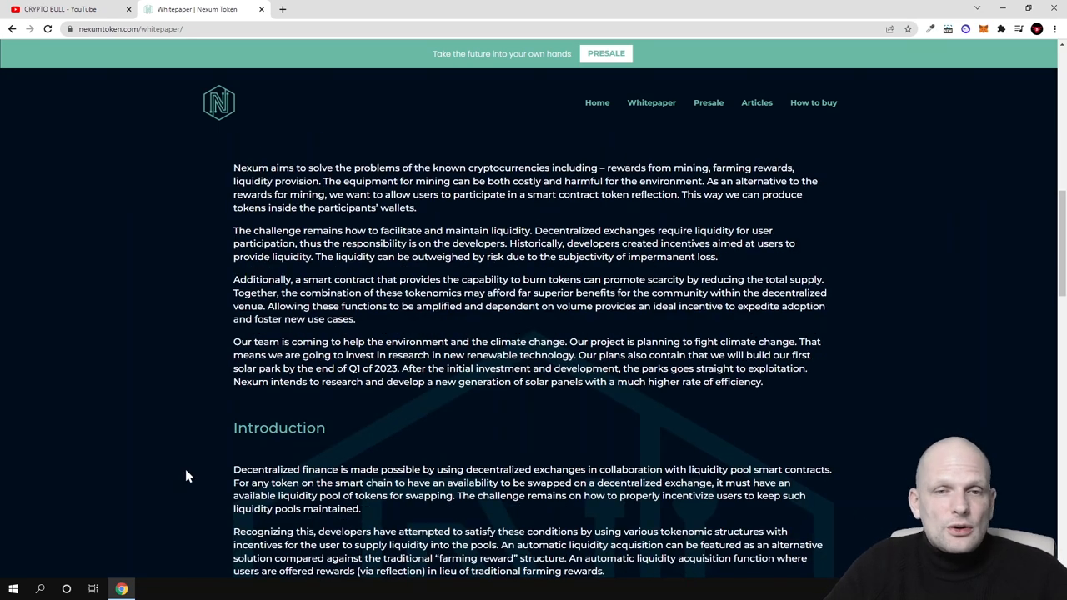
pyautogui.scroll(-3)
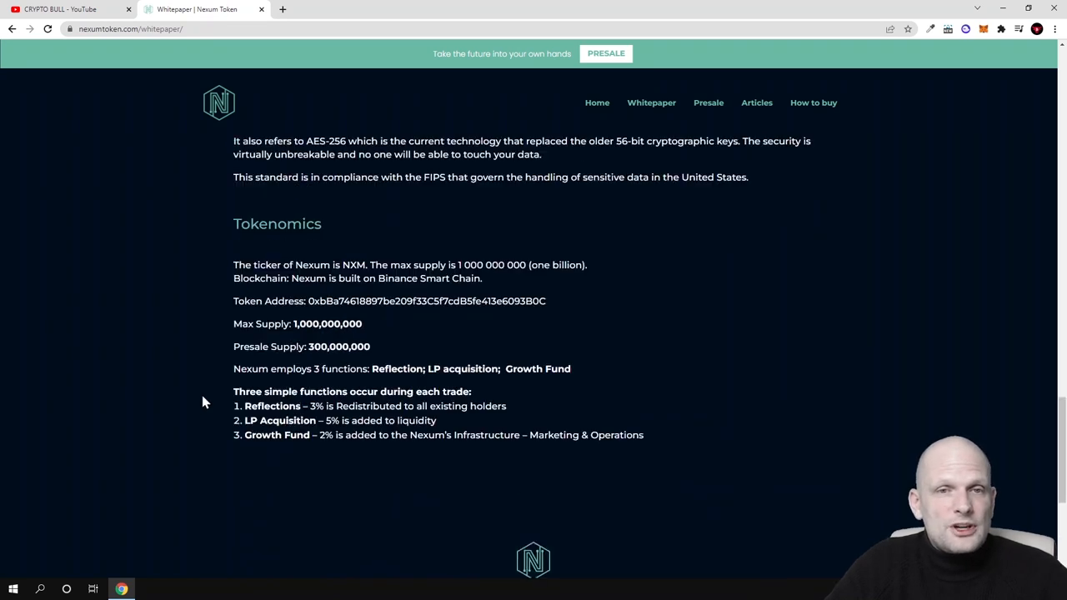
pyautogui.moveTo(233, 236)
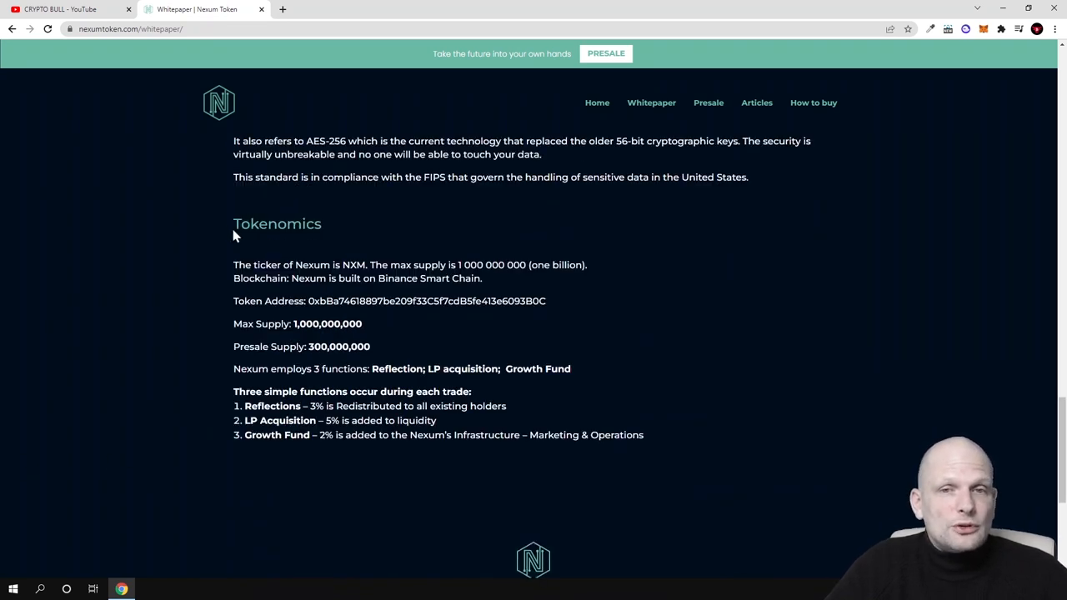
# - Highlight Binance Smart Chain in Tokenomics, then scroll back to the whitepaper's introduction
pyautogui.doubleClick(276, 223)
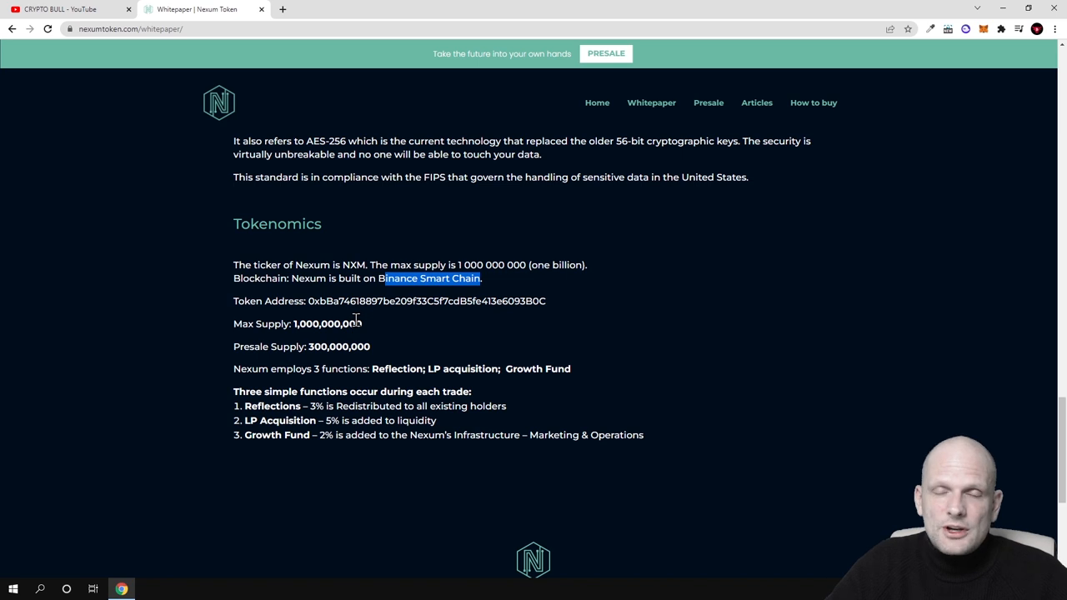
pyautogui.scroll(-3)
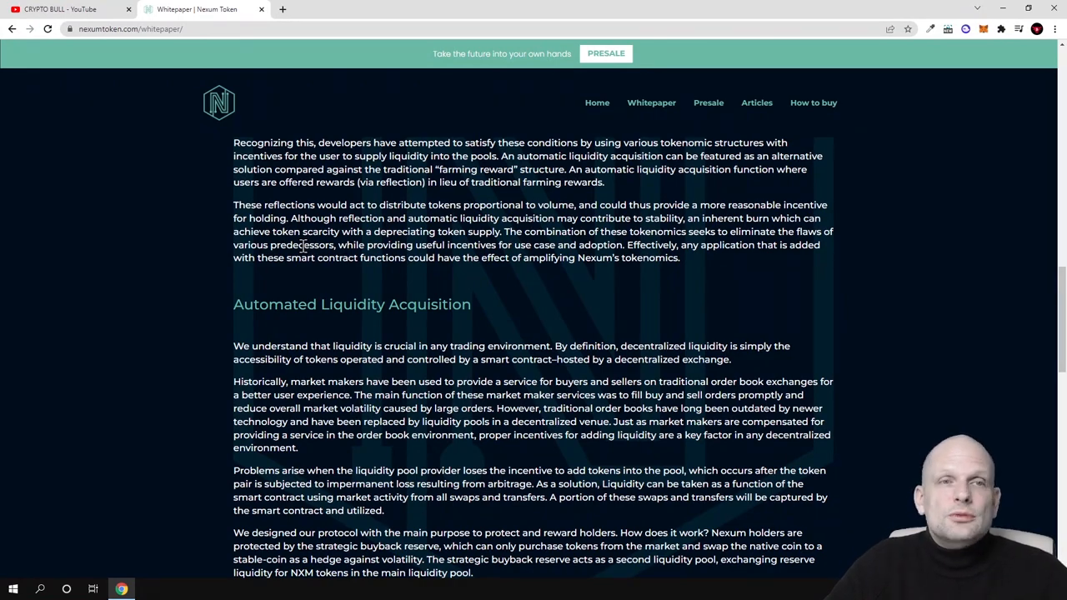
pyautogui.scroll(3)
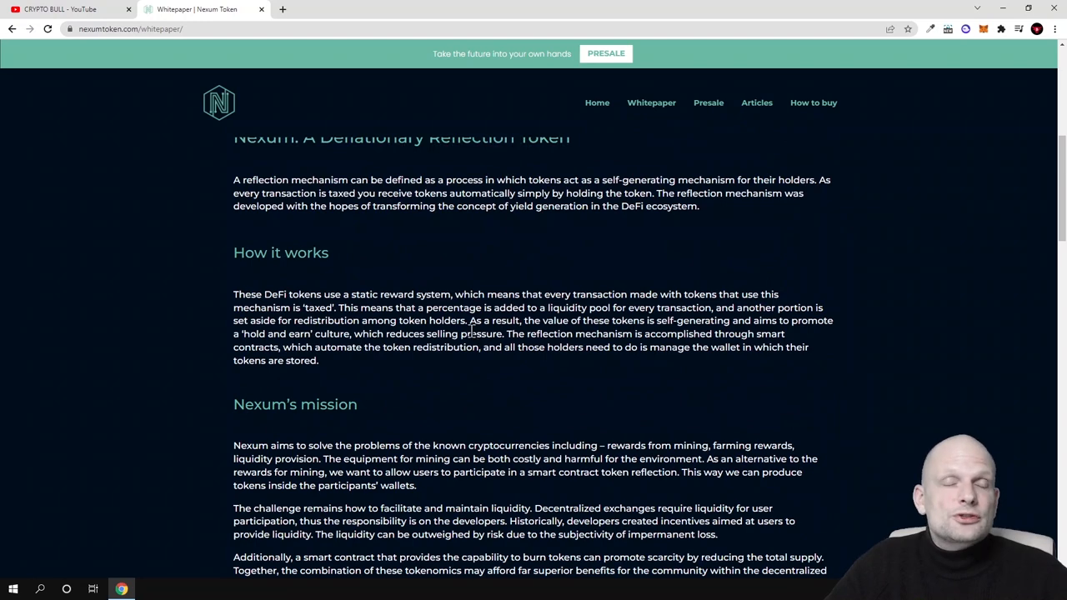
pyautogui.scroll(3)
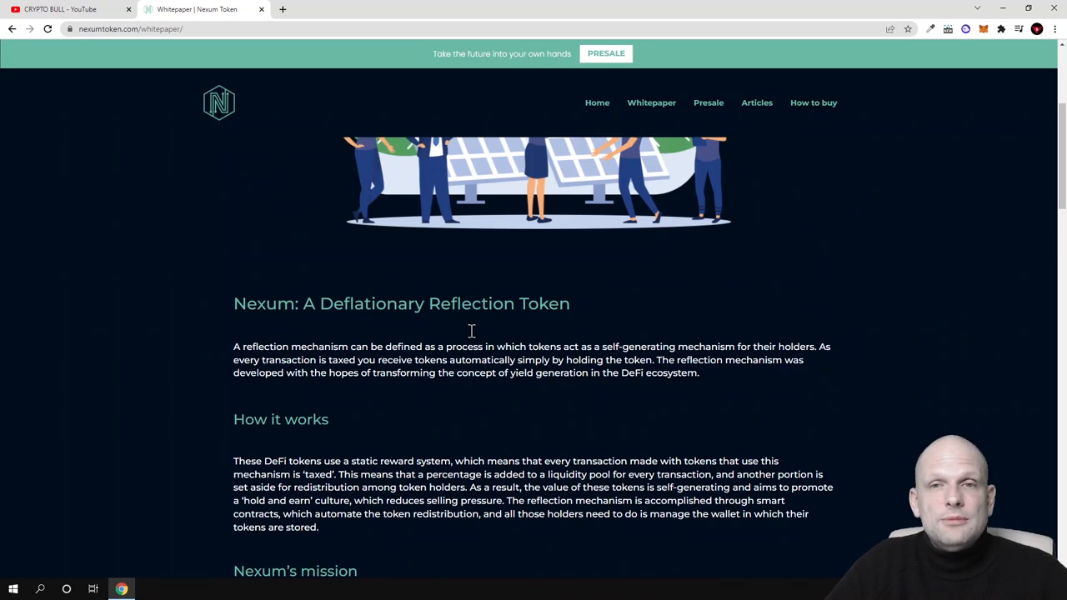